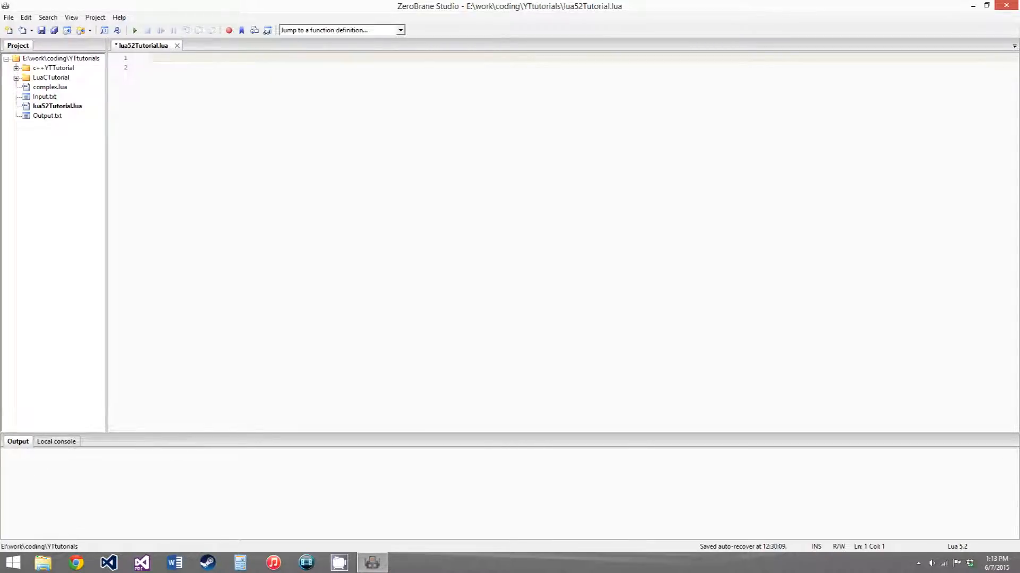
# Begin the script with print(os.time({ on line 1, picking os.time from autocomplete.
pyautogui.click(150, 58)
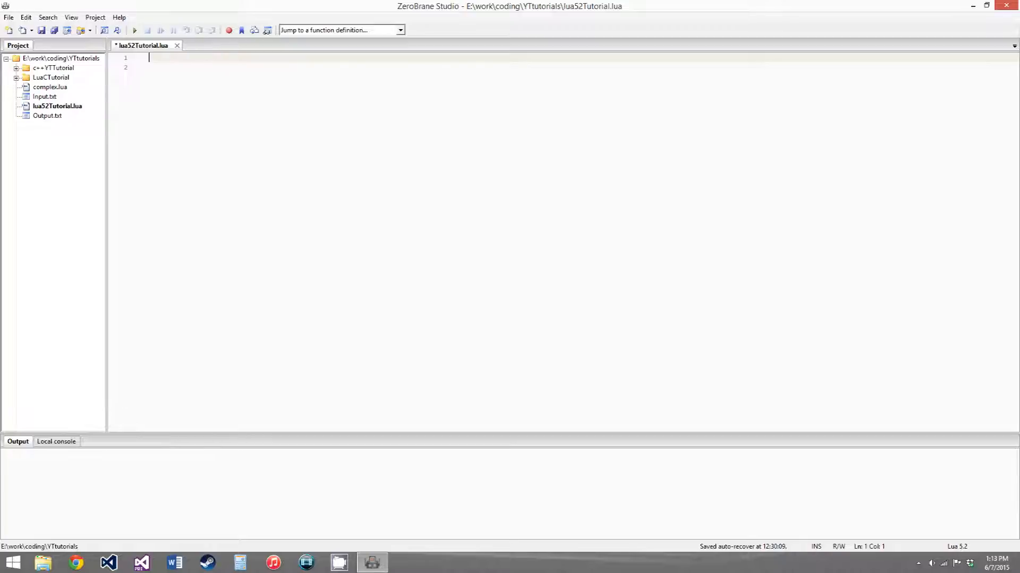
pyautogui.write('print')
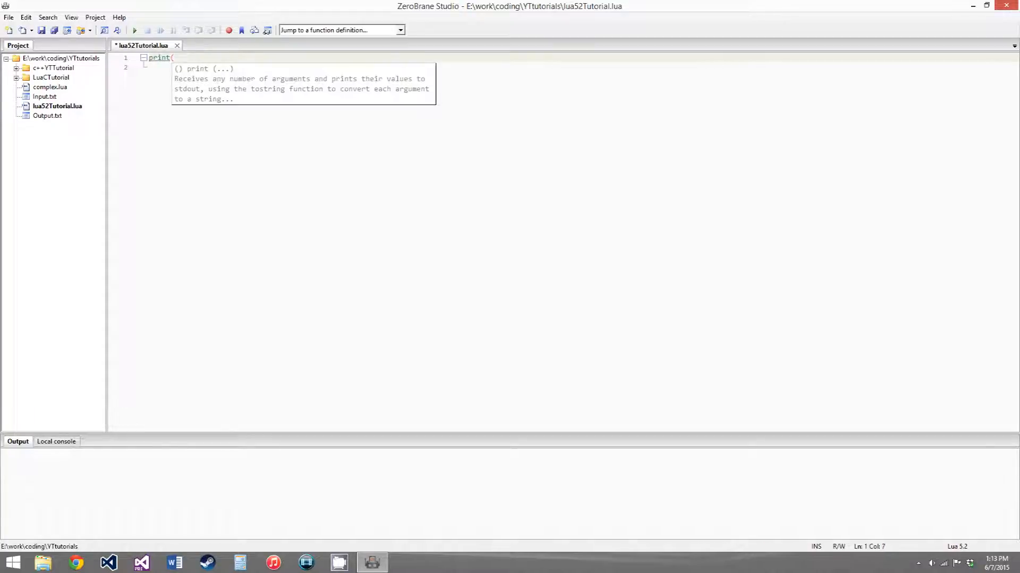
pyautogui.write('(')
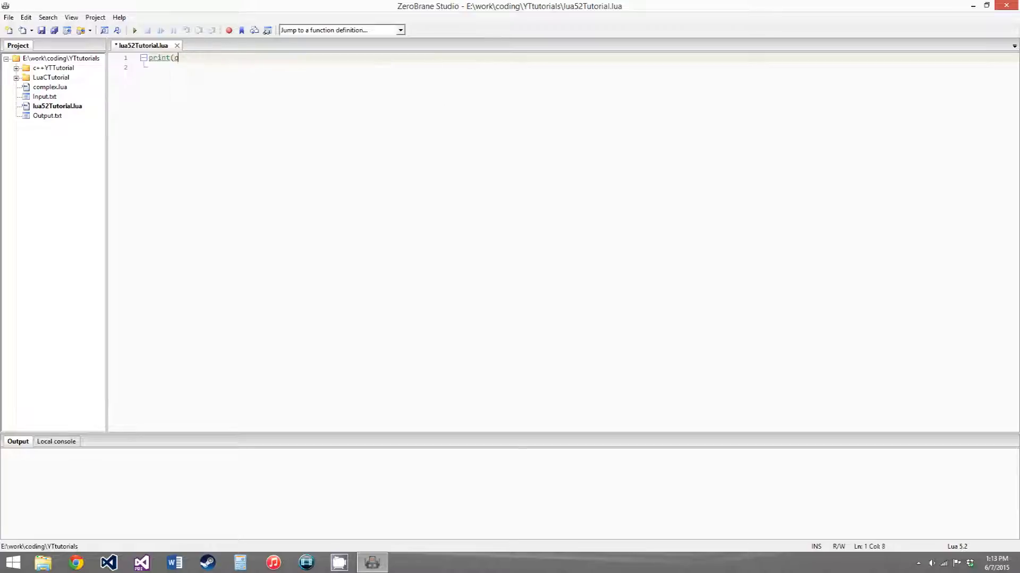
pyautogui.write('os.')
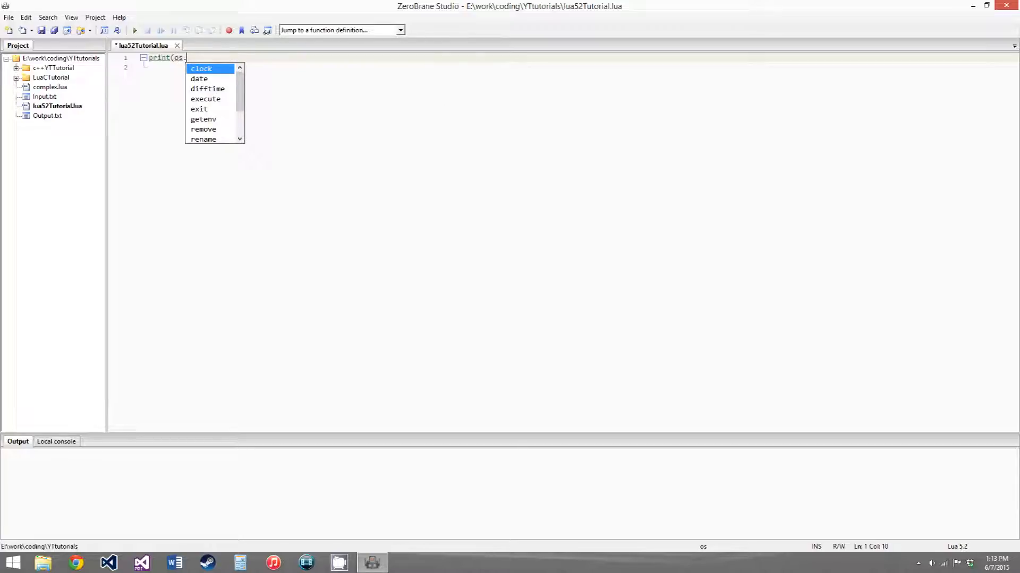
pyautogui.press('Down')
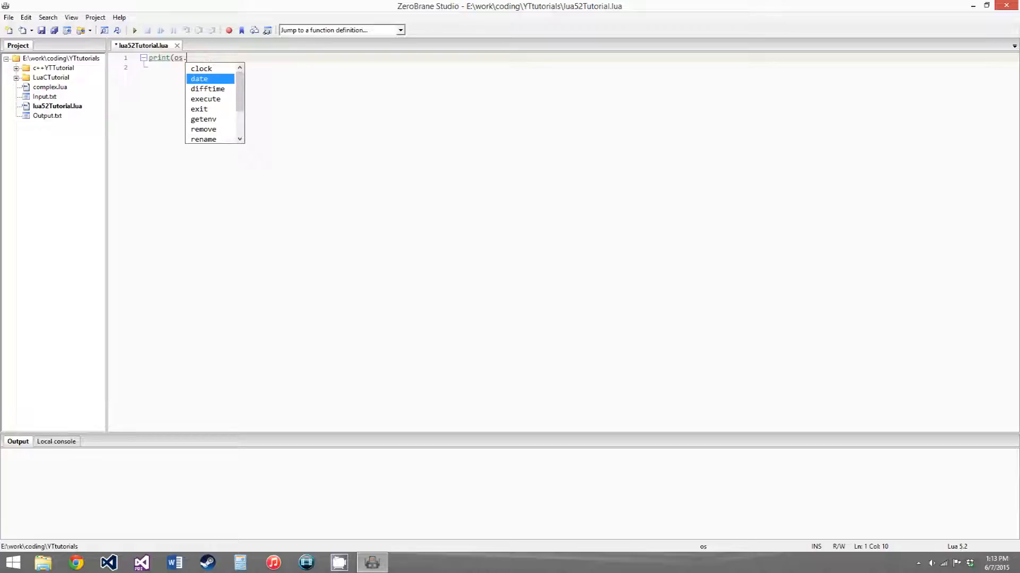
pyautogui.write('time(')
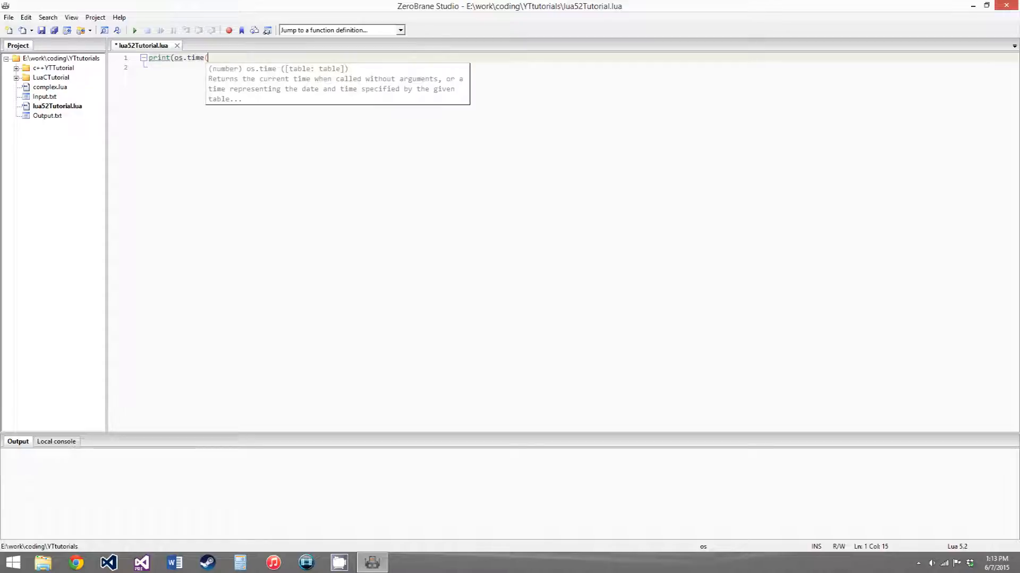
pyautogui.write('{')
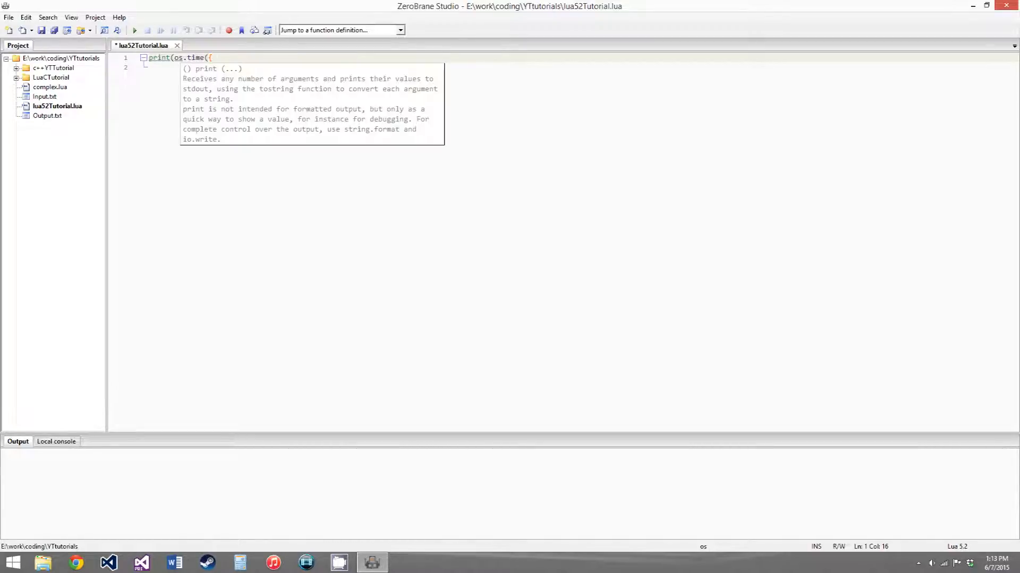
# Fill the table with year = 2015, month = 6 and the day key.
pyautogui.write('yea')
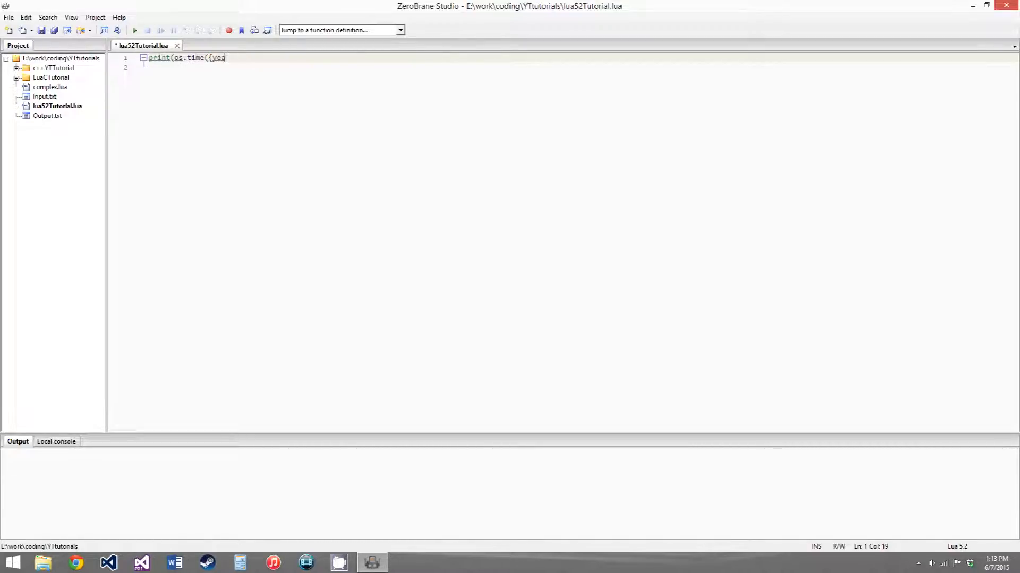
pyautogui.write('r =')
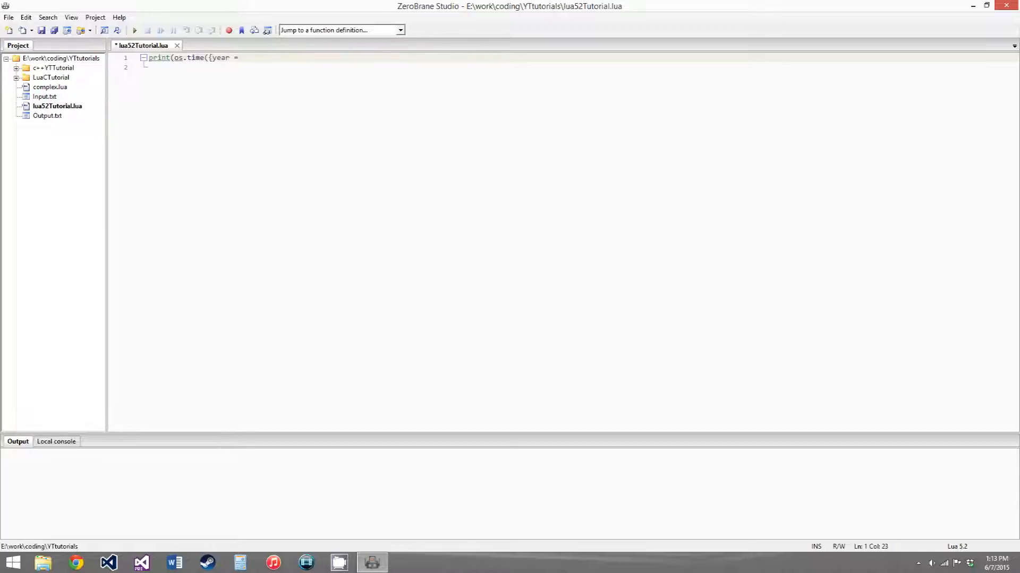
pyautogui.write('201')
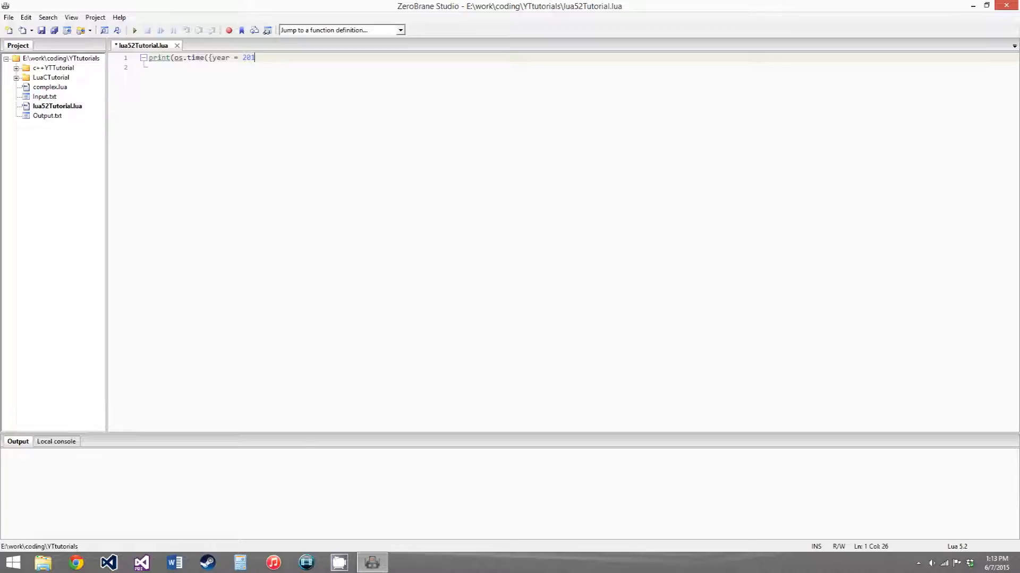
pyautogui.write('5,')
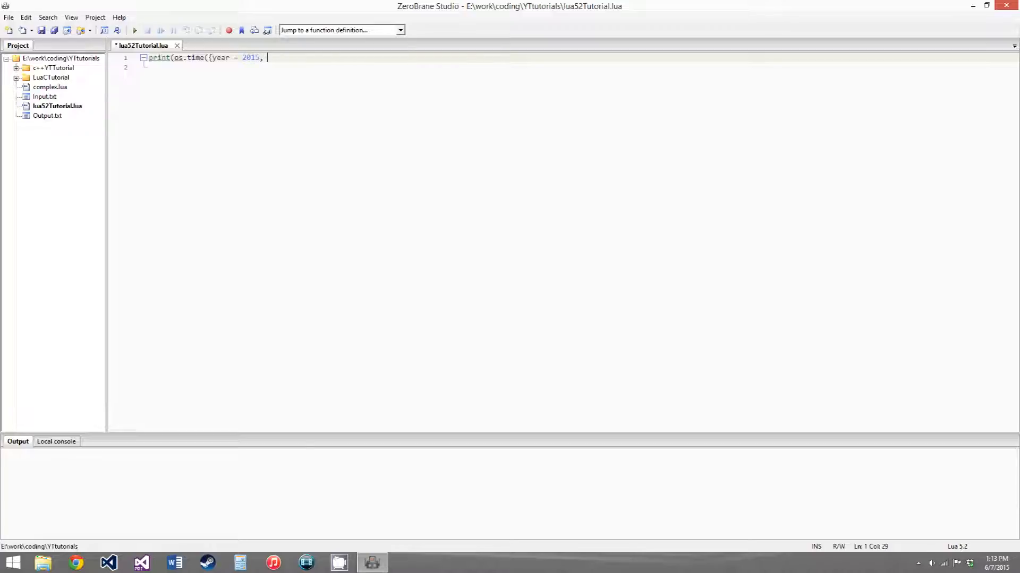
pyautogui.write('month')
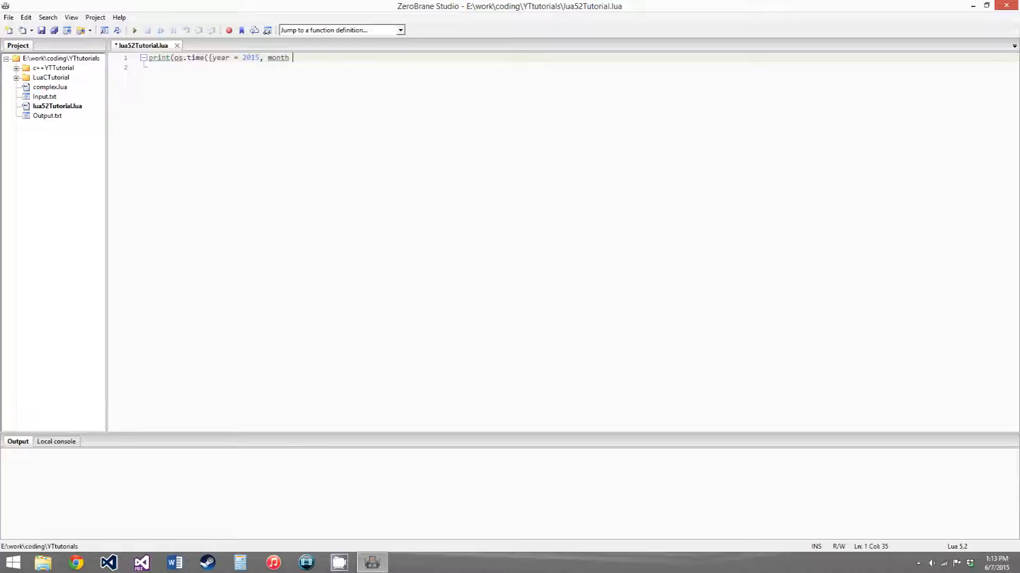
pyautogui.write('= 6')
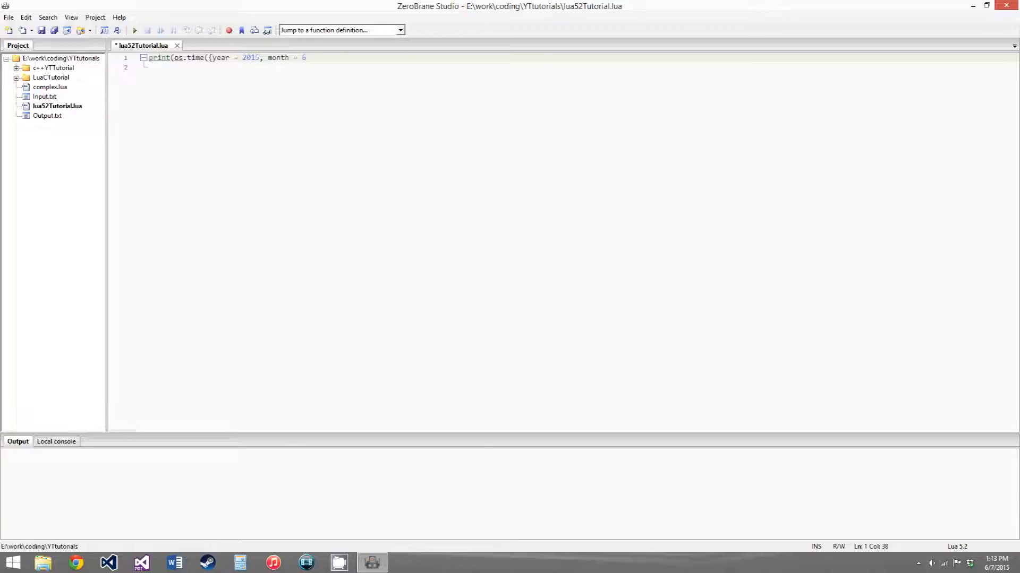
pyautogui.write(', day = 7,')
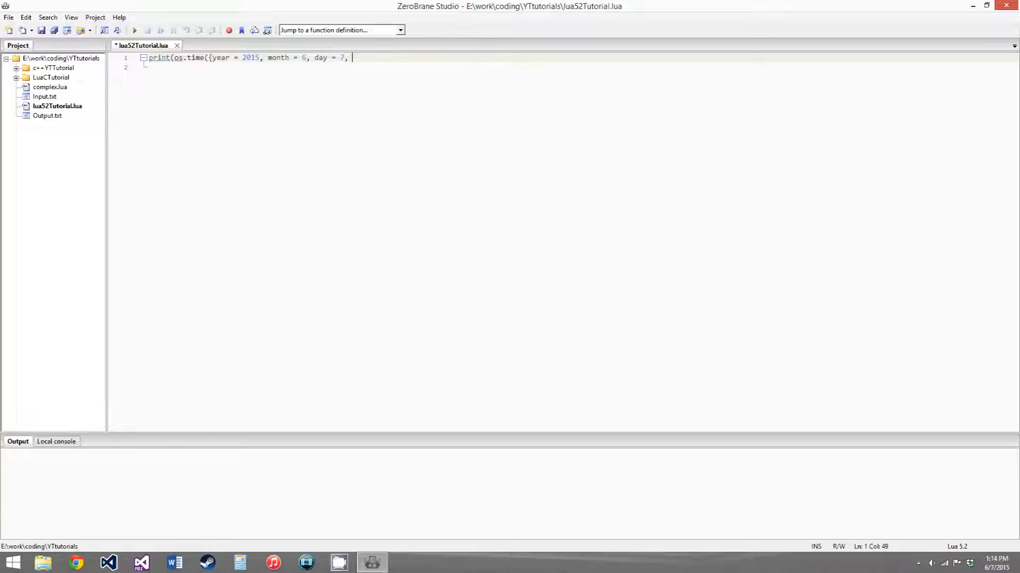
# Add hour = 1, min = 14, sec = 30 and isdst = false to the table.
pyautogui.write('hour =')
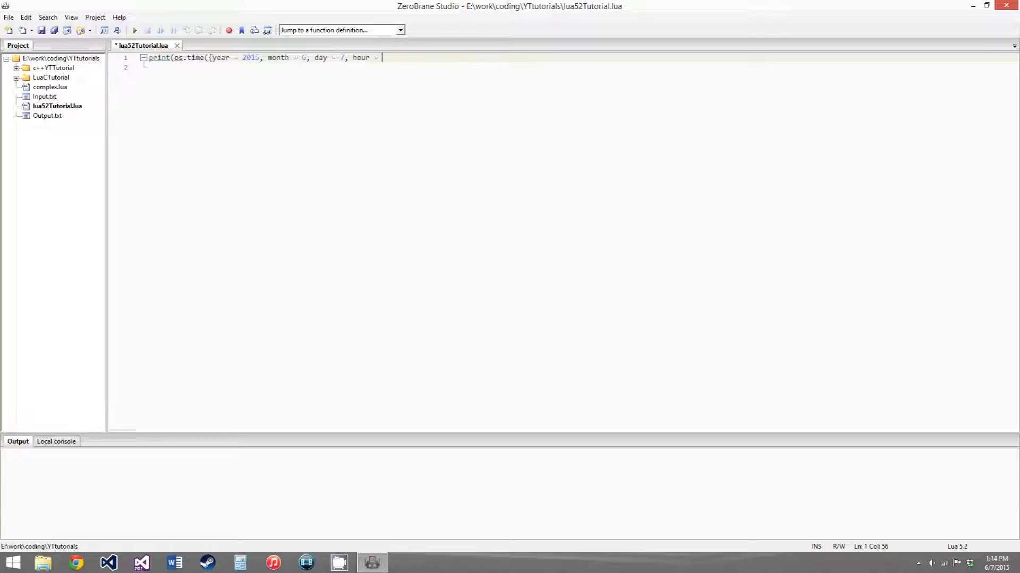
pyautogui.write('1, min =')
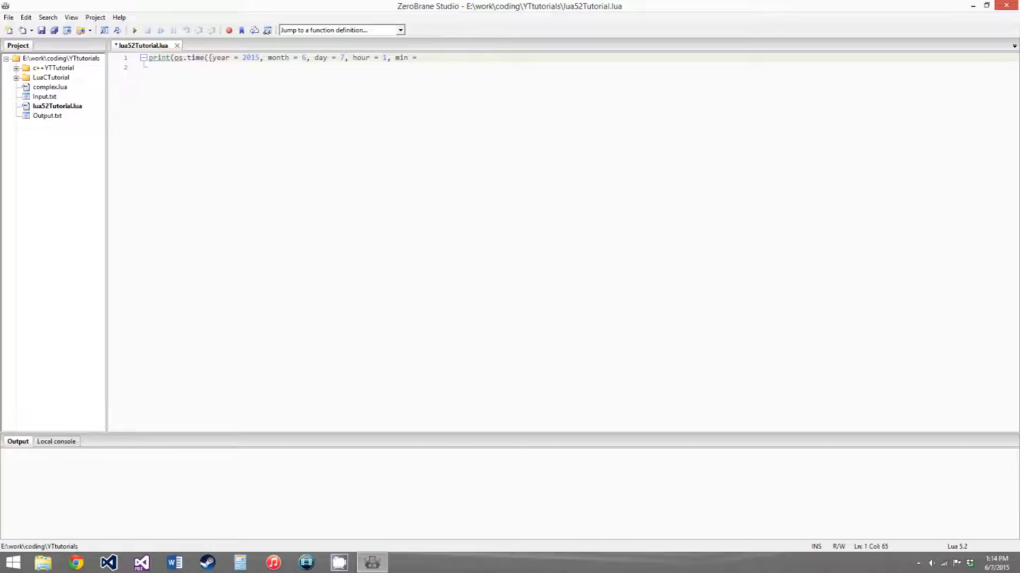
pyautogui.write('14, s')
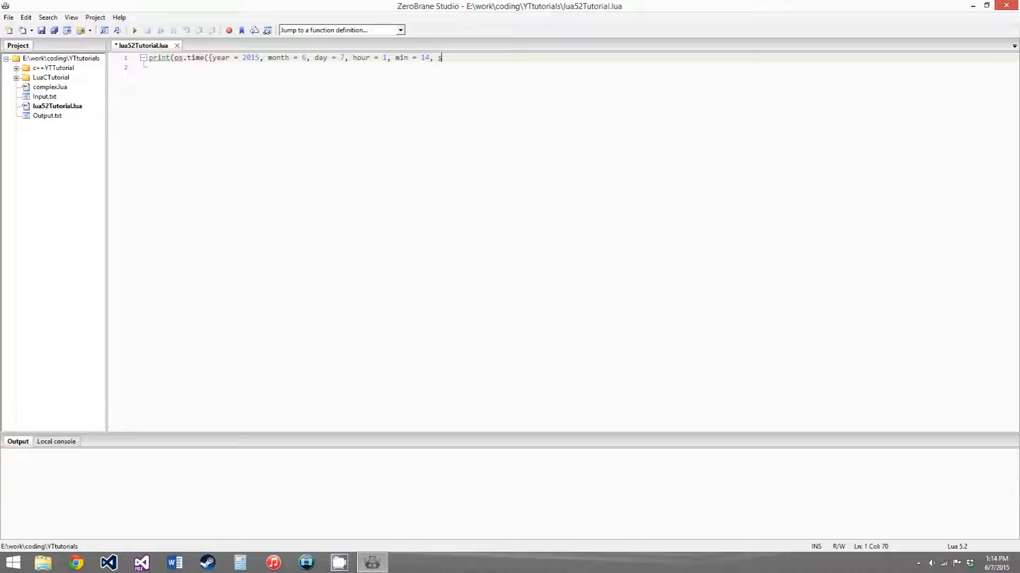
pyautogui.write('ec =')
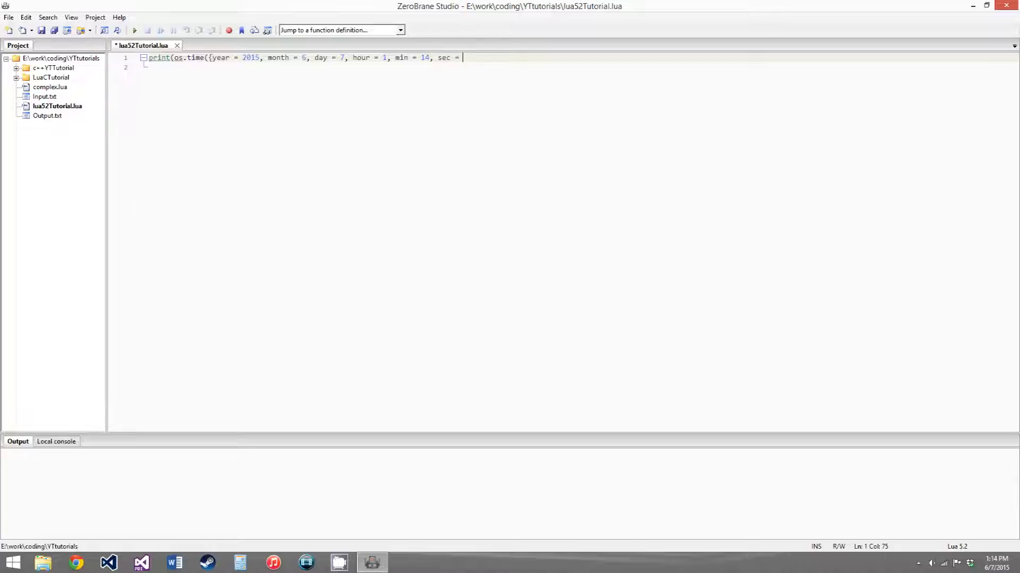
pyautogui.write('30')
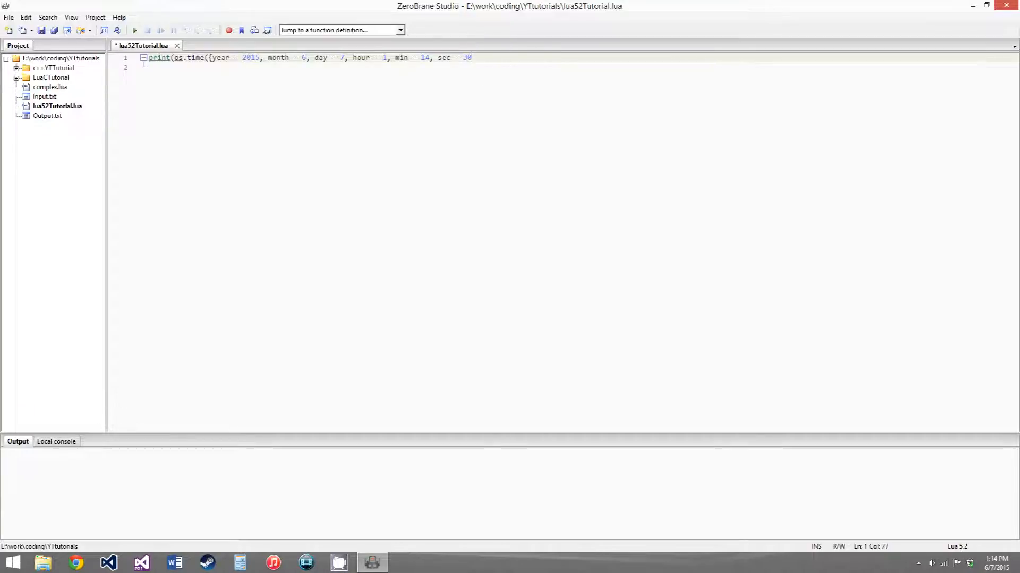
pyautogui.write(', isdst =')
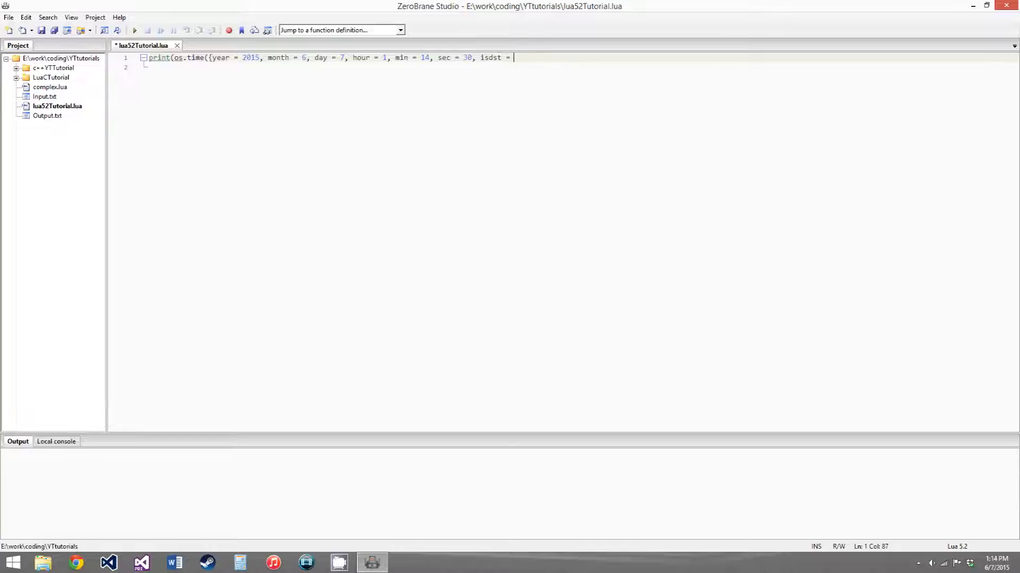
pyautogui.write('false')
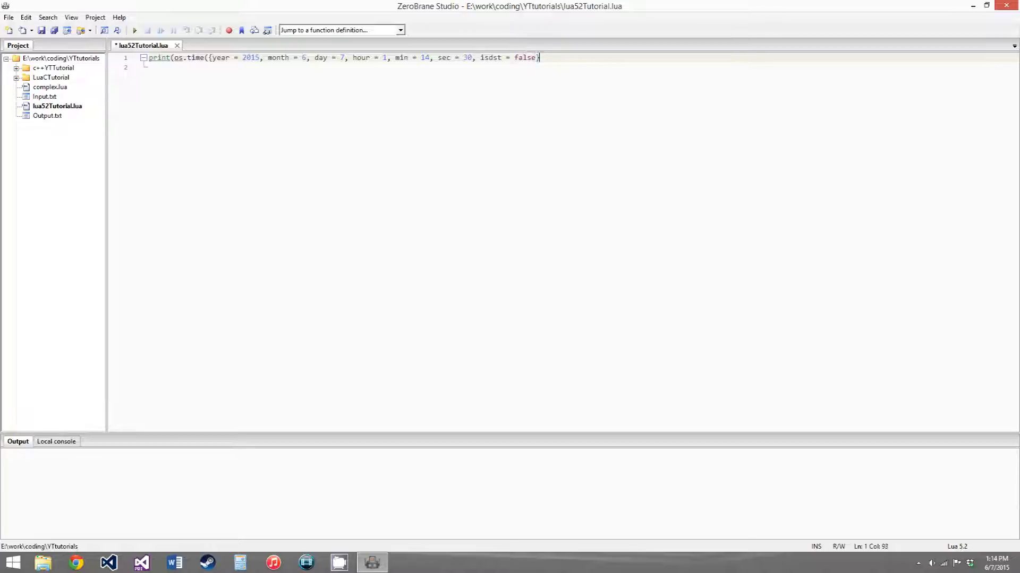
# Close the table brace and the parenthesis to finish the os.time print line.
pyautogui.write('}')
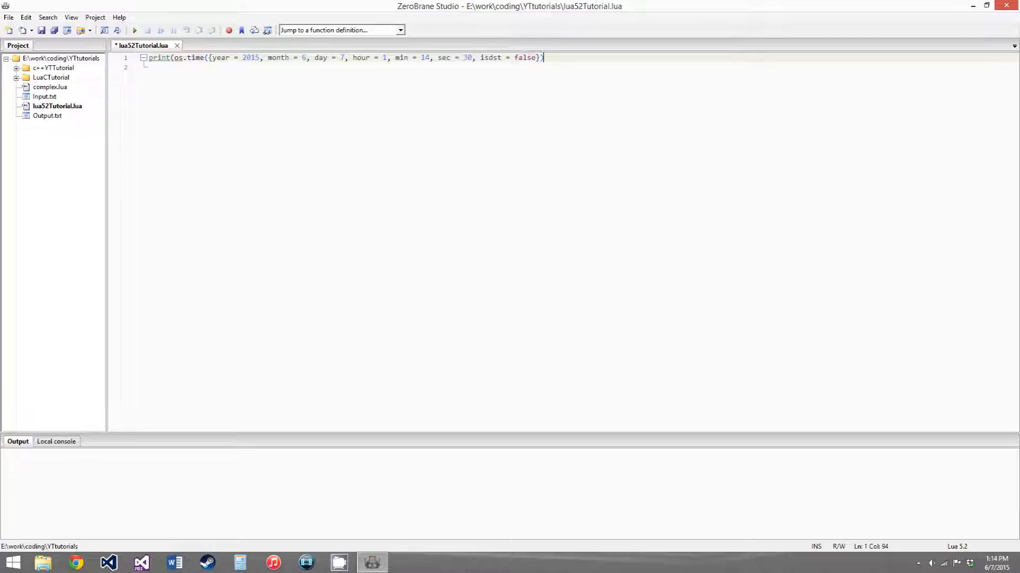
pyautogui.write(')')
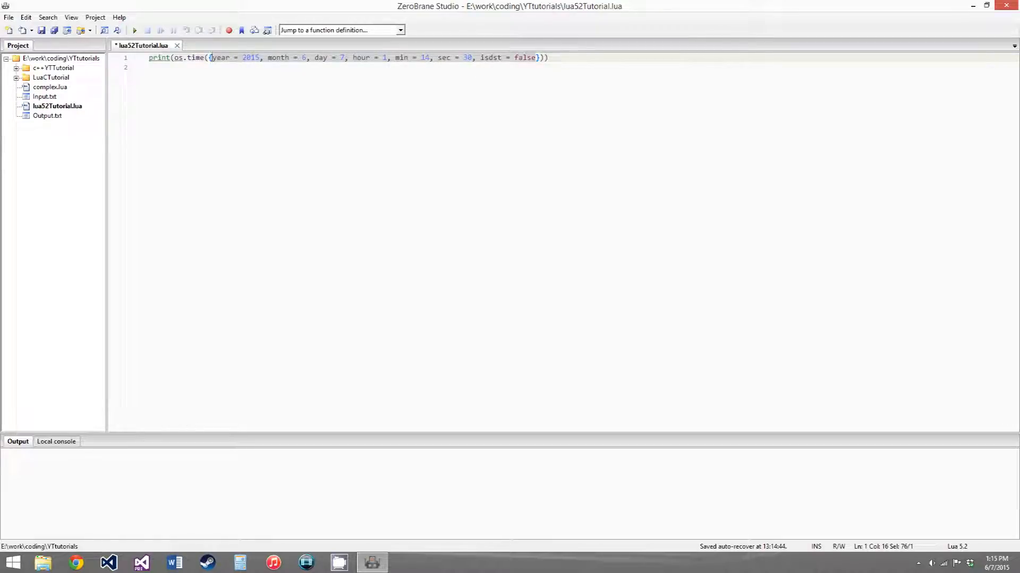
# Trim the date table, set day = 7 and run the script to get the timestamp.
pyautogui.click(134, 30)
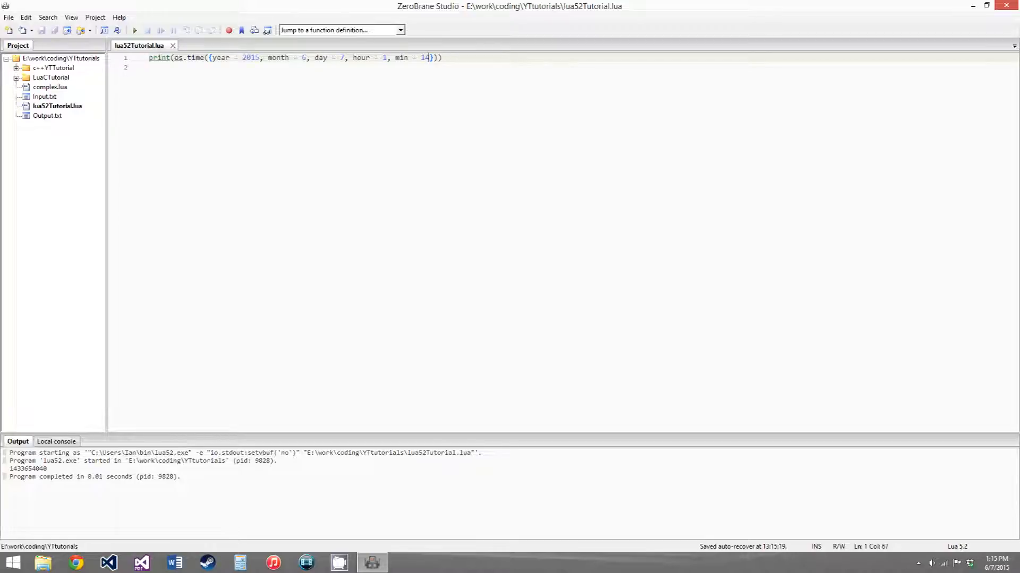
pyautogui.doubleClick(424, 58)
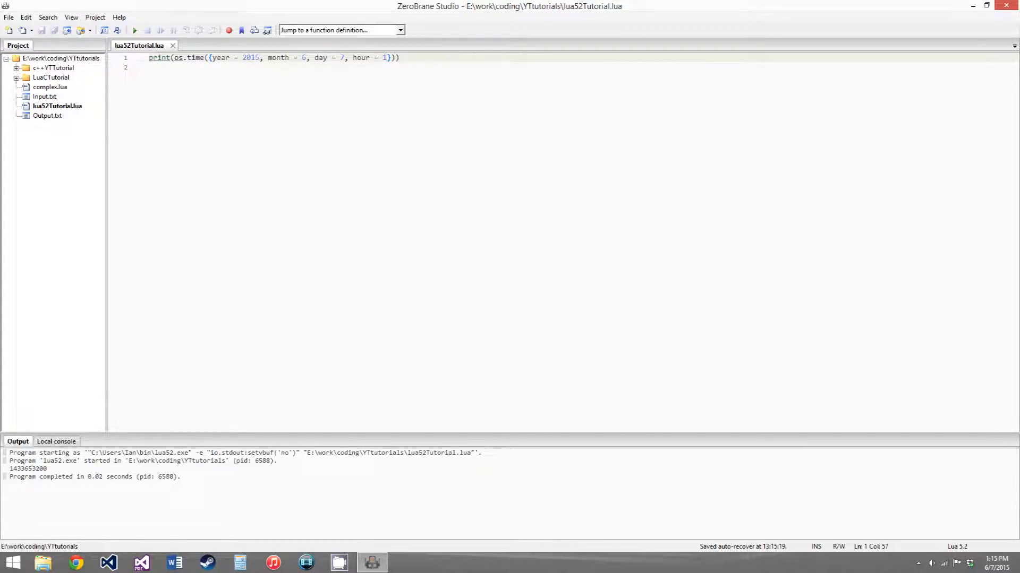
pyautogui.press('BackSpace')
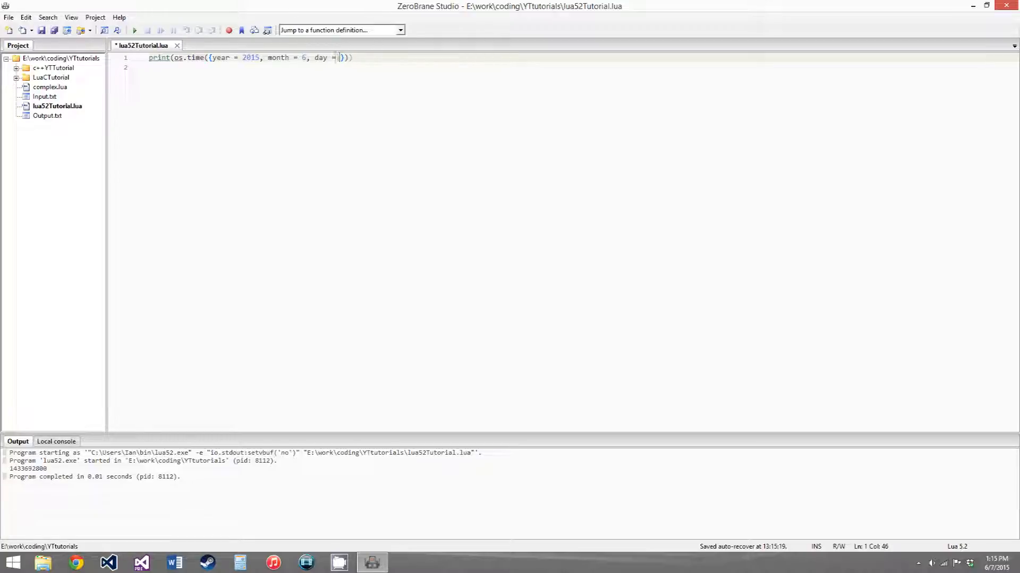
pyautogui.press('BackSpace')
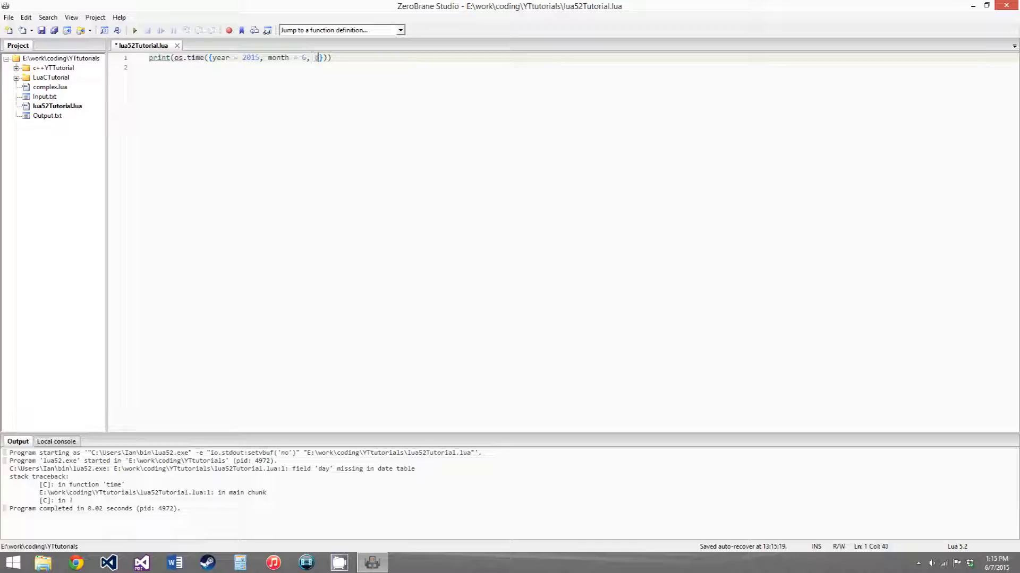
pyautogui.write('day =')
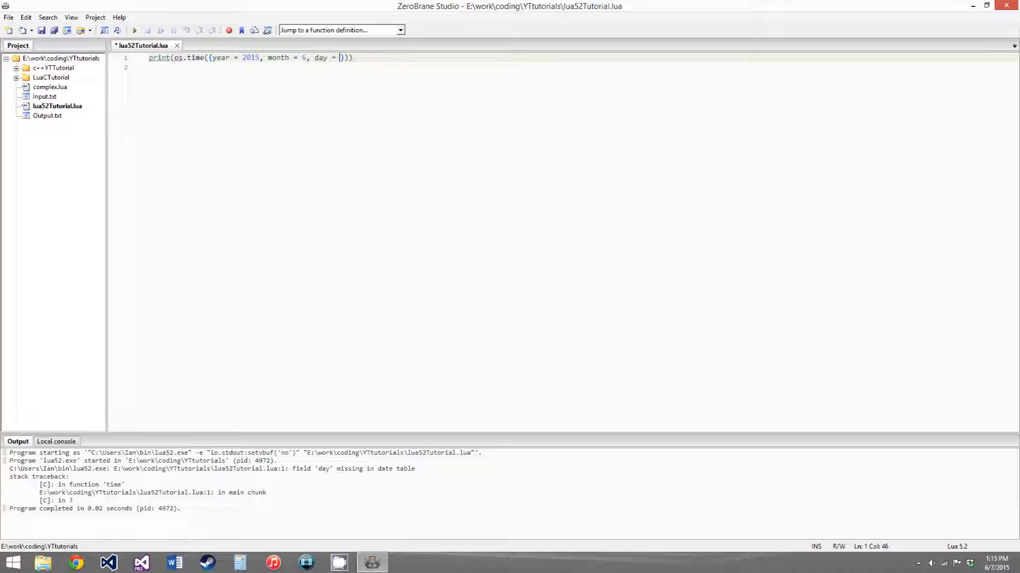
pyautogui.write('7')
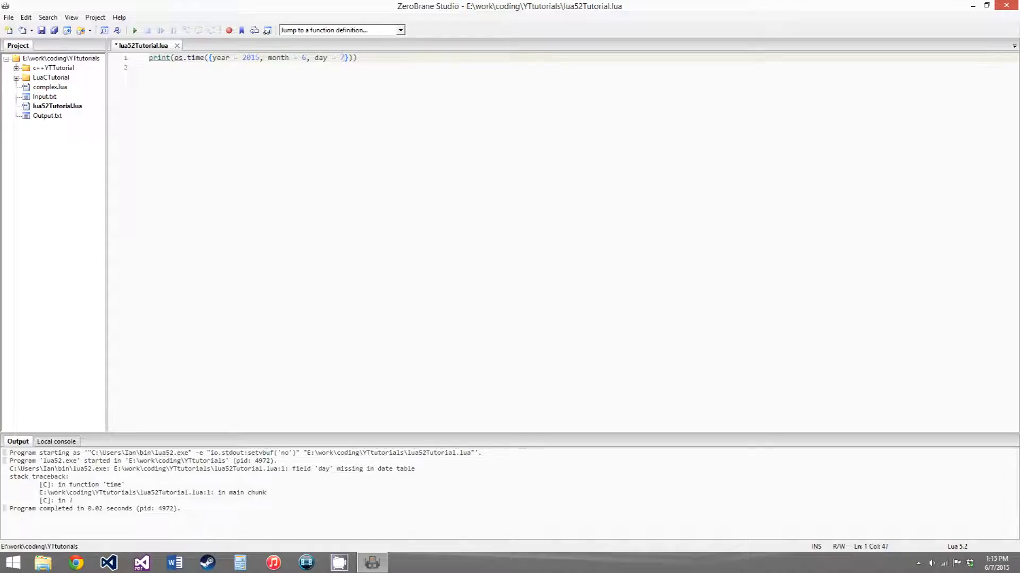
pyautogui.click(134, 29)
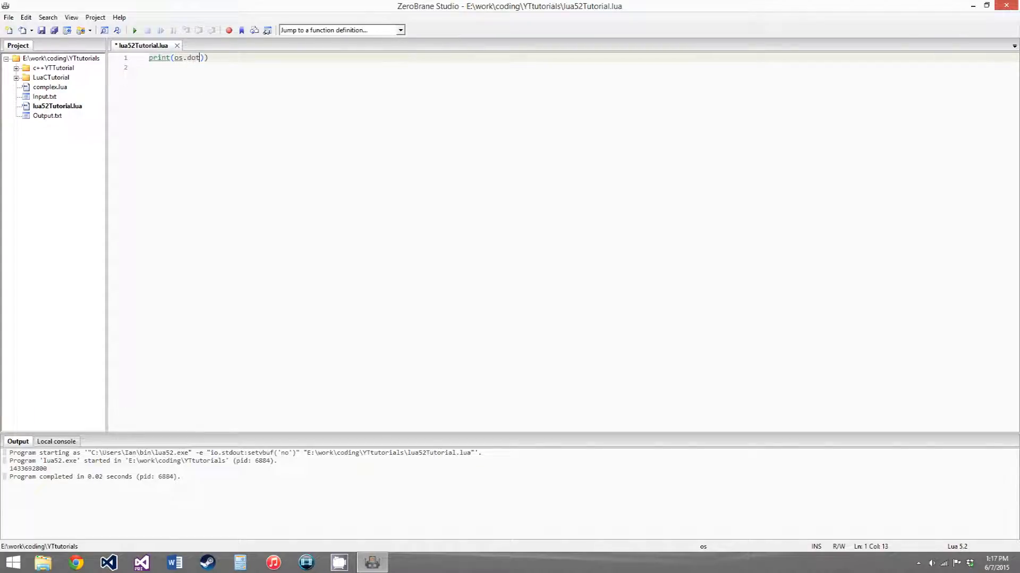
# Change the call to os.date() and move to the blank line below.
pyautogui.write('ate(')
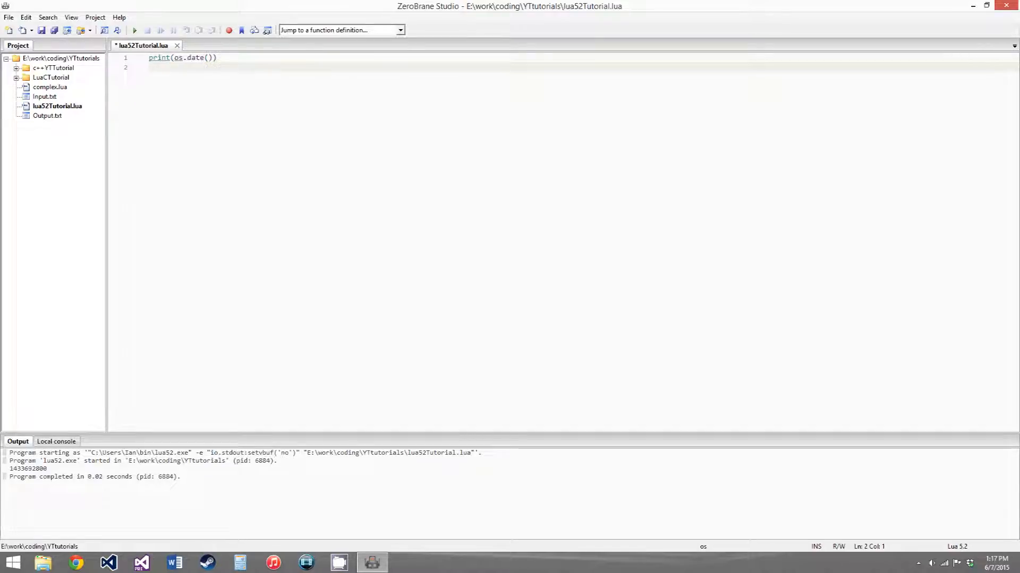
pyautogui.click(207, 57)
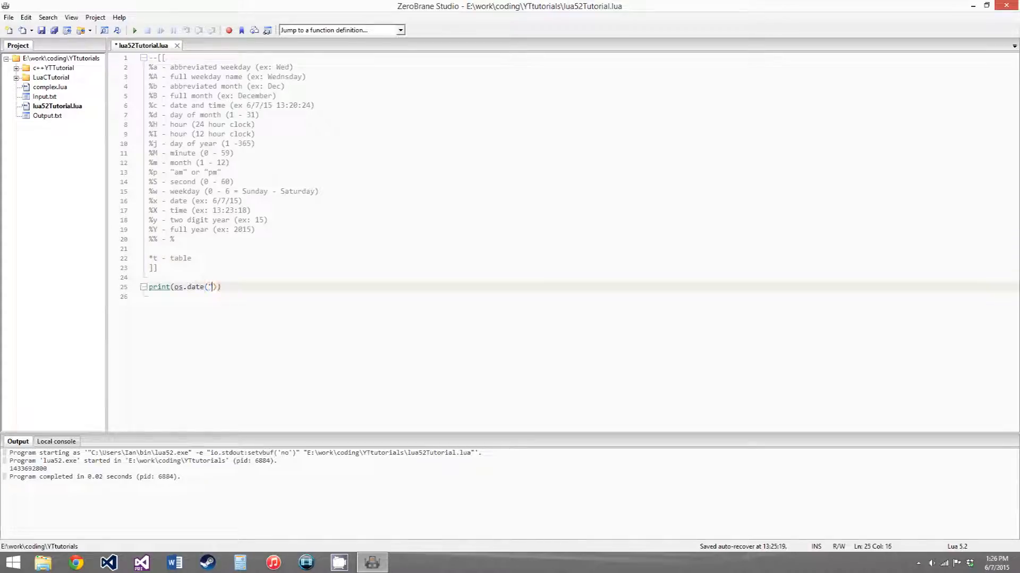
pyautogui.write('*t"')
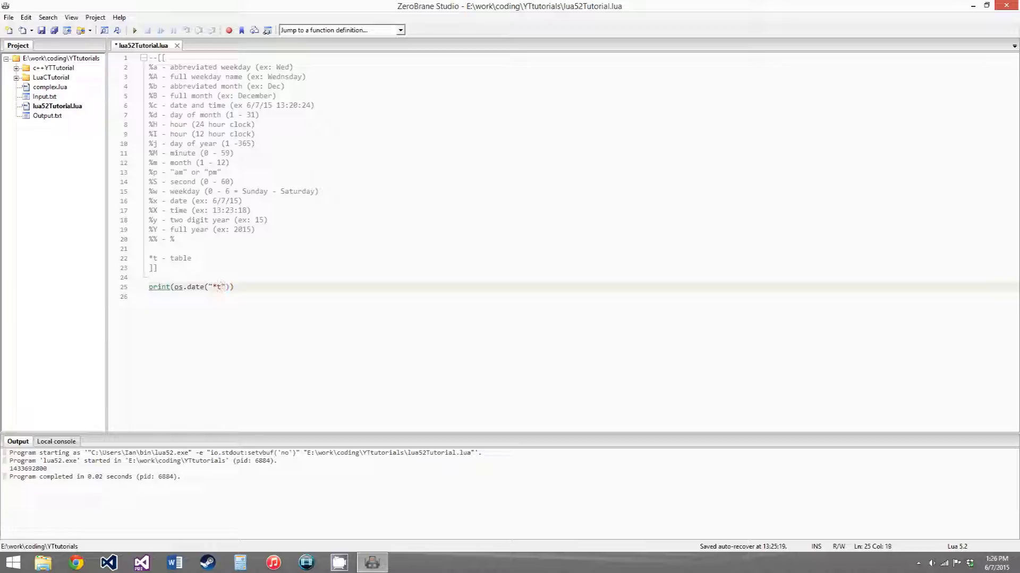
pyautogui.write(', 1433697945')
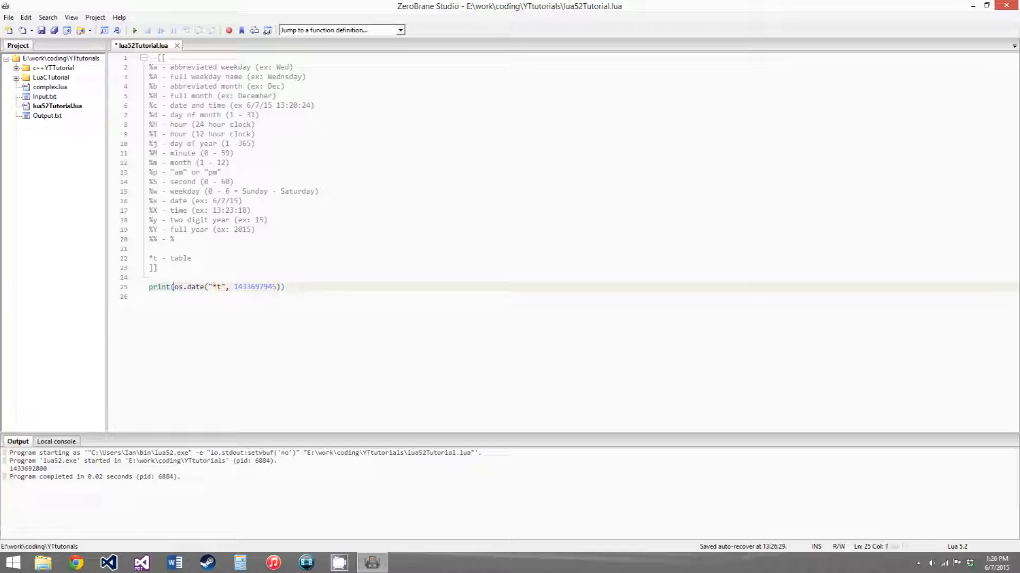
pyautogui.doubleClick(159, 287)
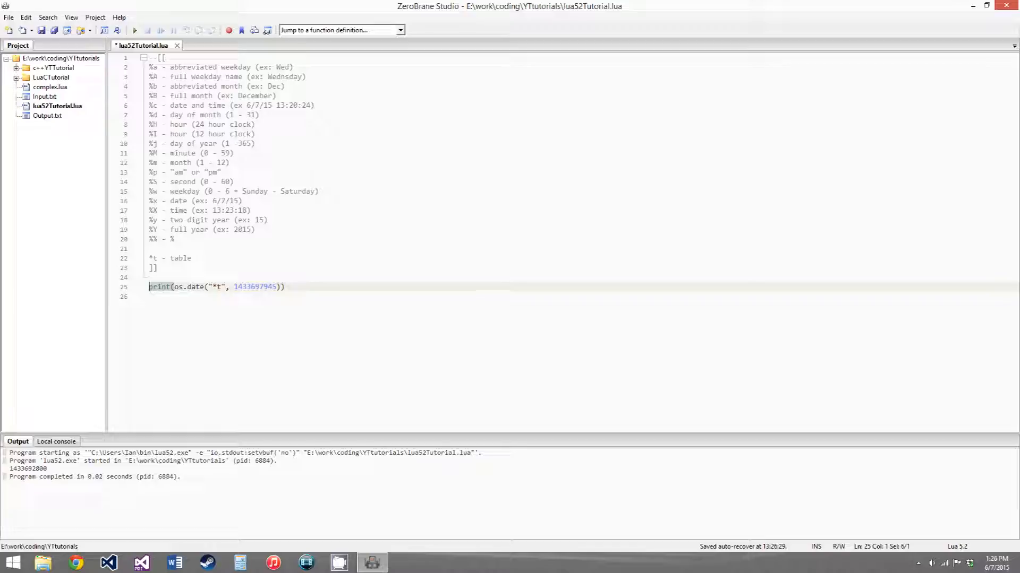
pyautogui.write('t =')
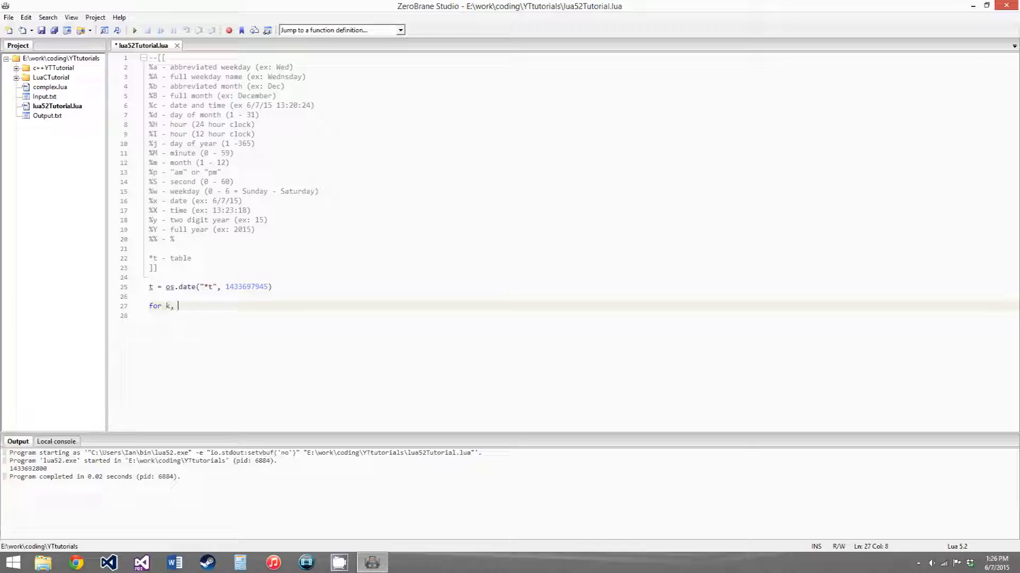
# Write a for k, v in pairs(t) do print(k, v) end loop over the table.
pyautogui.write('v in pairs')
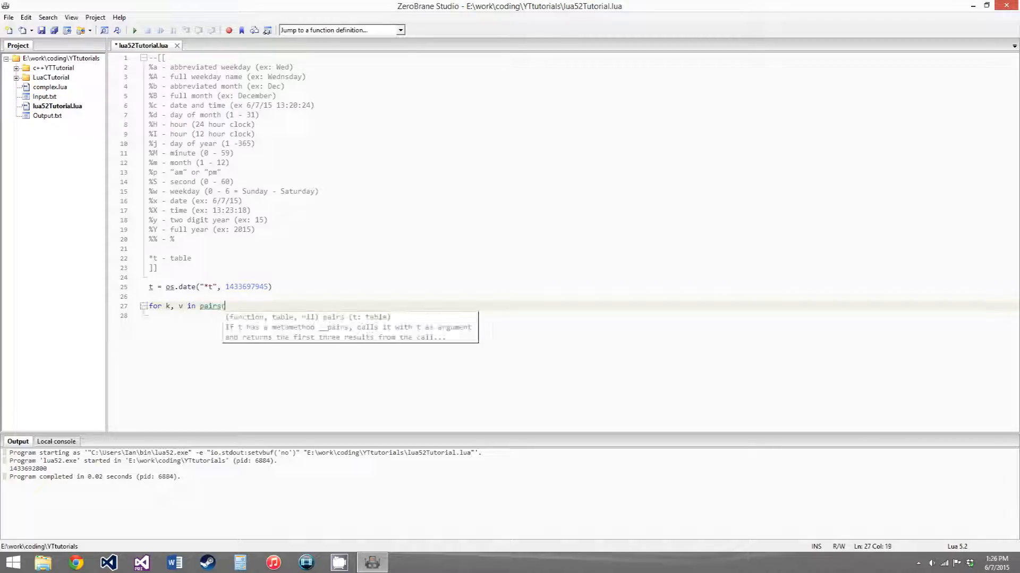
pyautogui.write('(t) do')
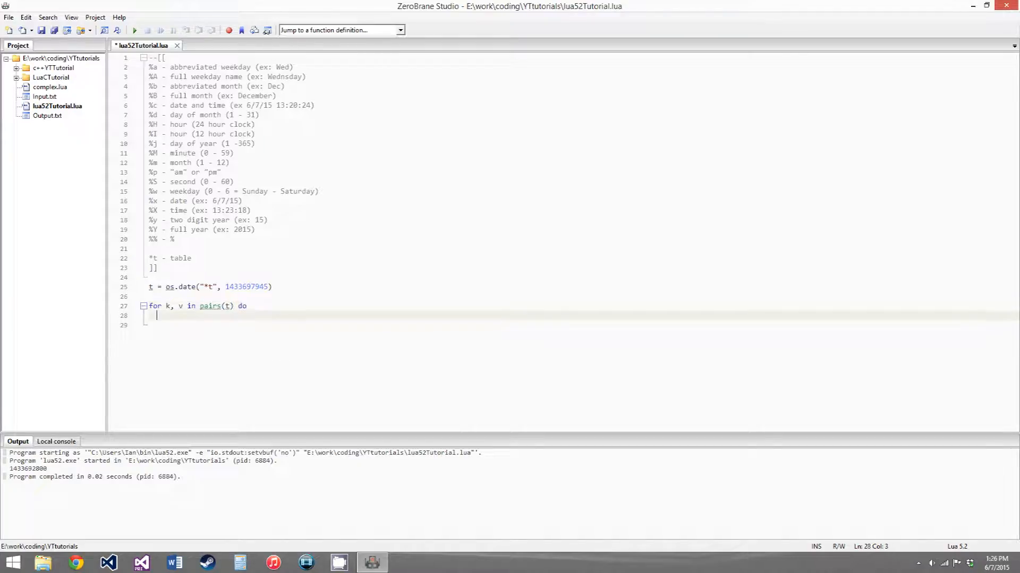
pyautogui.write('print(')
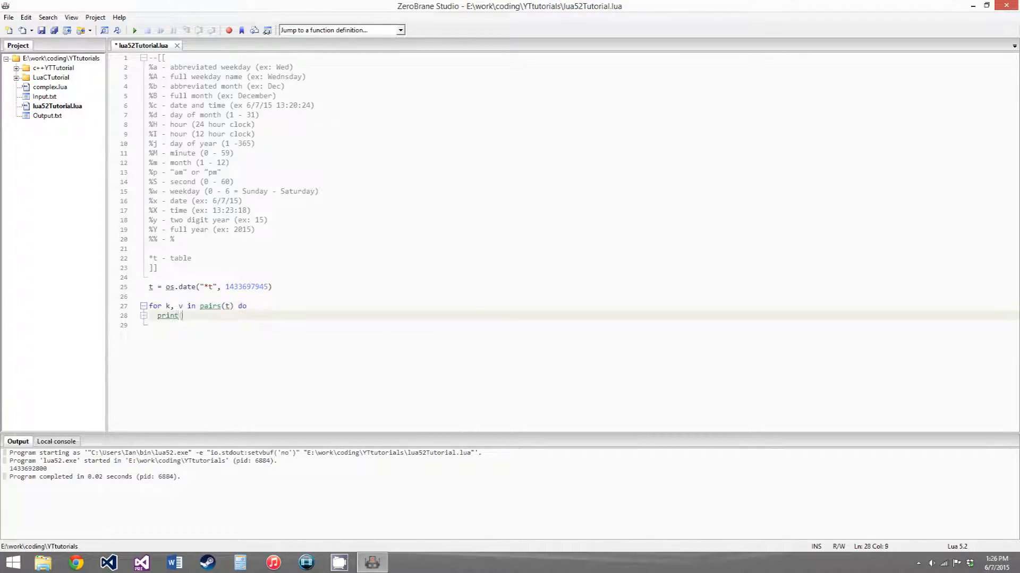
pyautogui.write('k, v')
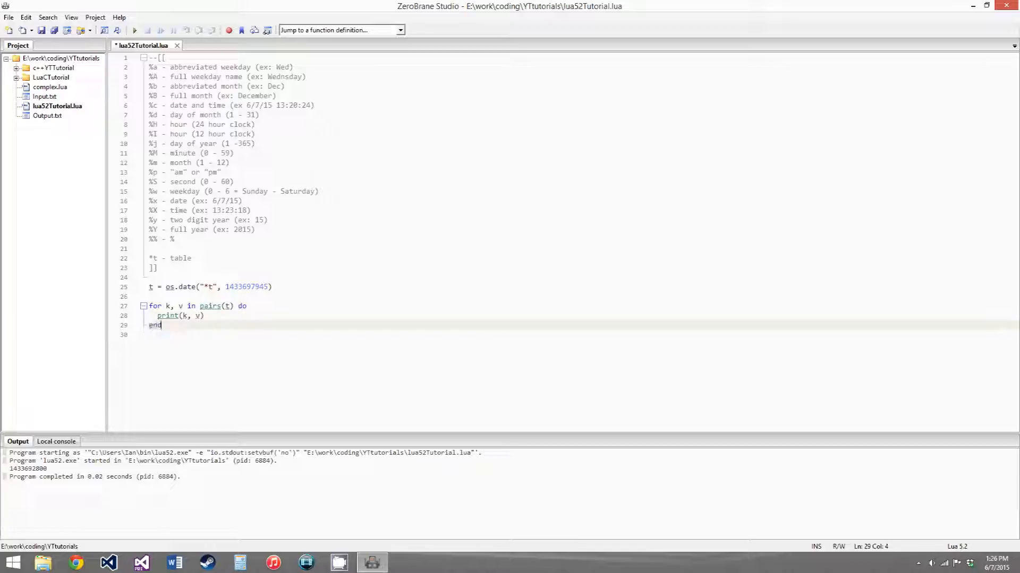
# Run the loop and inspect the output fields, including yday 158.
pyautogui.click(134, 29)
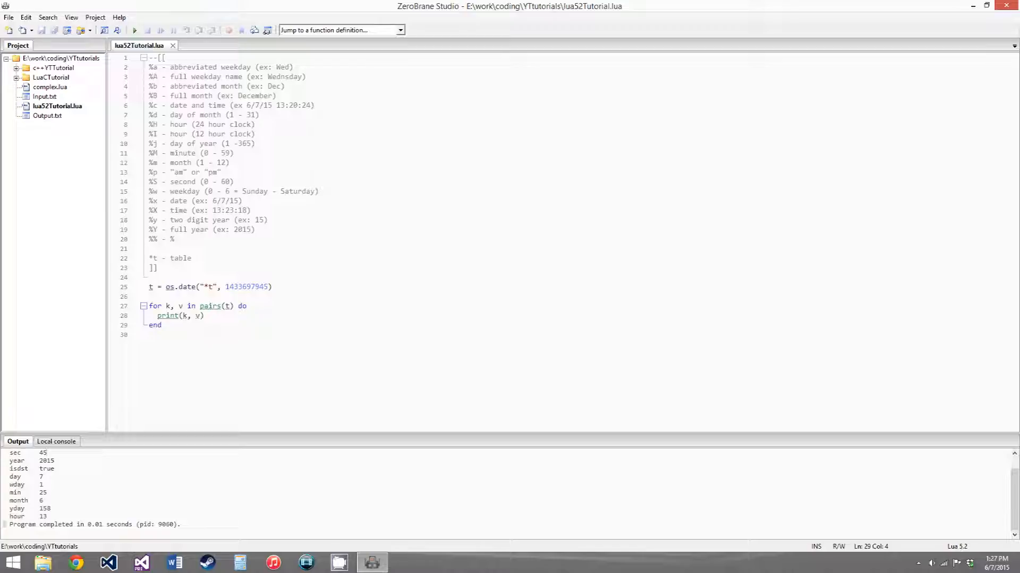
pyautogui.doubleClick(45, 468)
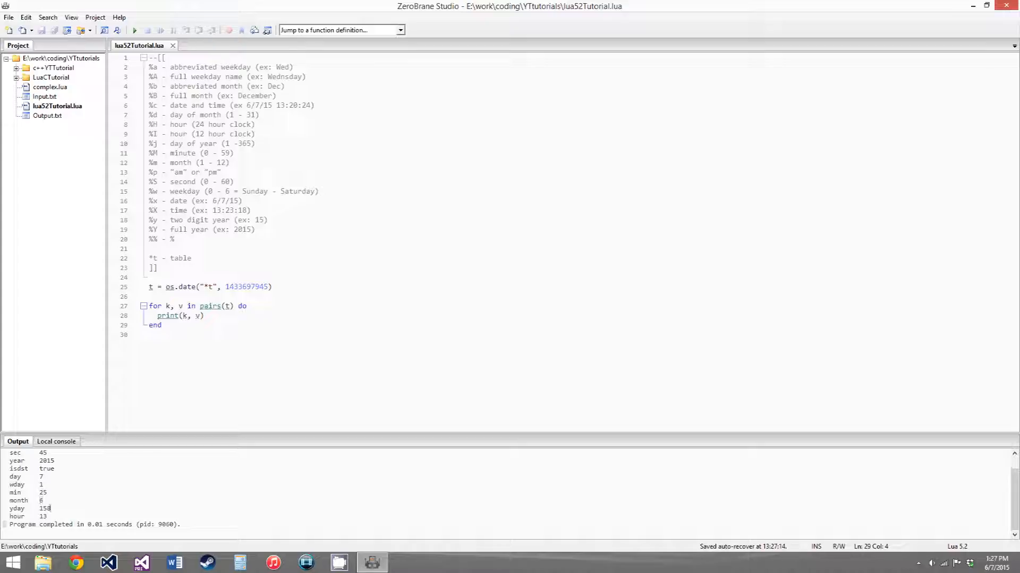
pyautogui.doubleClick(44, 509)
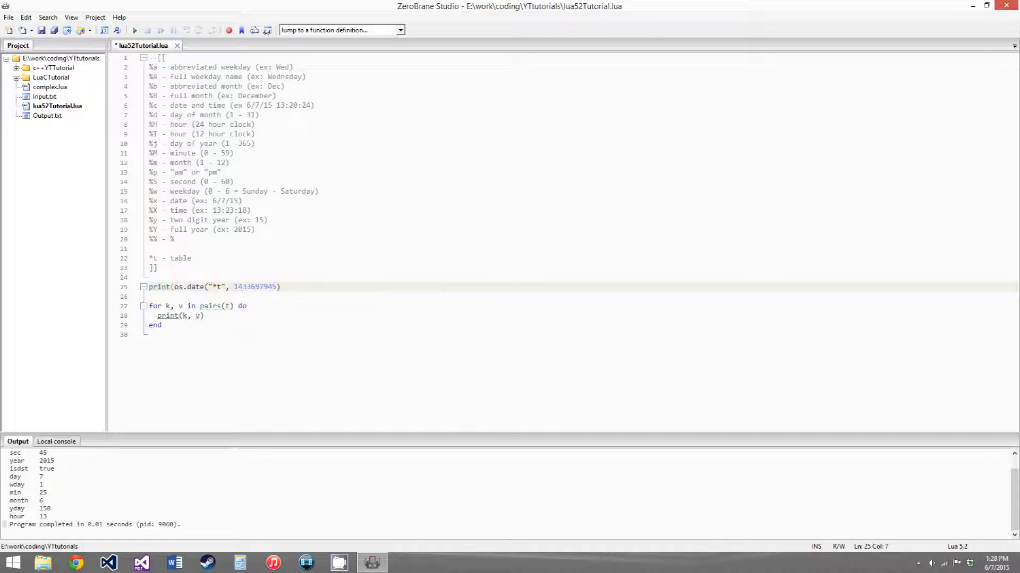
pyautogui.write(')')
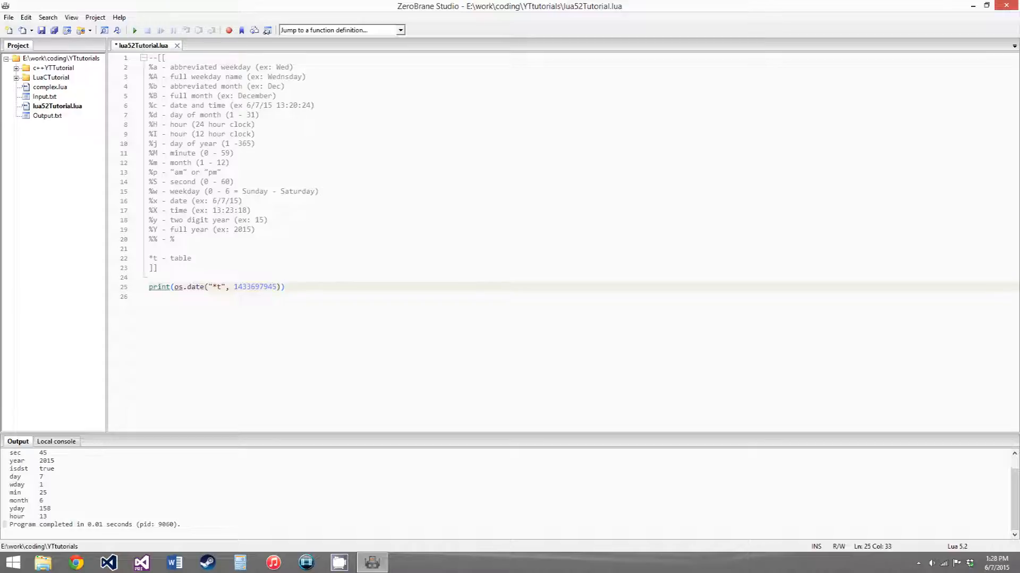
# Walk through the %A, %b, %c and %d format-code entries in the comment.
pyautogui.click(201, 220)
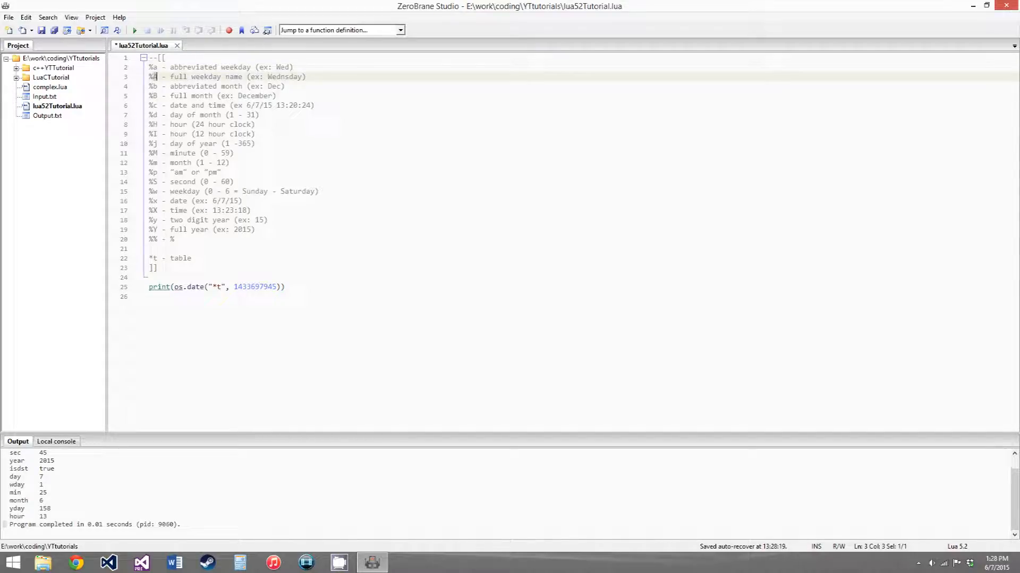
pyautogui.click(164, 96)
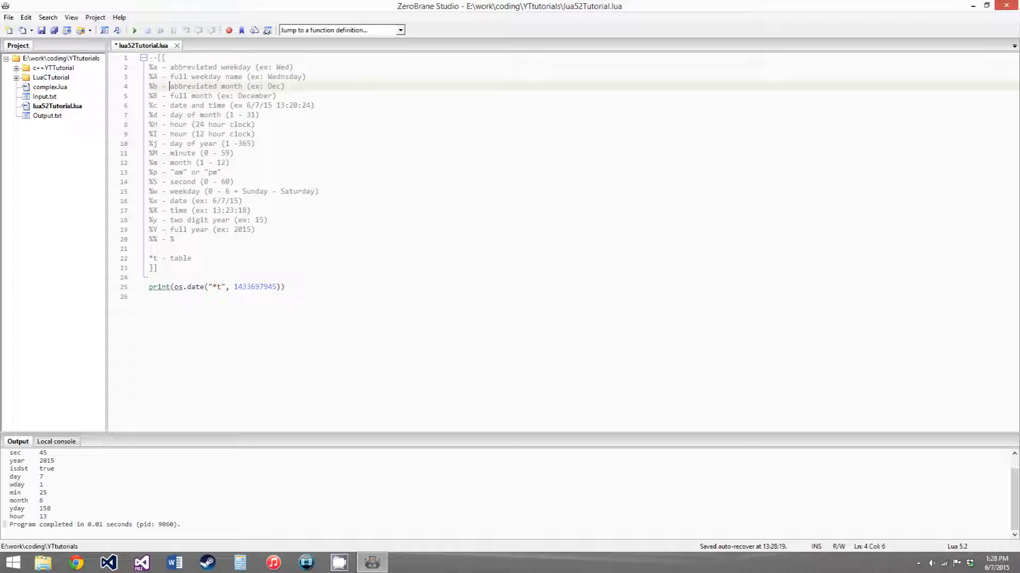
pyautogui.doubleClick(274, 86)
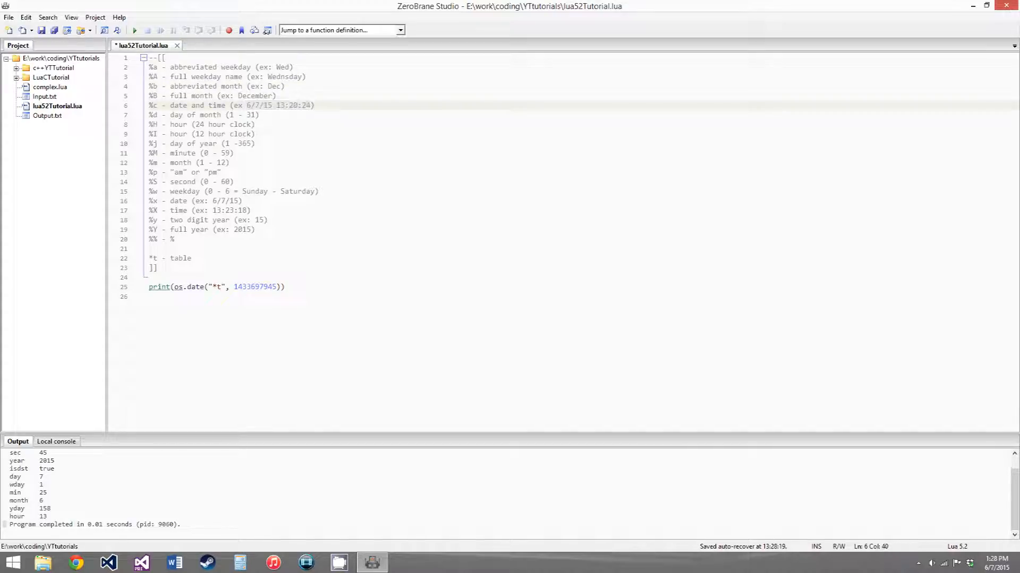
pyautogui.moveTo(245, 105); pyautogui.dragTo(314, 105)
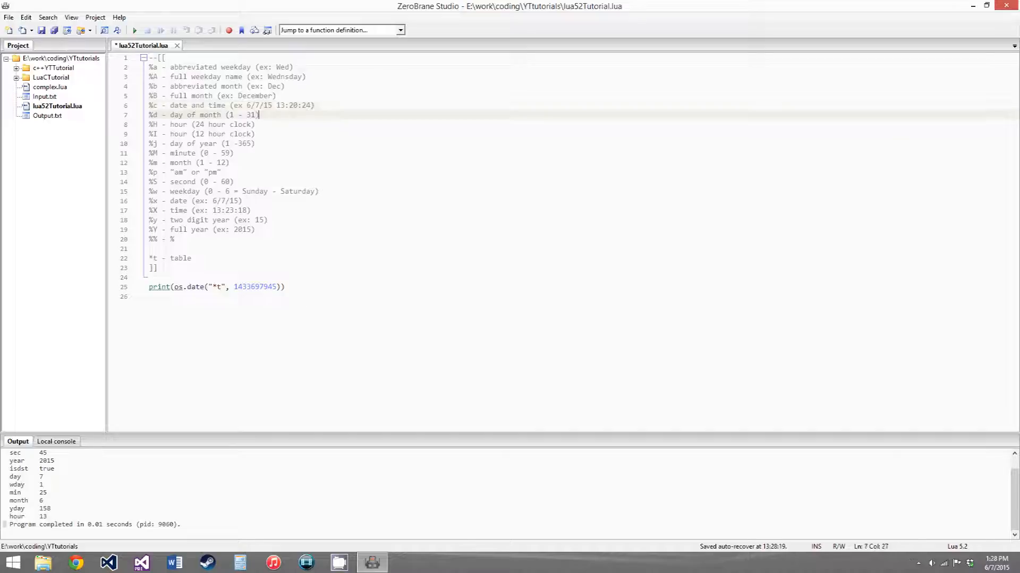
pyautogui.moveTo(169, 115); pyautogui.dragTo(260, 115)
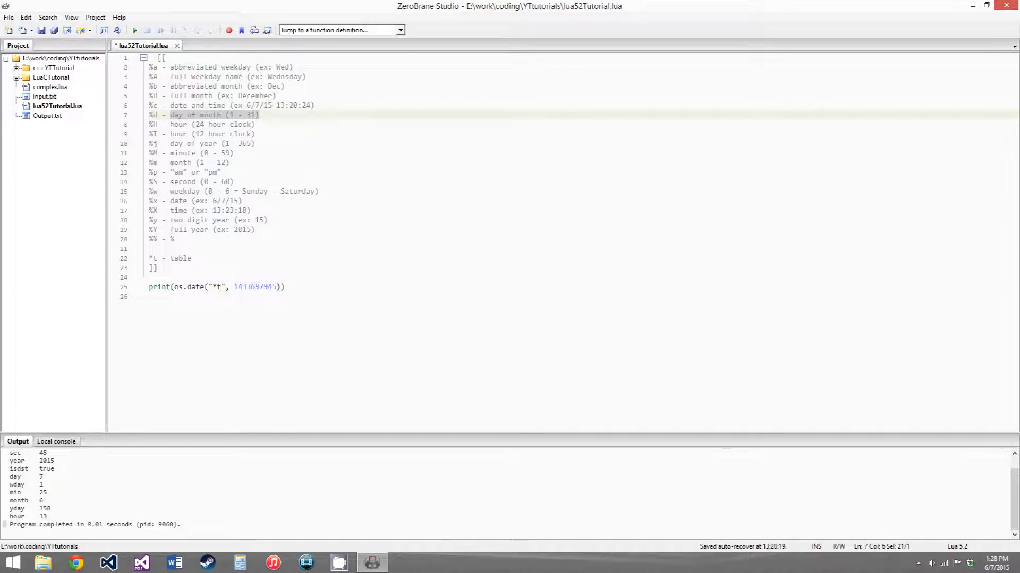
pyautogui.click(255, 125)
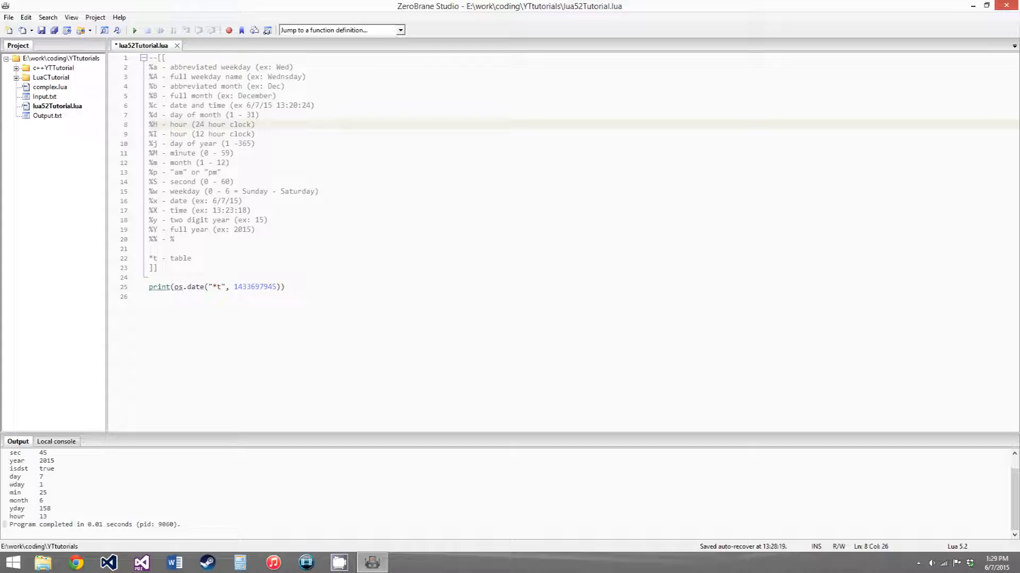
pyautogui.moveTo(254, 124)
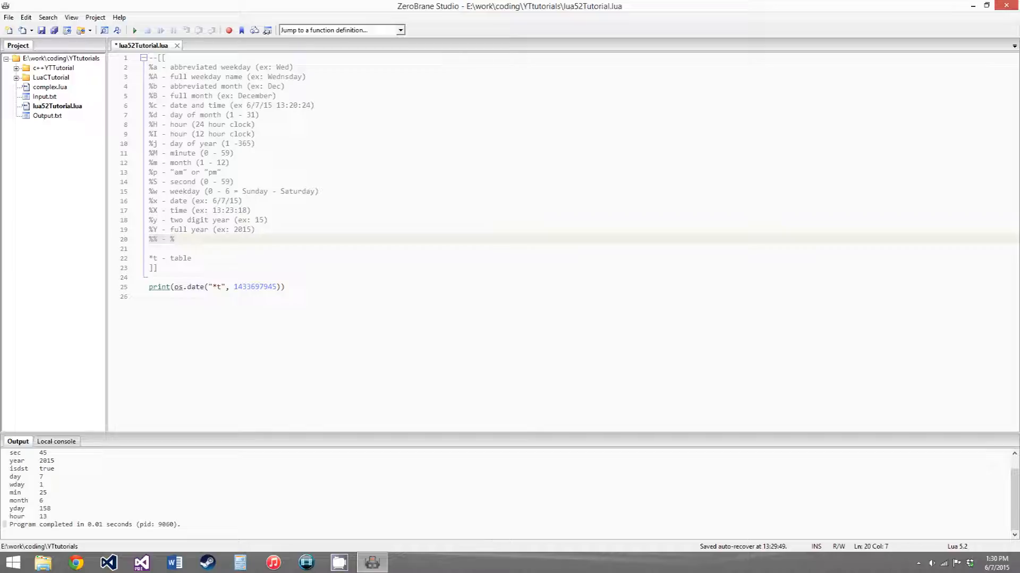
# Format the date as "Today is a %w in %B." and run to print the sentence.
pyautogui.doubleClick(217, 287)
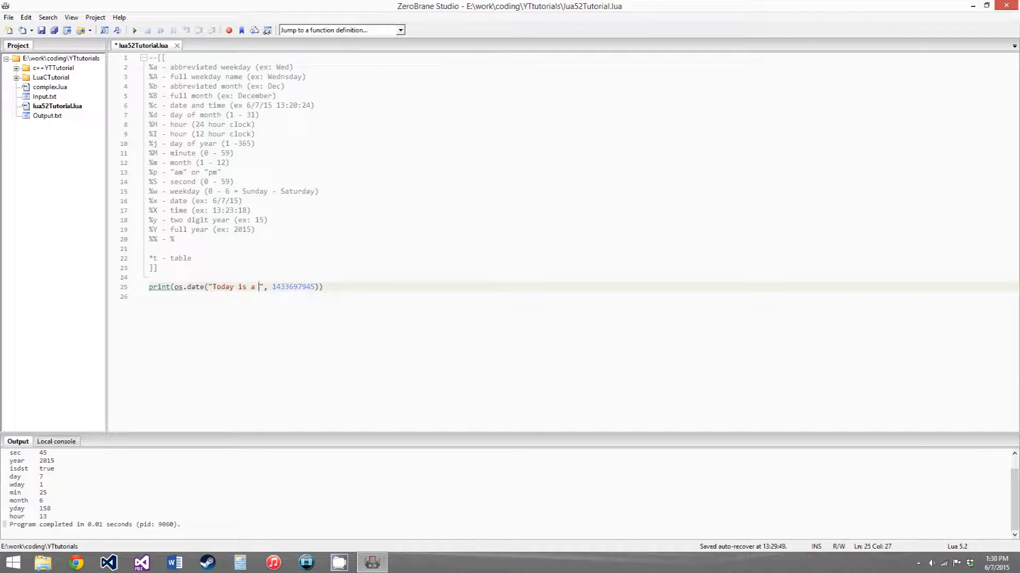
pyautogui.write('%w in %')
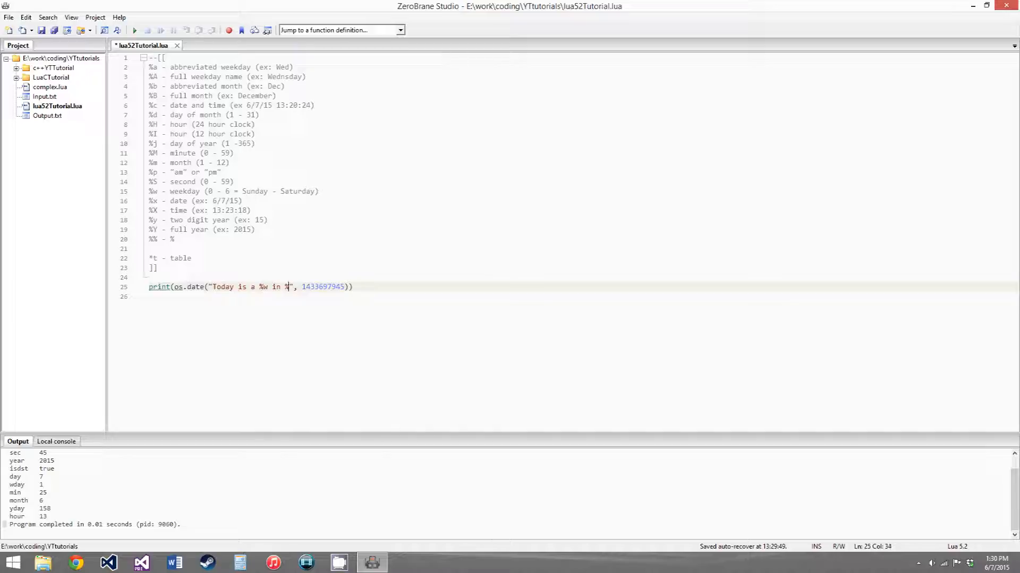
pyautogui.write('B.')
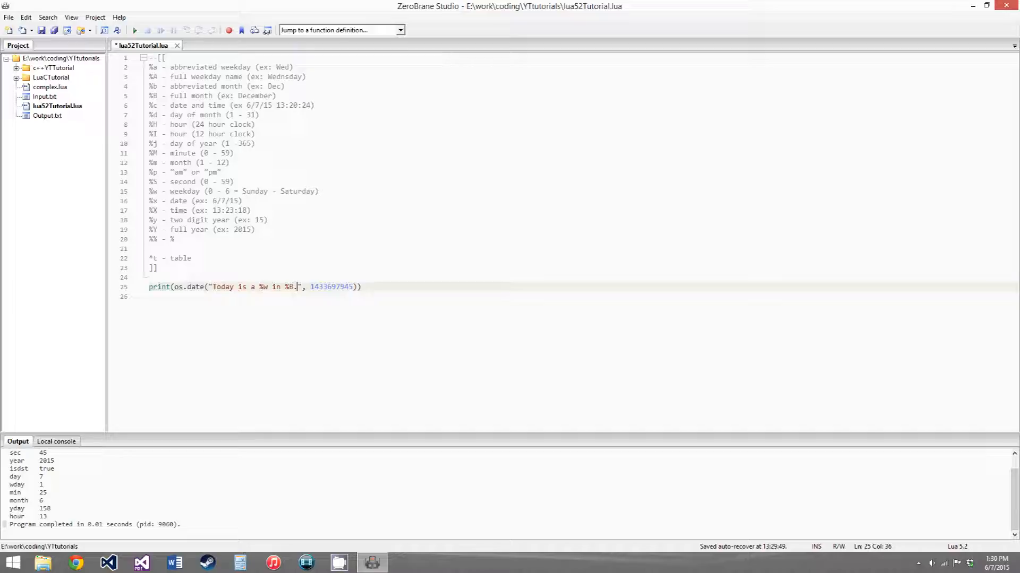
pyautogui.moveTo(187, 287)
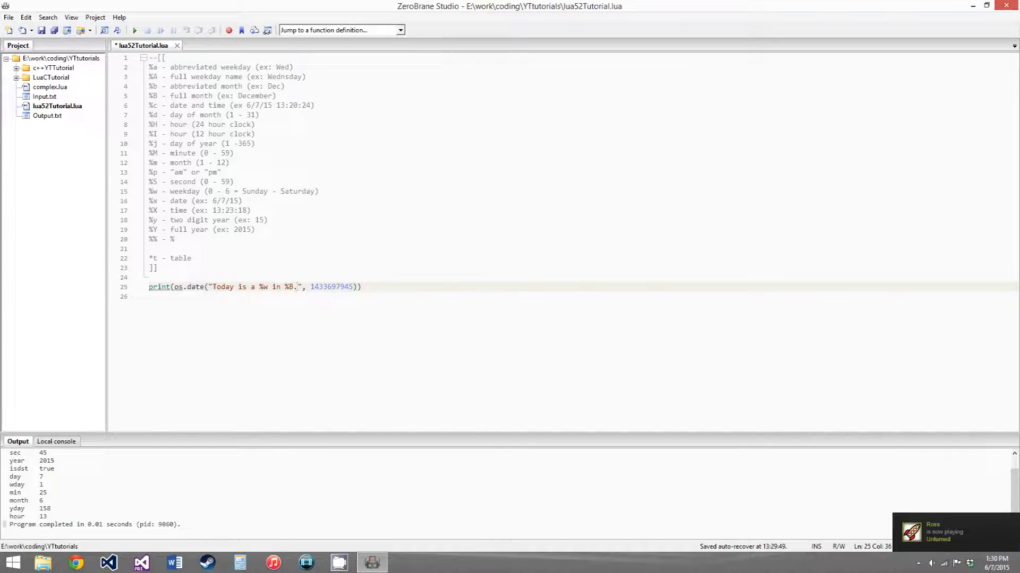
pyautogui.click(134, 30)
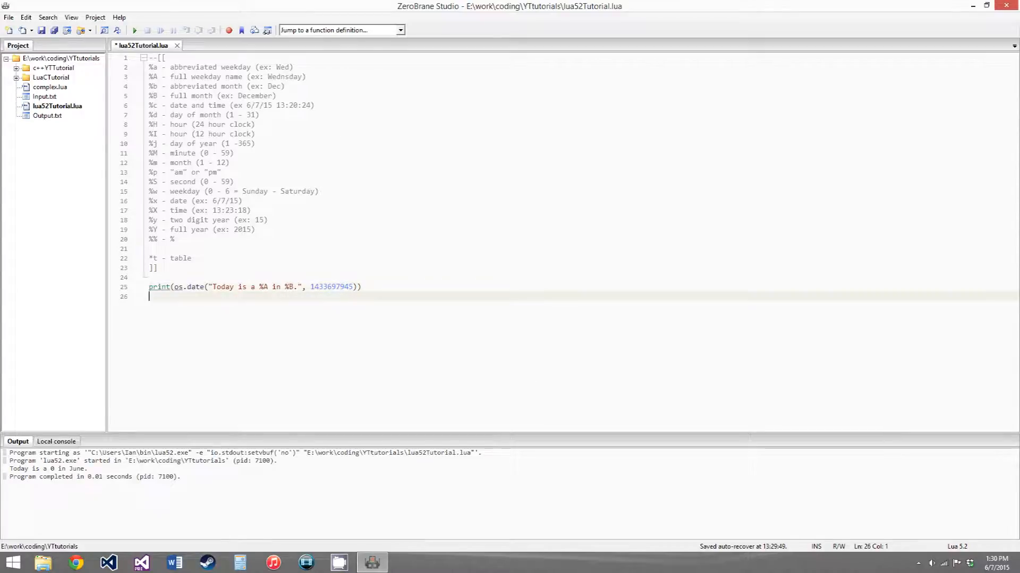
pyautogui.click(134, 30)
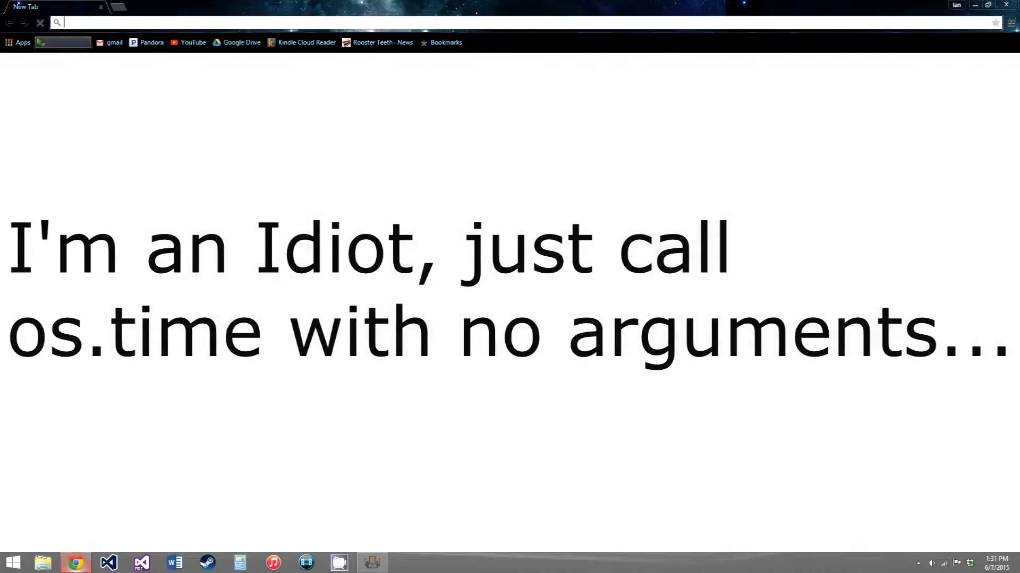
# Search Chrome for the current unix time and reach the Epoch Converter page.
pyautogui.write('curre')
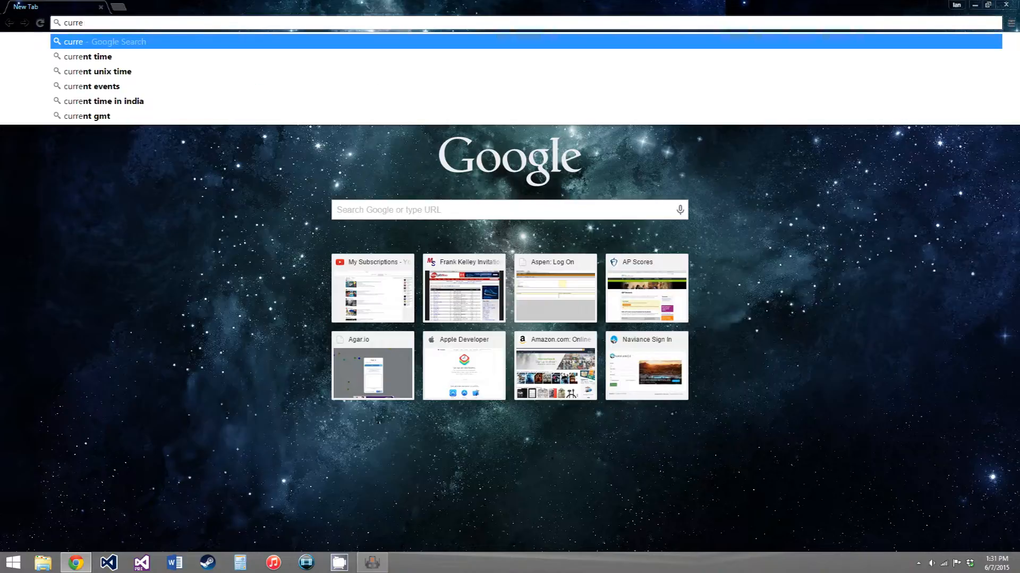
pyautogui.click(98, 71)
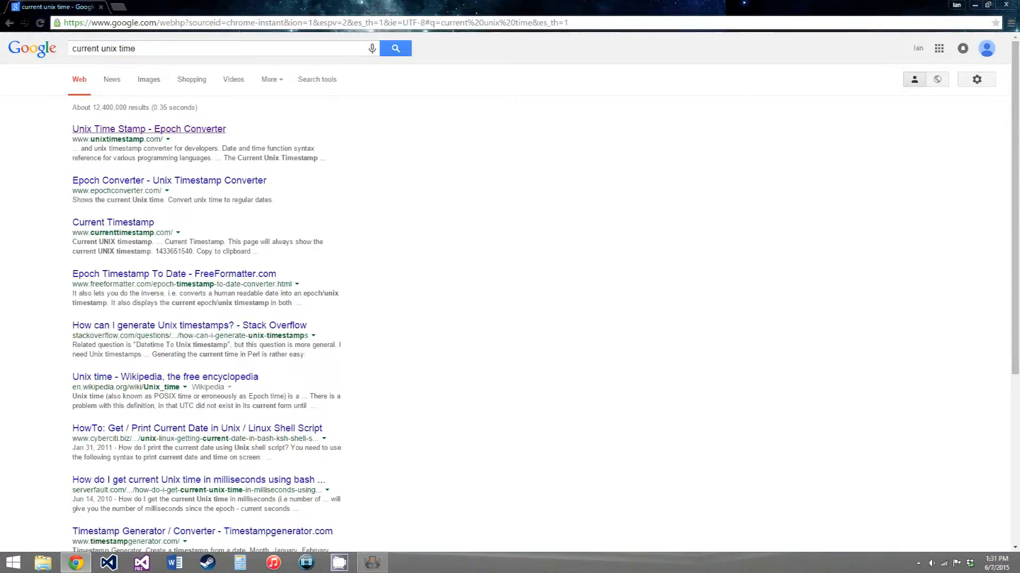
pyautogui.click(149, 128)
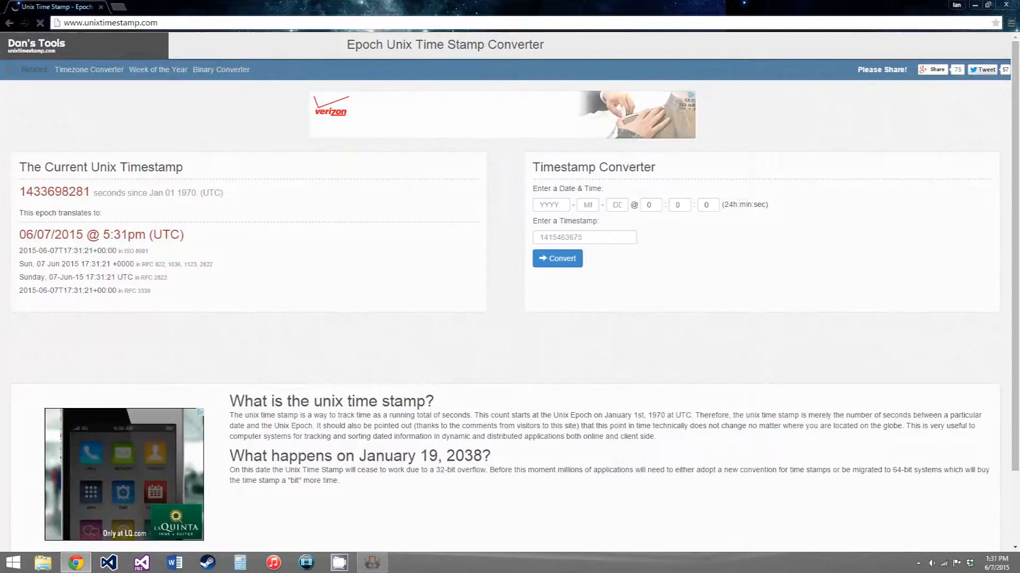
pyautogui.click(372, 563)
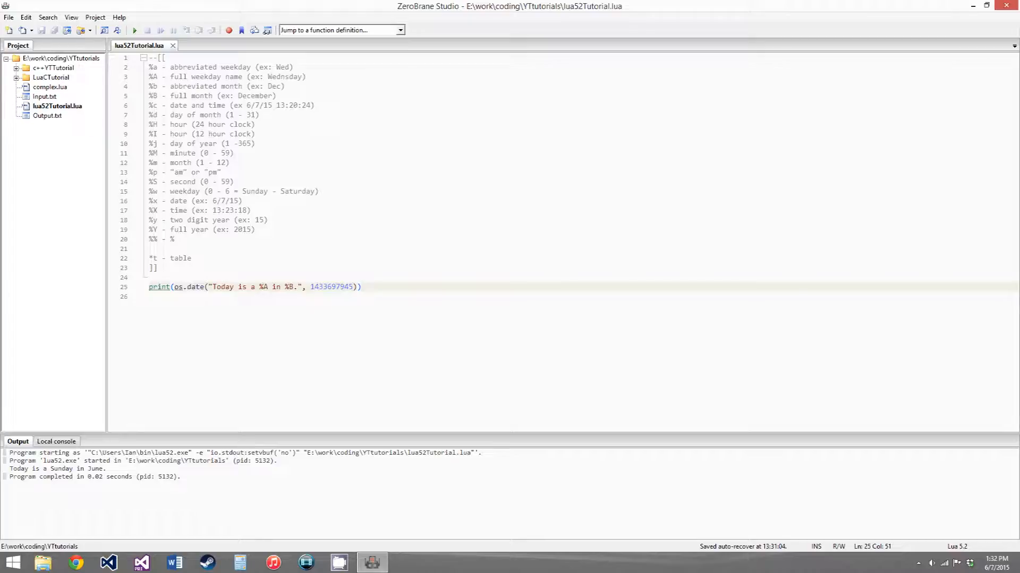
# Select and clear the whole date-format script, leaving an empty editor.
pyautogui.press('ctrl+a')
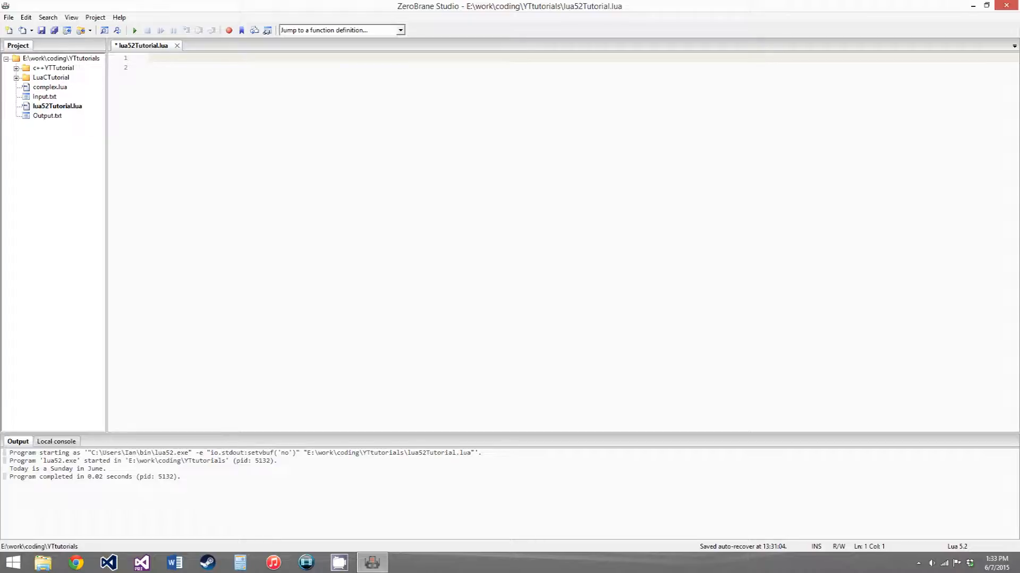
# Store the start time in x with x = os.clock() on line 1.
pyautogui.write('x = os')
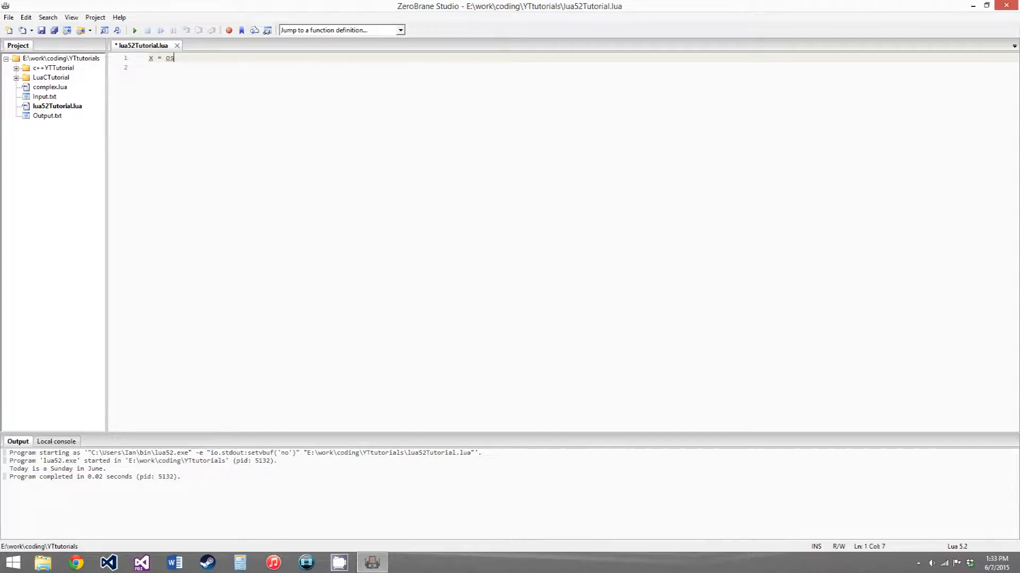
pyautogui.write('.clock')
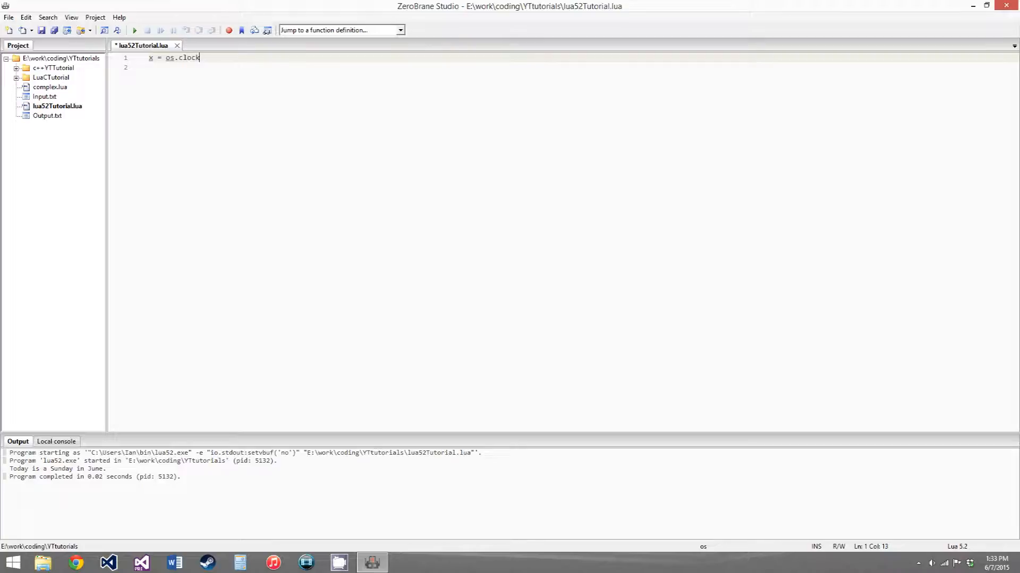
pyautogui.write('()')
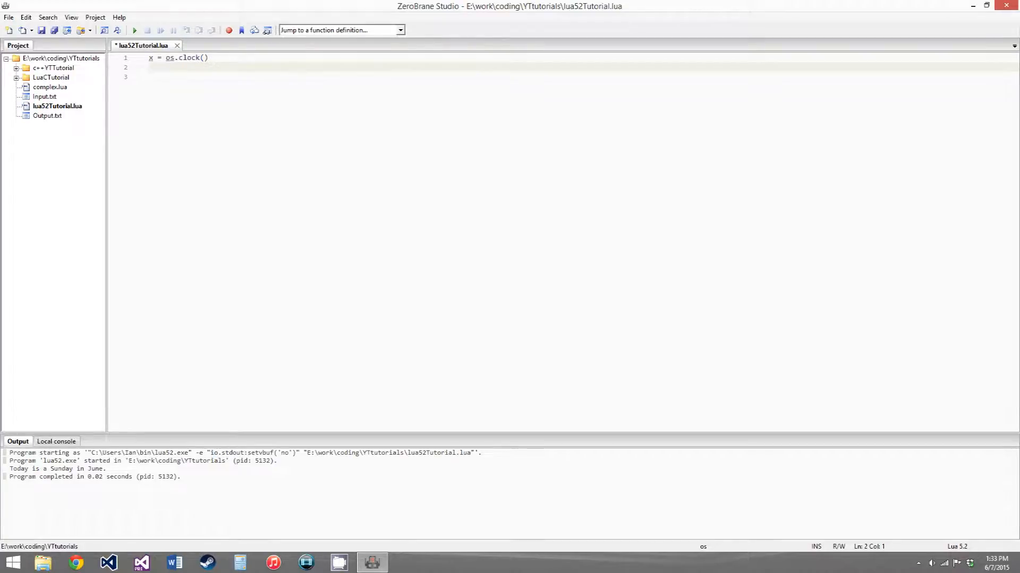
# Write a loop for i = 1, 10000000 doing i = i - 1 + 1, closed with end.
pyautogui.click(151, 68)
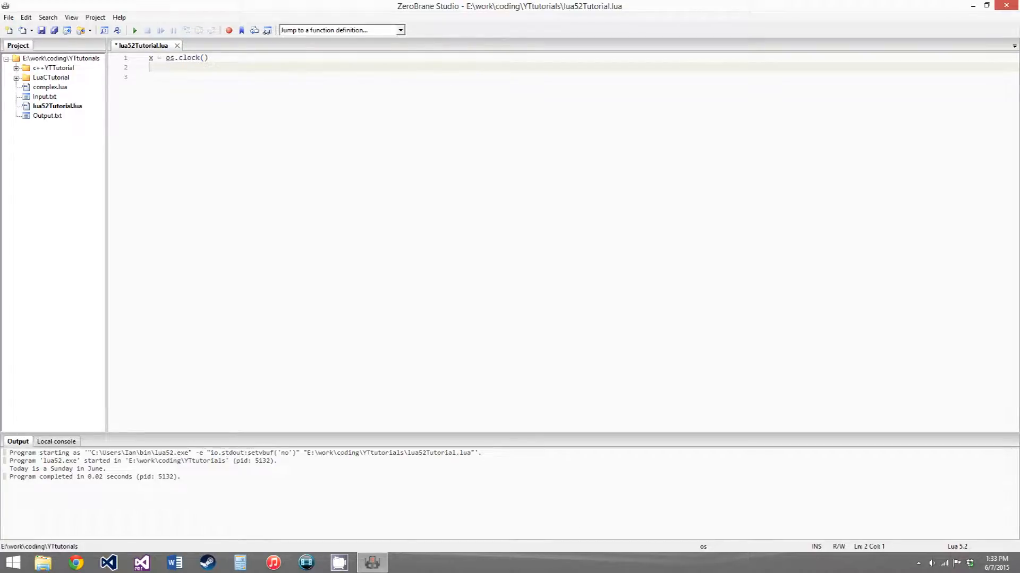
pyautogui.write('for')
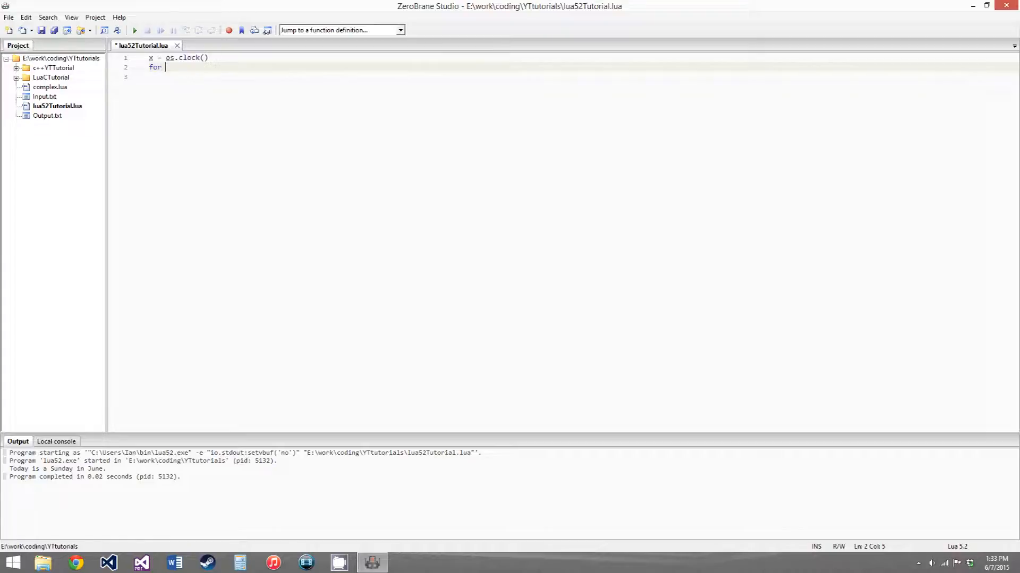
pyautogui.write('i =')
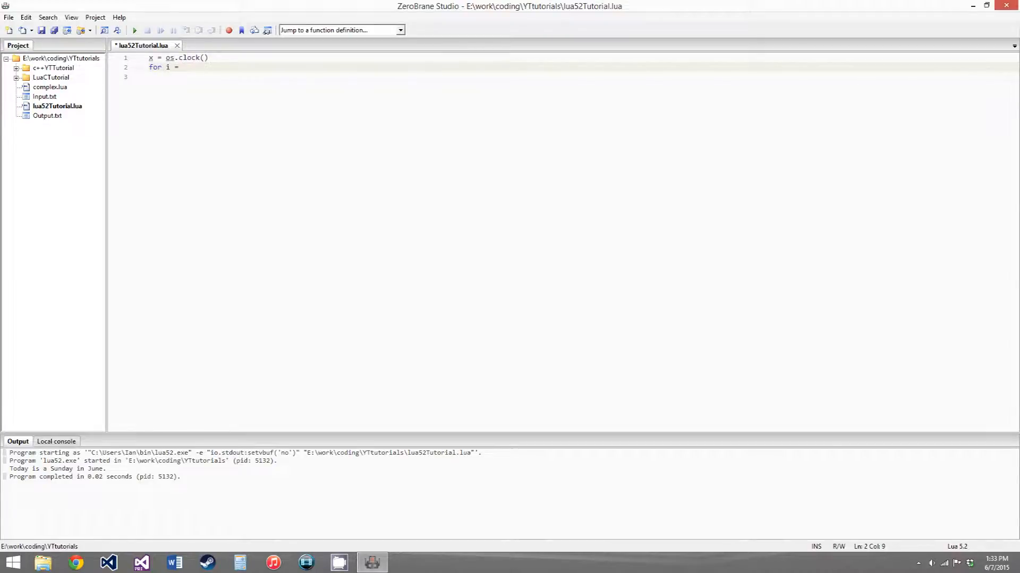
pyautogui.write('1,')
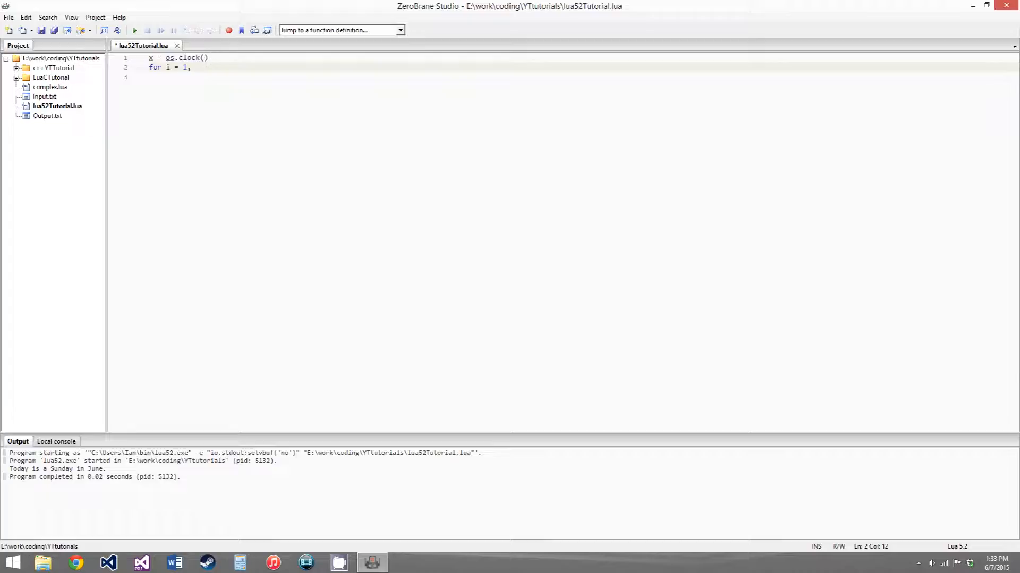
pyautogui.write('10')
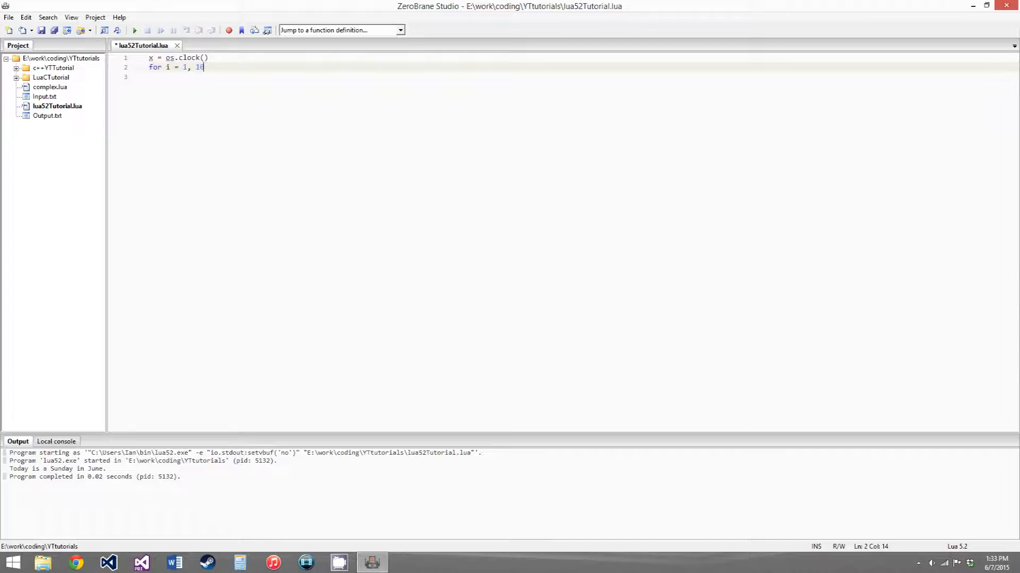
pyautogui.write('000000 do')
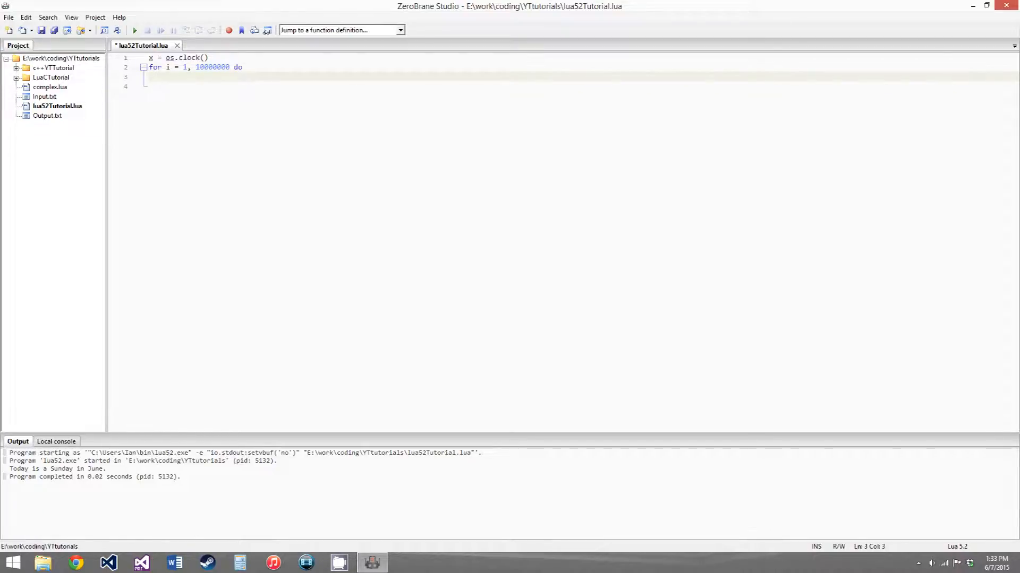
pyautogui.write('i')
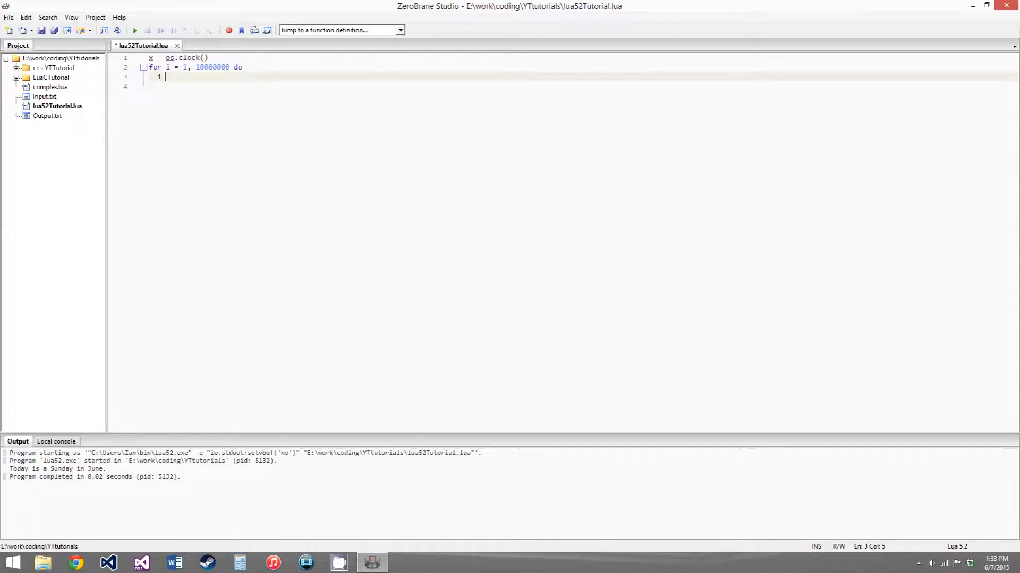
pyautogui.write('= i')
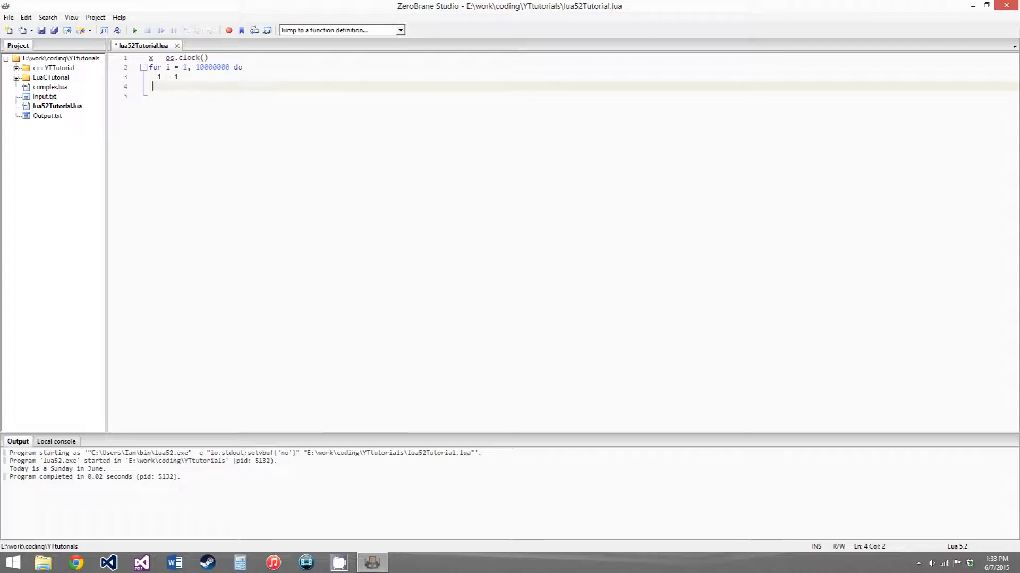
pyautogui.write('end')
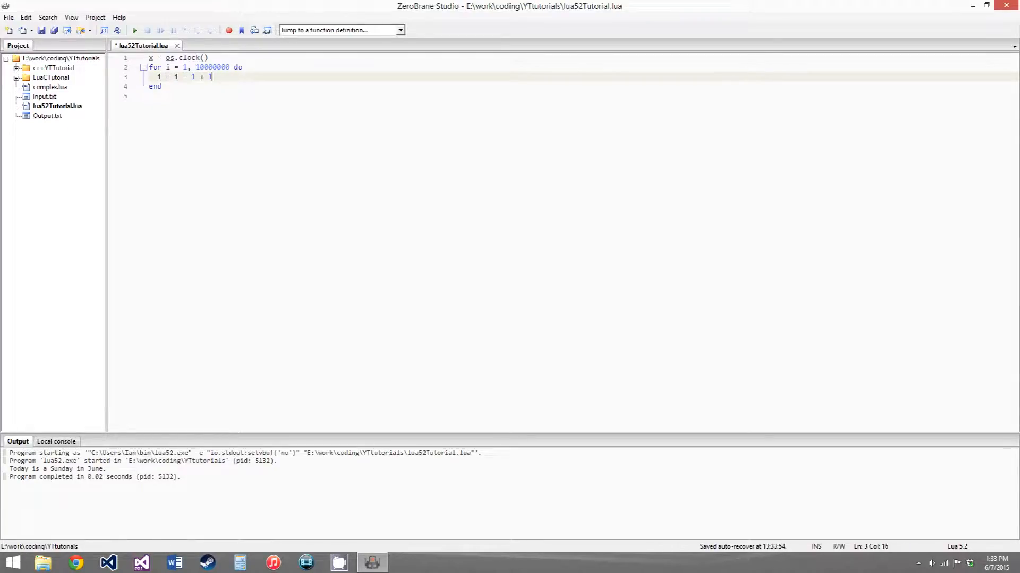
# Review the loop body expression and add blank lines below the loop.
pyautogui.click(162, 86)
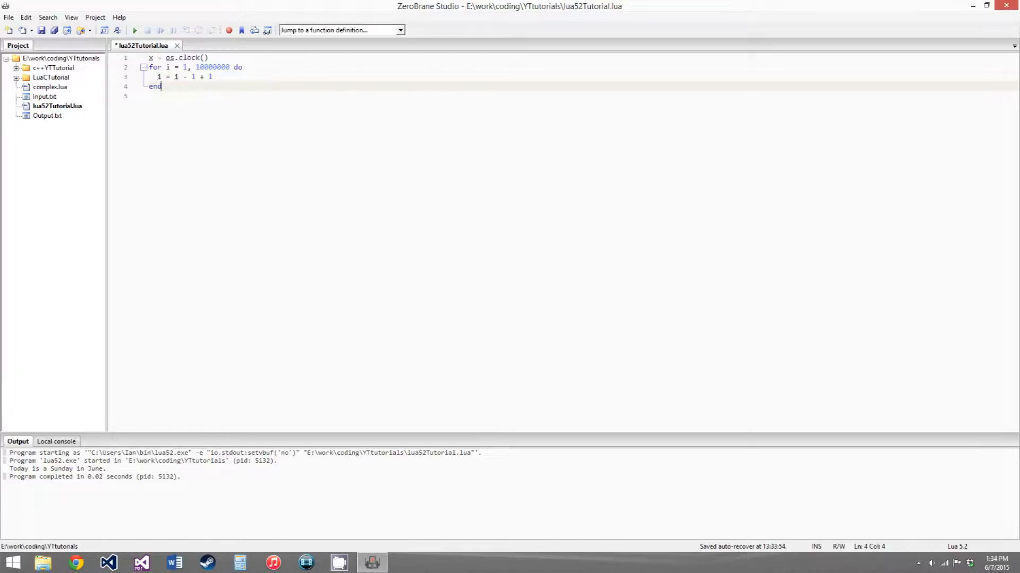
pyautogui.click(160, 77)
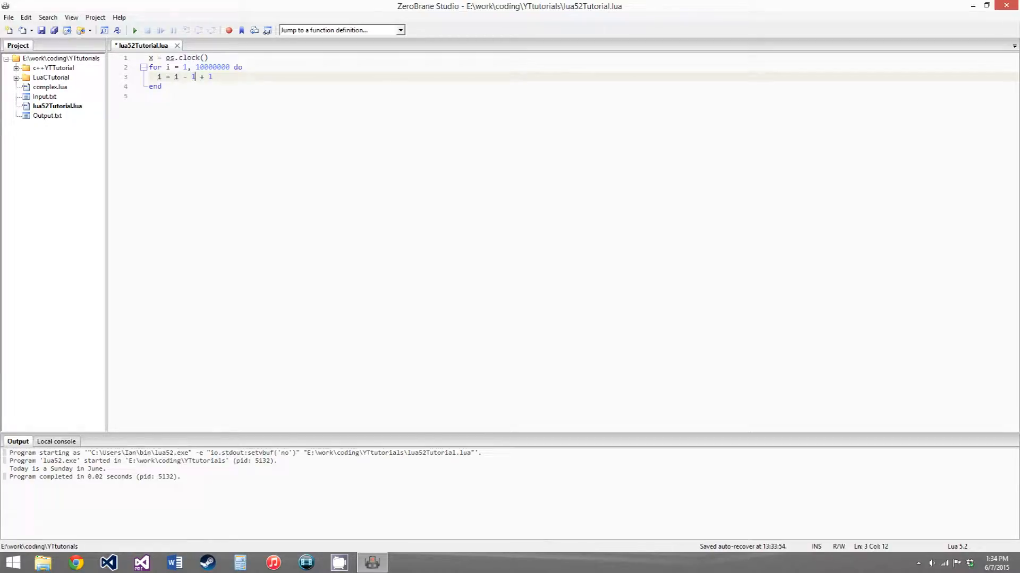
pyautogui.moveTo(193, 77); pyautogui.dragTo(157, 76)
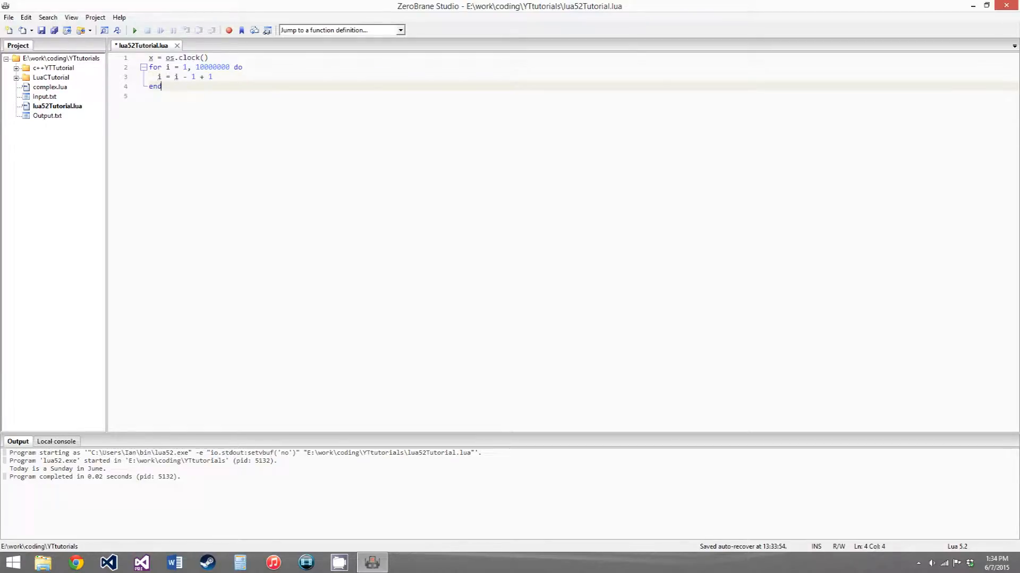
pyautogui.press('Return')
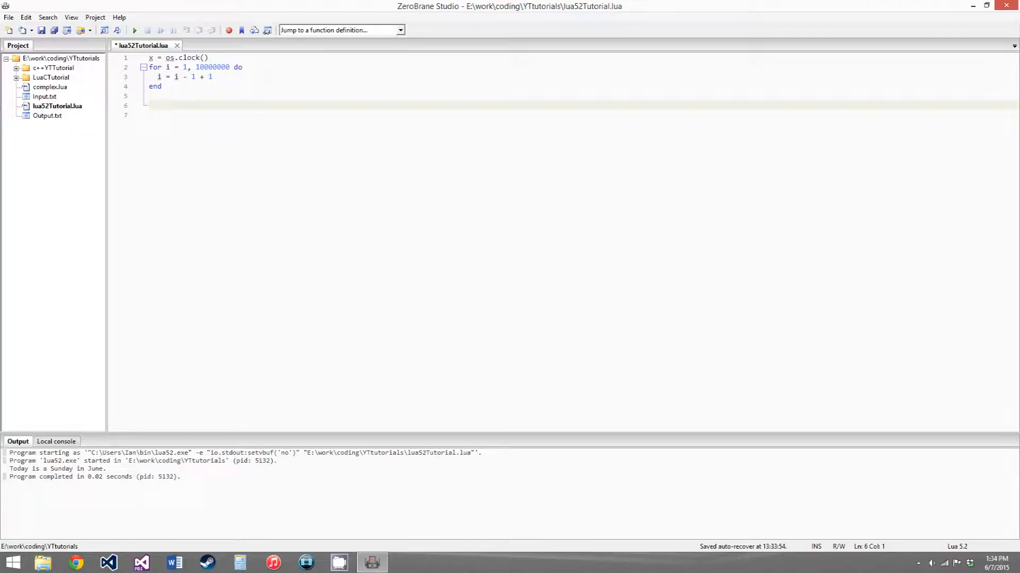
# Add print(os.clock() - x) after the loop to show elapsed CPU time.
pyautogui.write('print(')
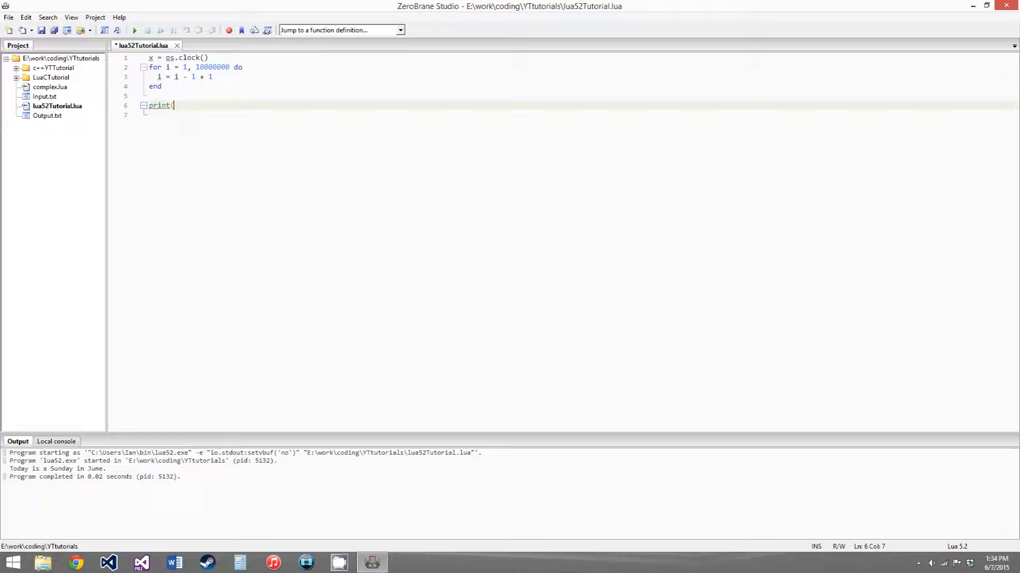
pyautogui.write('x')
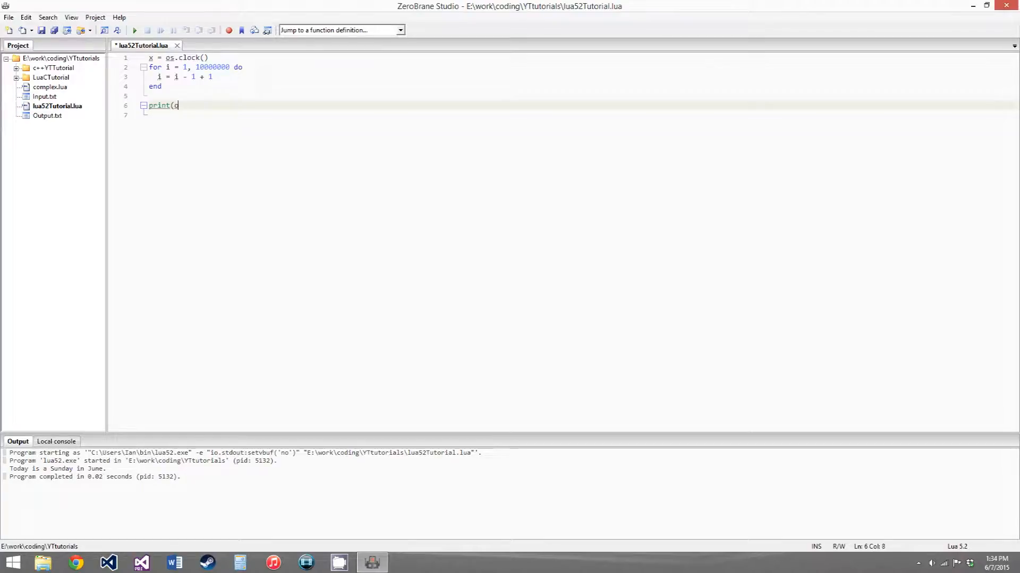
pyautogui.write('os.clock')
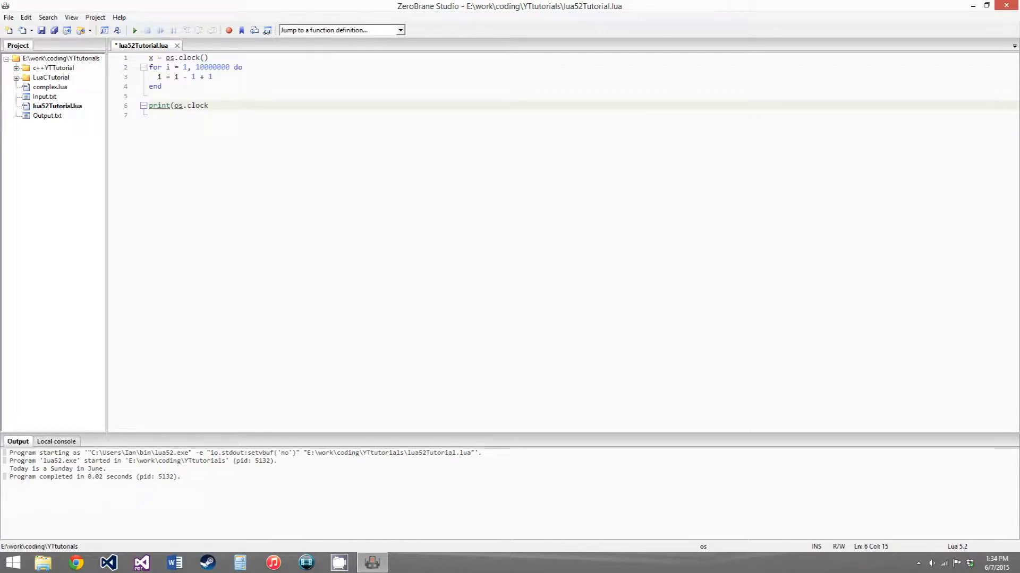
pyautogui.write('- x')
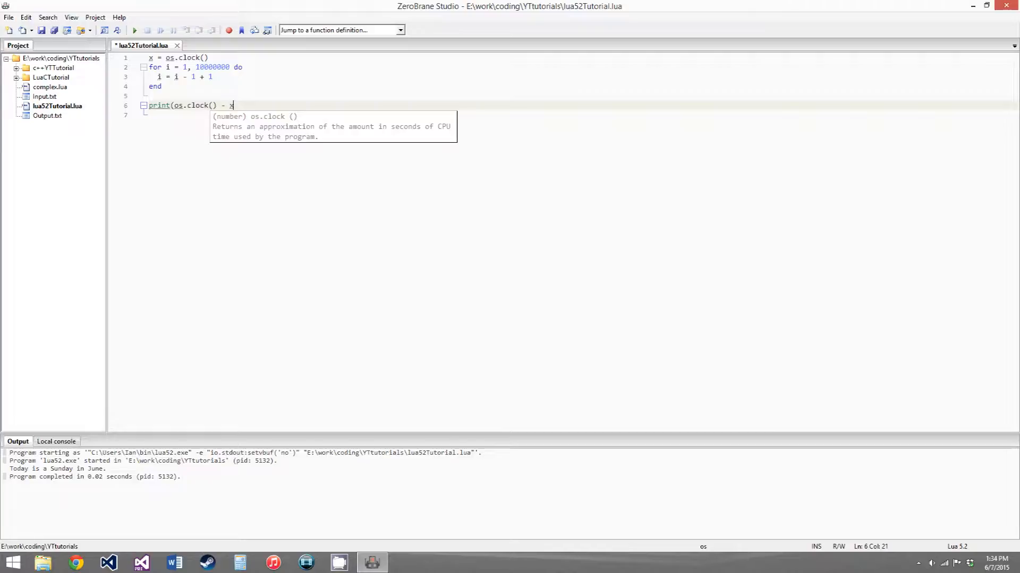
pyautogui.write(')')
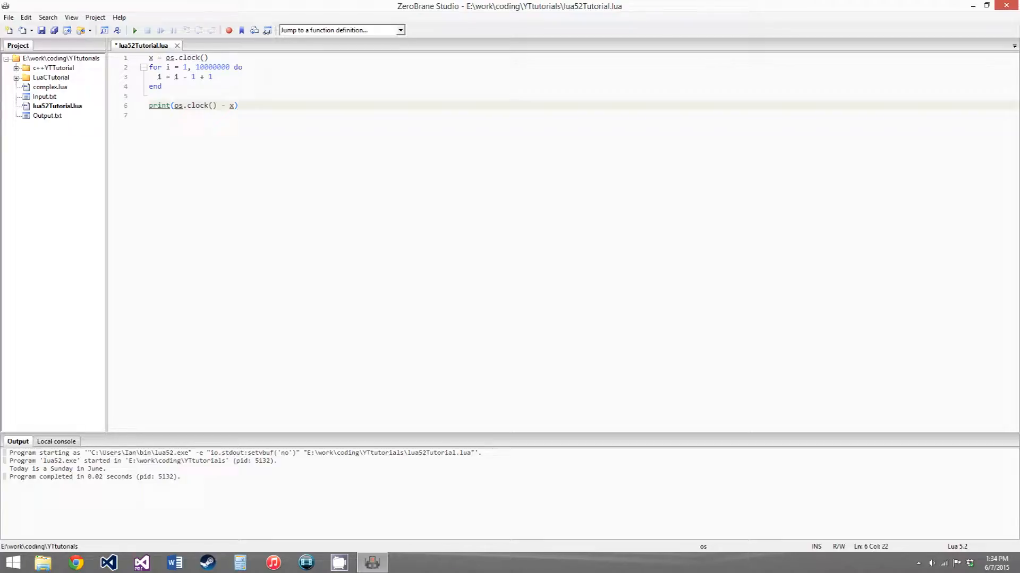
# Remove the x start-time line and run, printing about 0.126 seconds.
pyautogui.moveTo(149, 66); pyautogui.dragTo(162, 86)
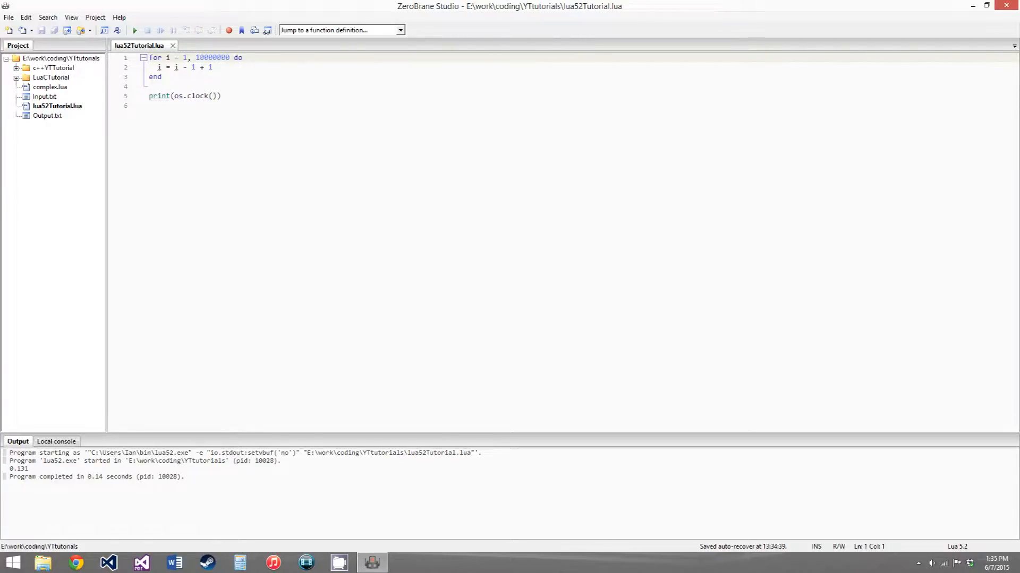
pyautogui.click(134, 31)
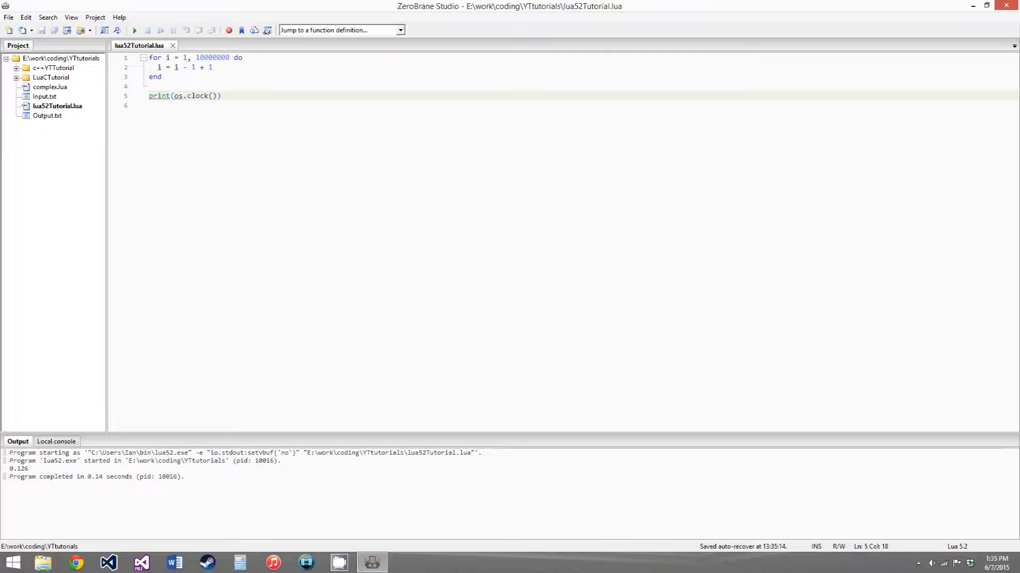
# Replace the script with an empty os.execute("") call.
pyautogui.press('ctrl+a')
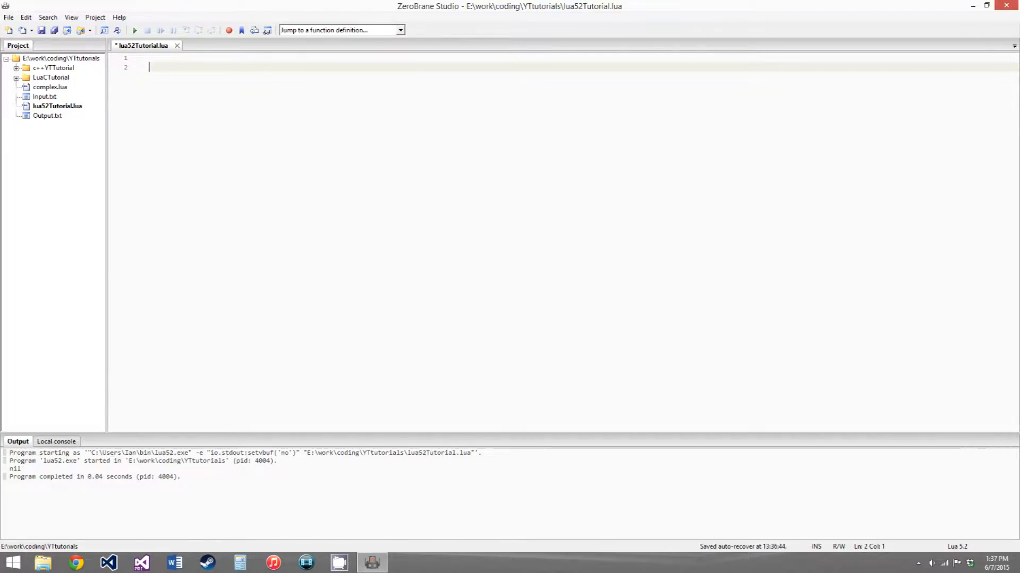
pyautogui.write('os')
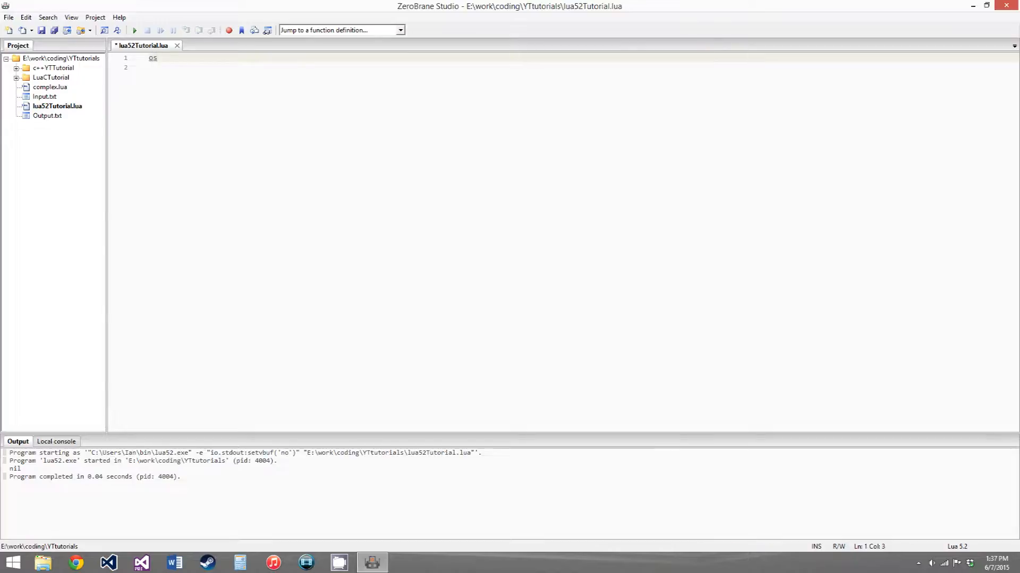
pyautogui.write('.execute')
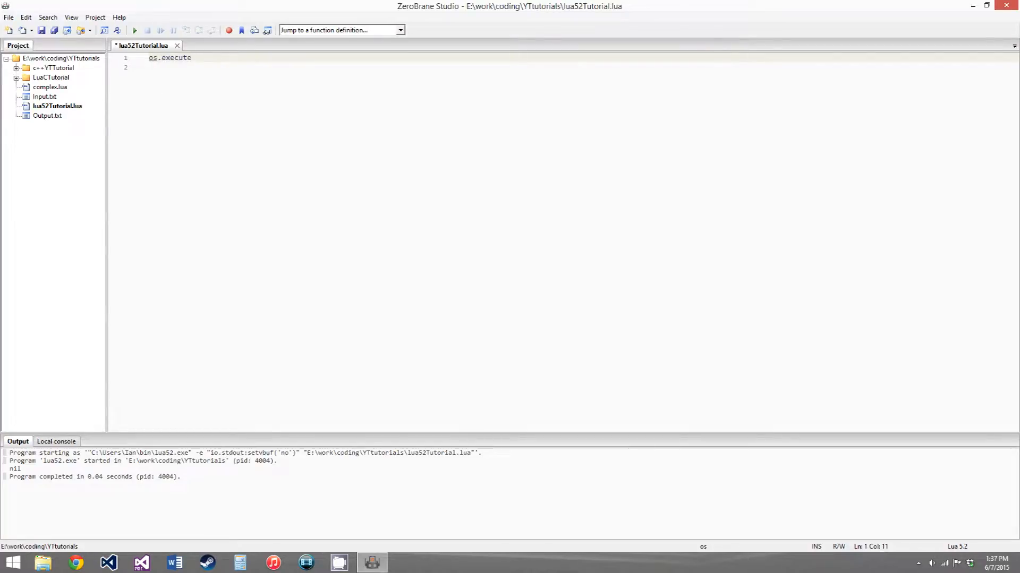
pyautogui.write('()')
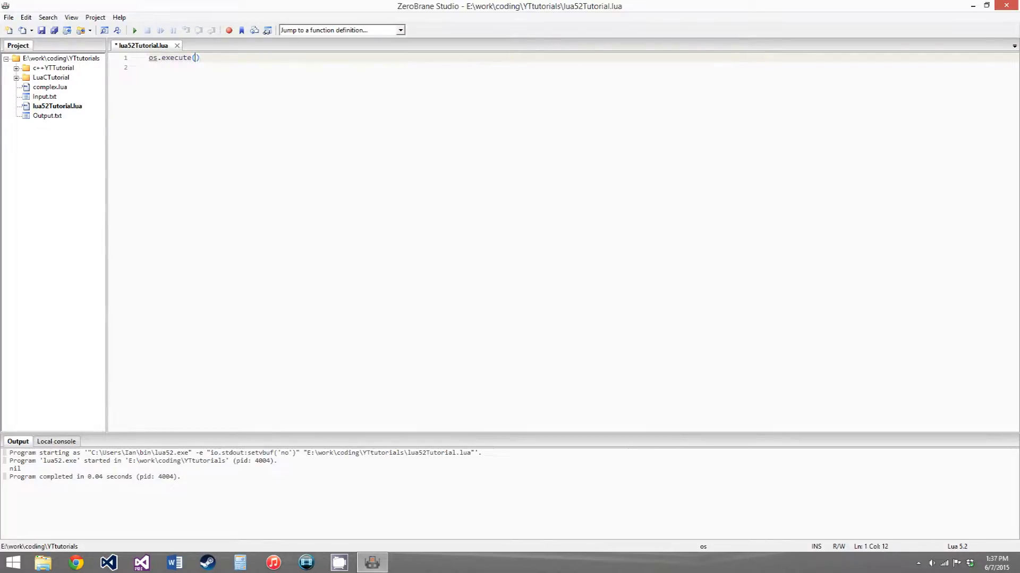
pyautogui.write('""')
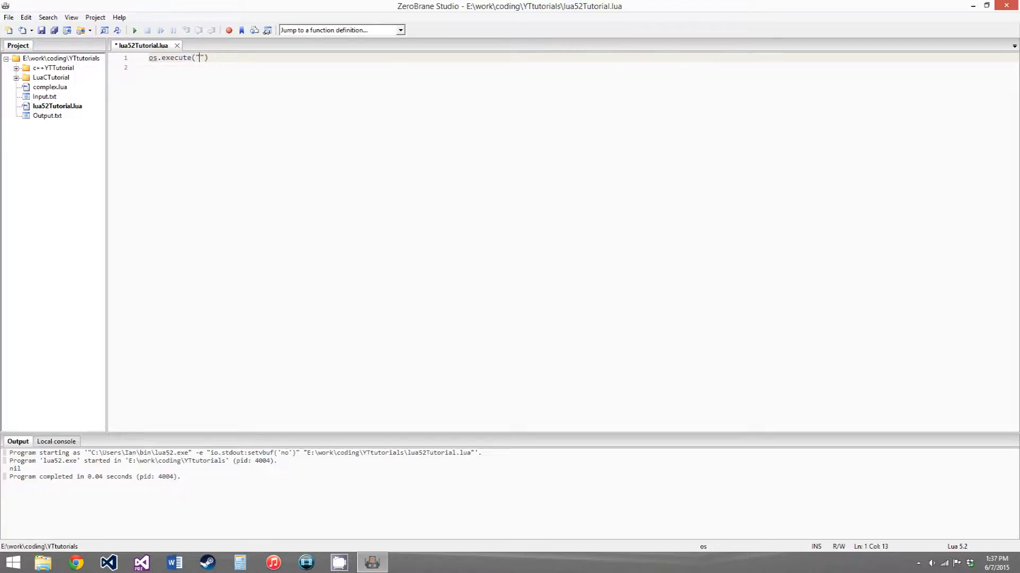
pyautogui.write('"')
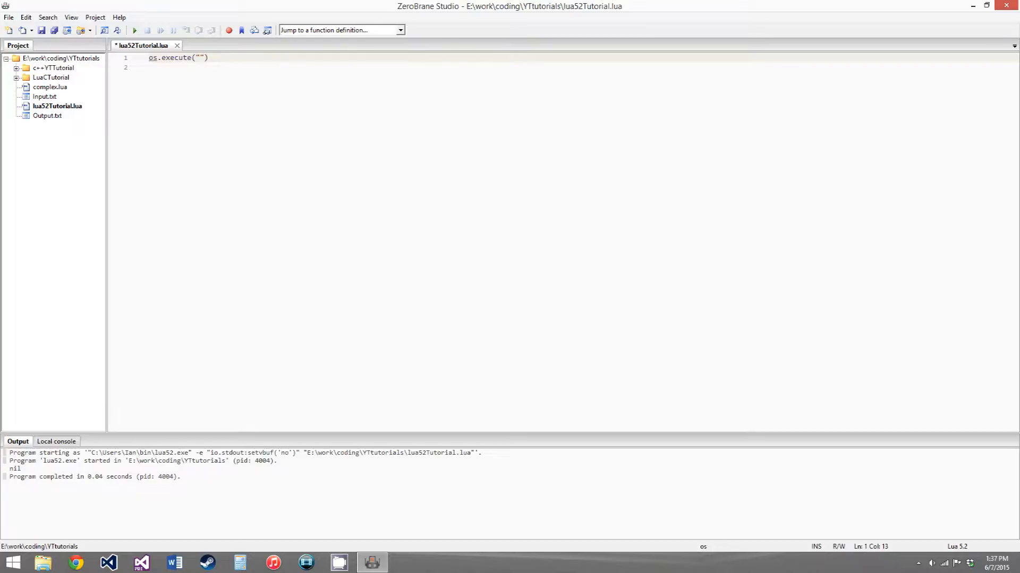
# Fill in the shell command so the line reads os.execute("mkdir folder").
pyautogui.write('mkd')
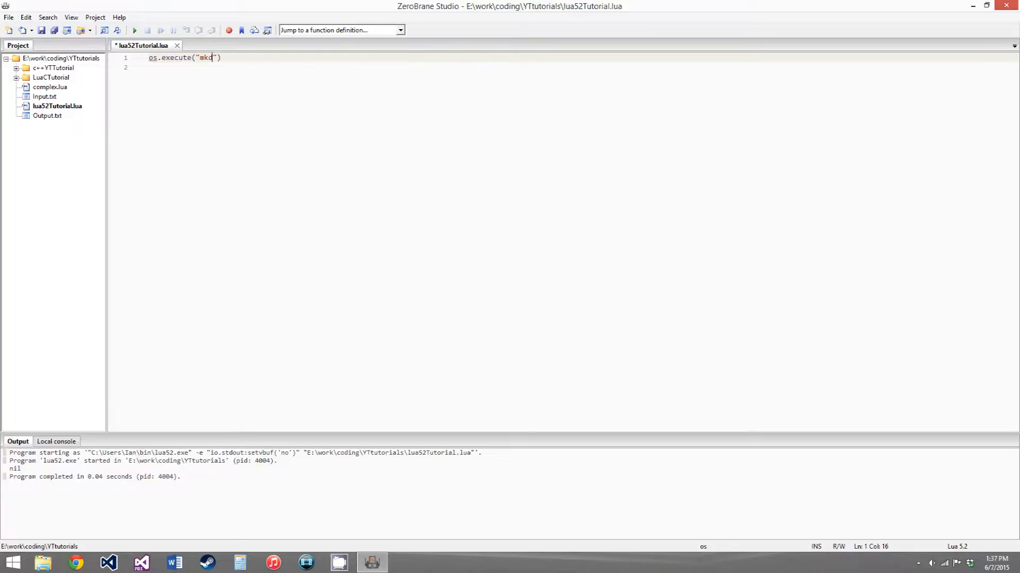
pyautogui.write('ir')
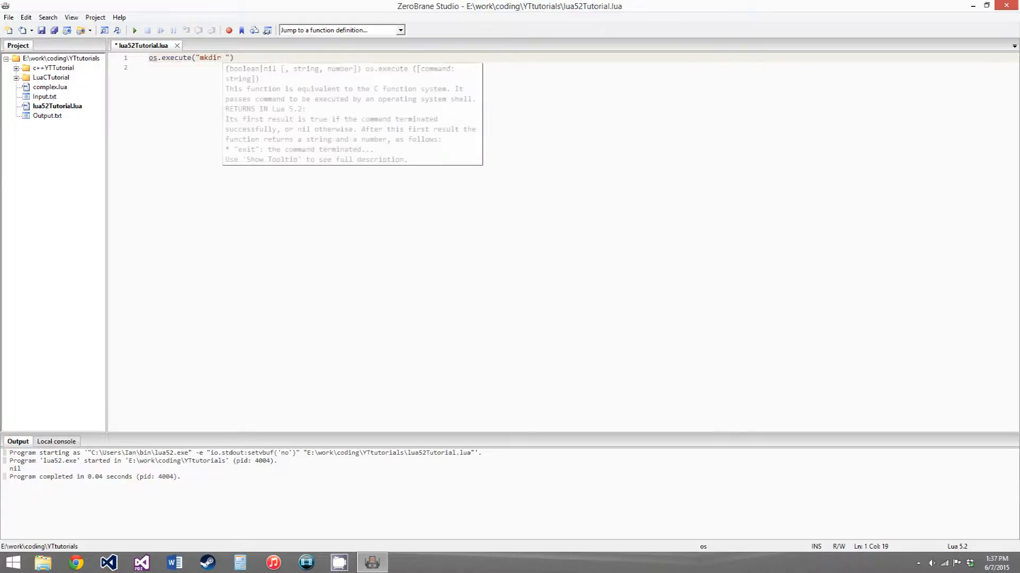
pyautogui.write('fol')
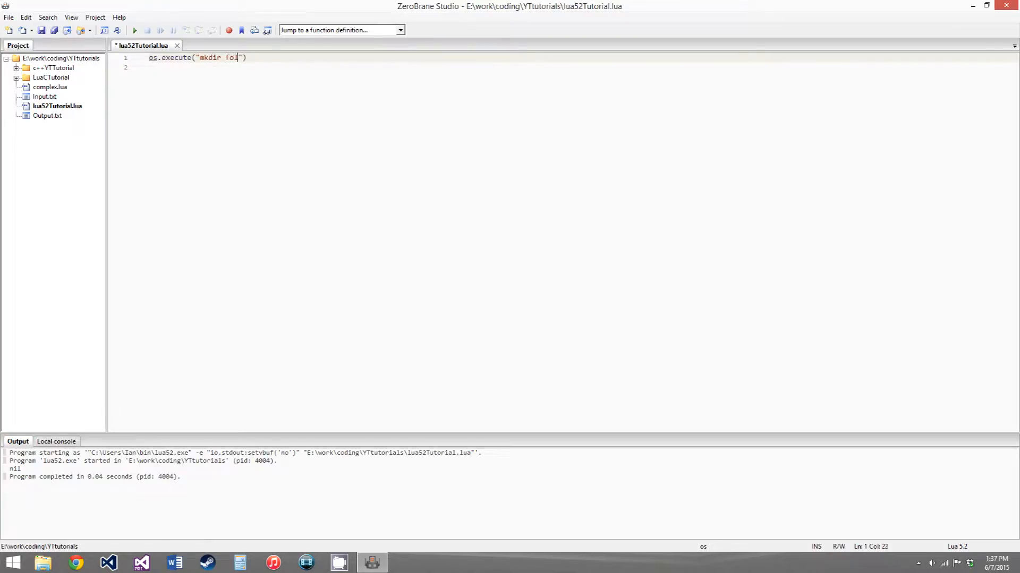
pyautogui.write('der')
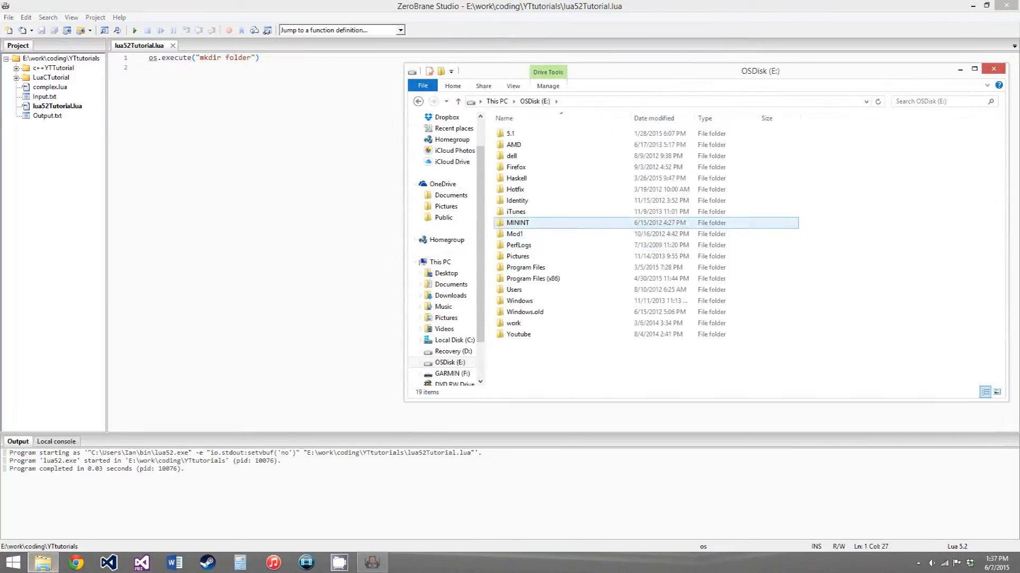
# Browse to E:\work\coding\YTtutorials and delete the 'folder' the script created.
pyautogui.doubleClick(513, 323)
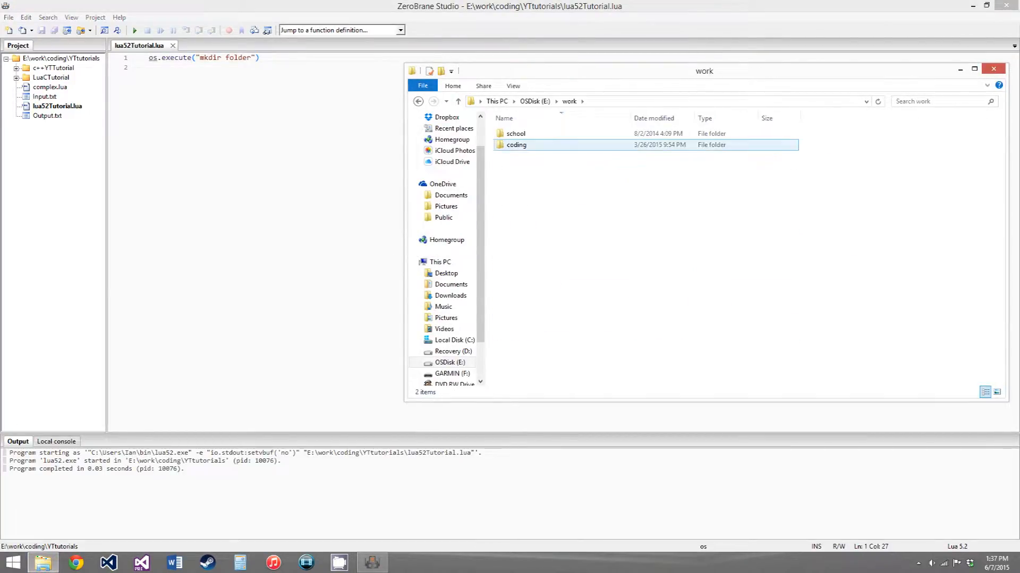
pyautogui.doubleClick(516, 145)
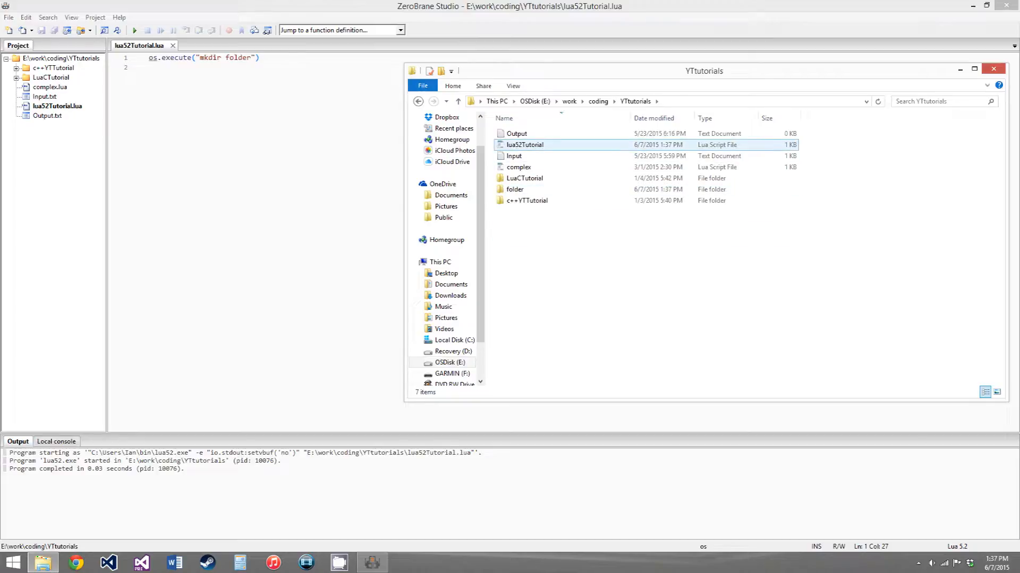
pyautogui.click(514, 189)
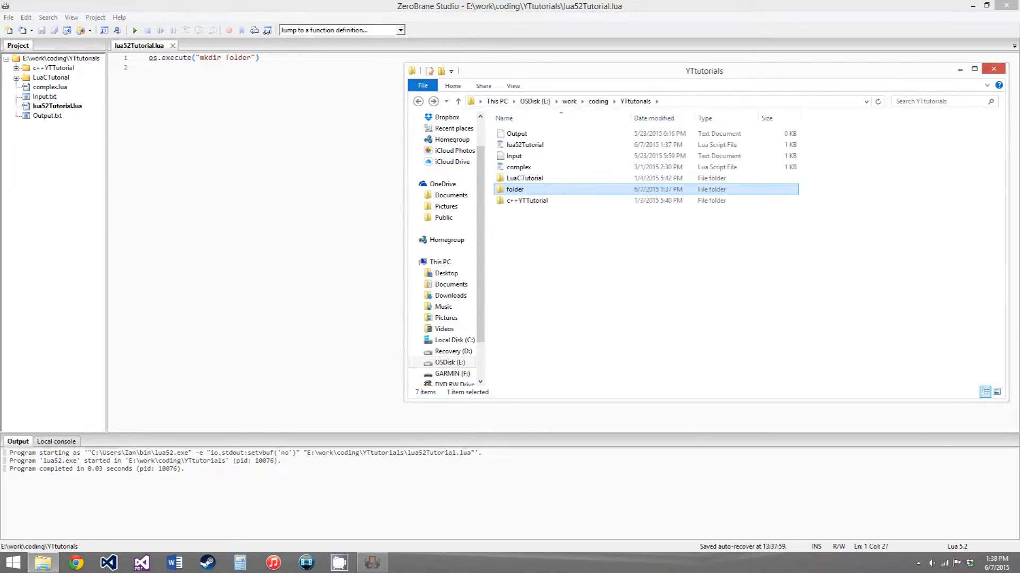
pyautogui.press('Delete')
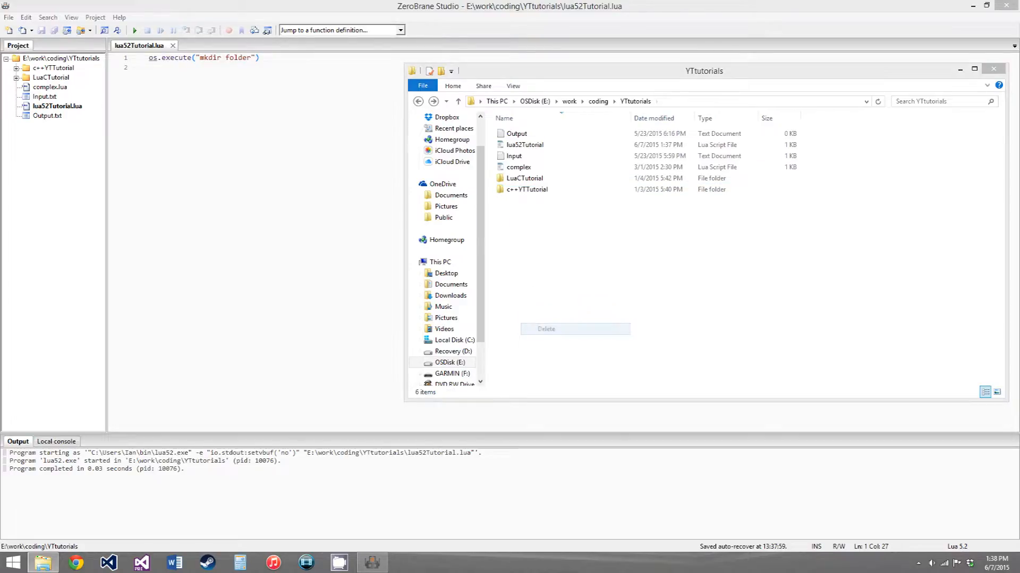
# Rerun the script to recreate 'folder' and bring up its context menu.
pyautogui.click(993, 68)
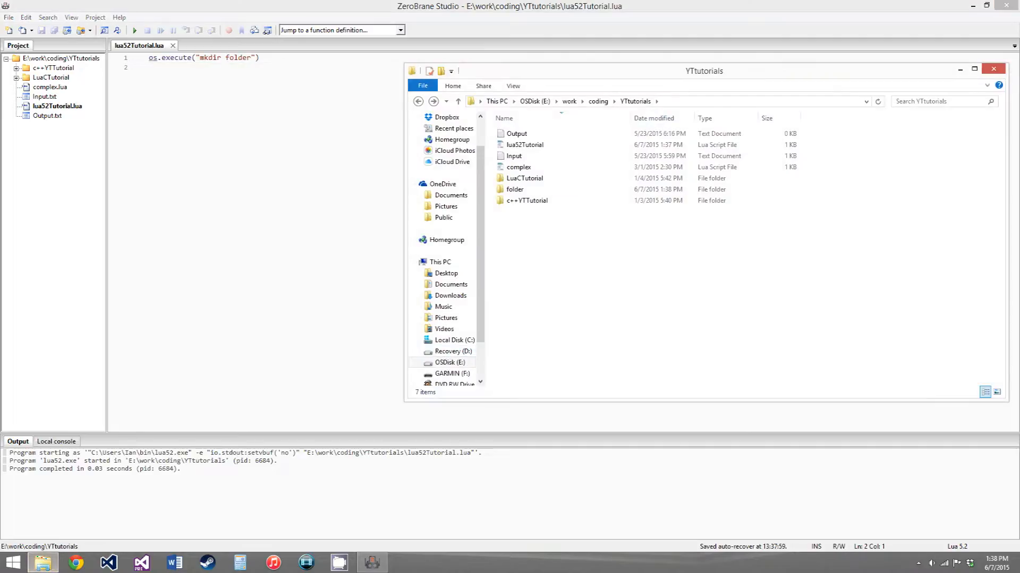
pyautogui.click(516, 189)
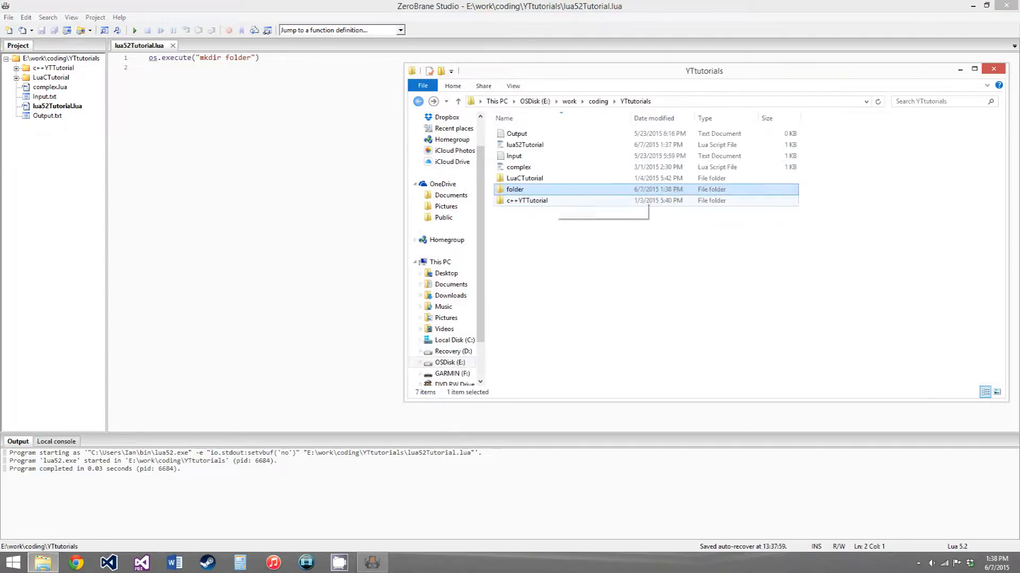
pyautogui.click(515, 189)
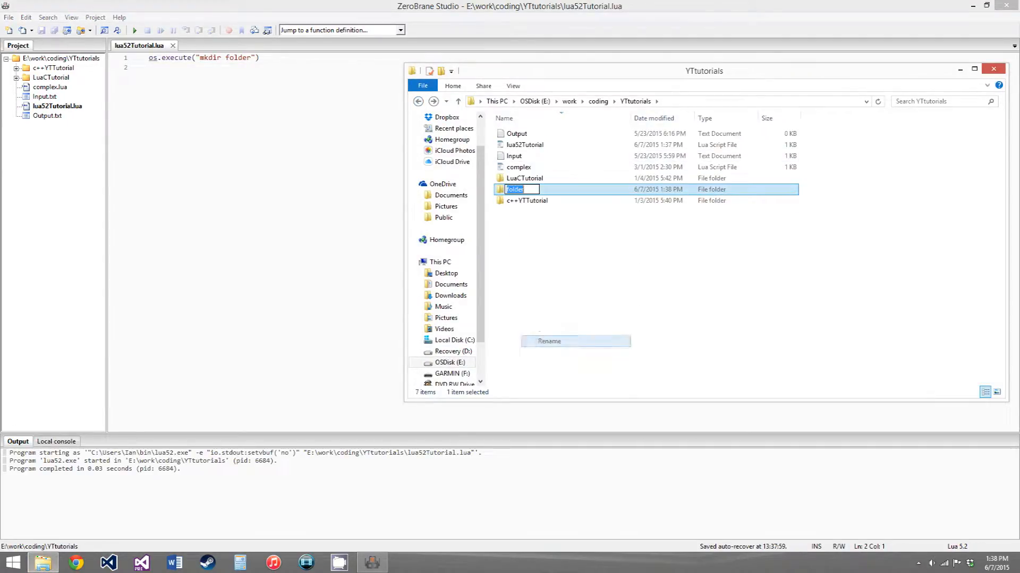
pyautogui.rightClick(514, 189)
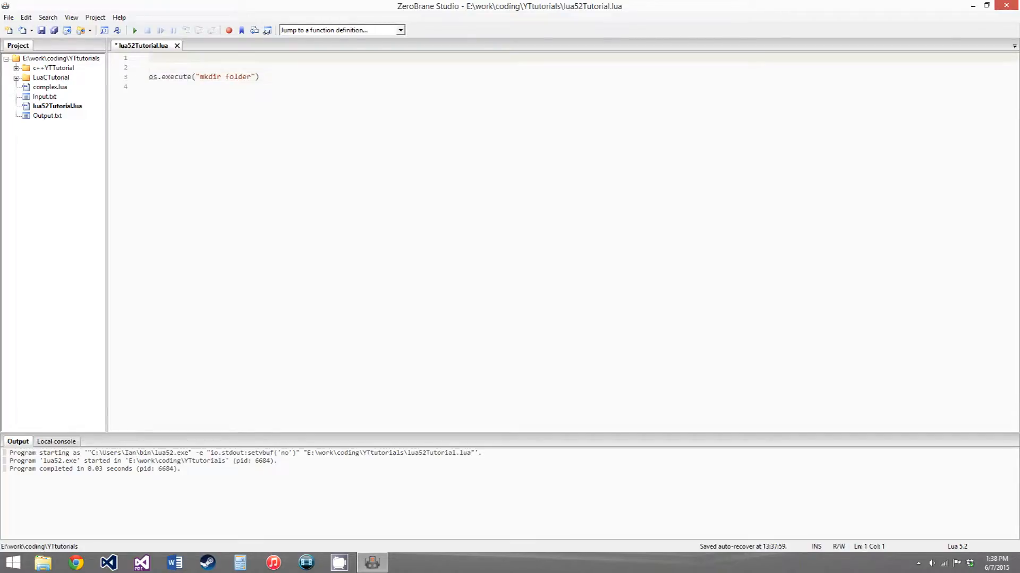
# Add print("hello") above and change the command to os.execute("pause").
pyautogui.write('print(')
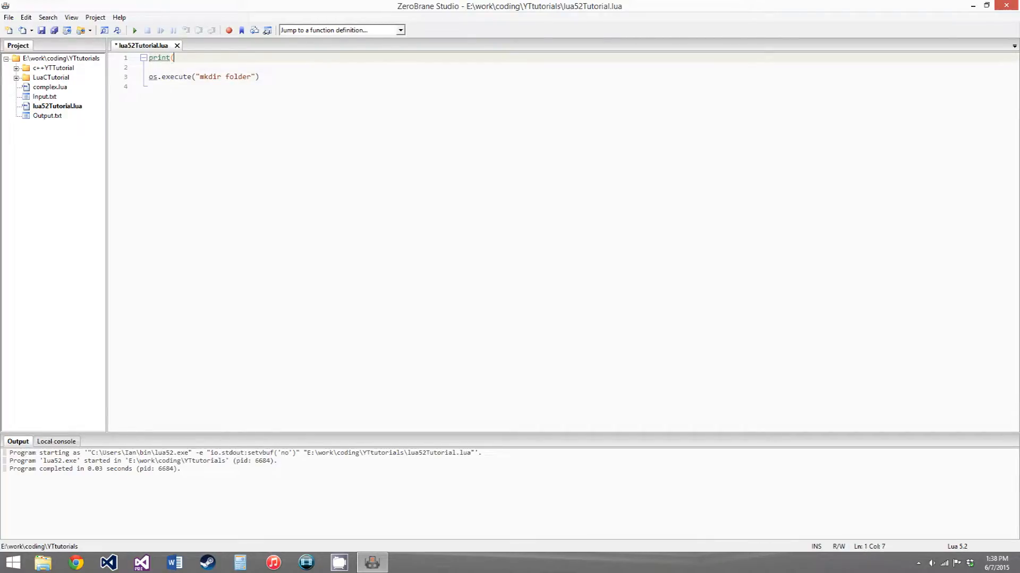
pyautogui.write('"hello')
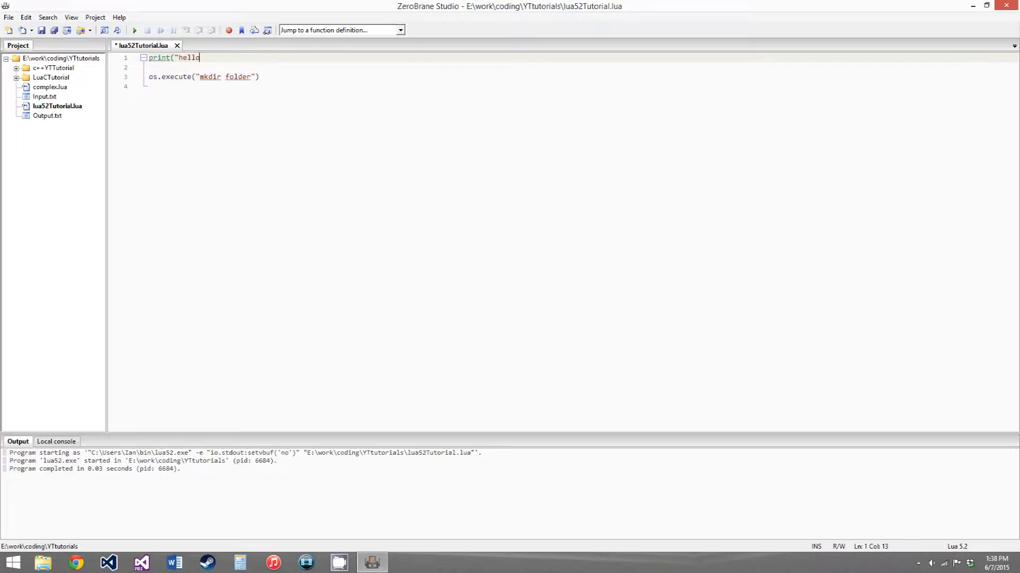
pyautogui.write('"')
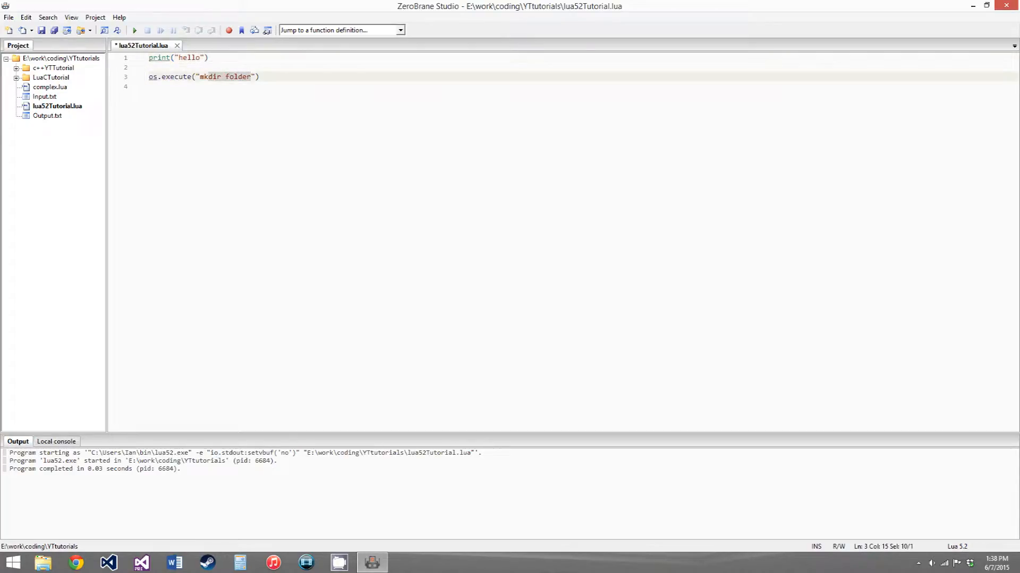
pyautogui.write('pause')
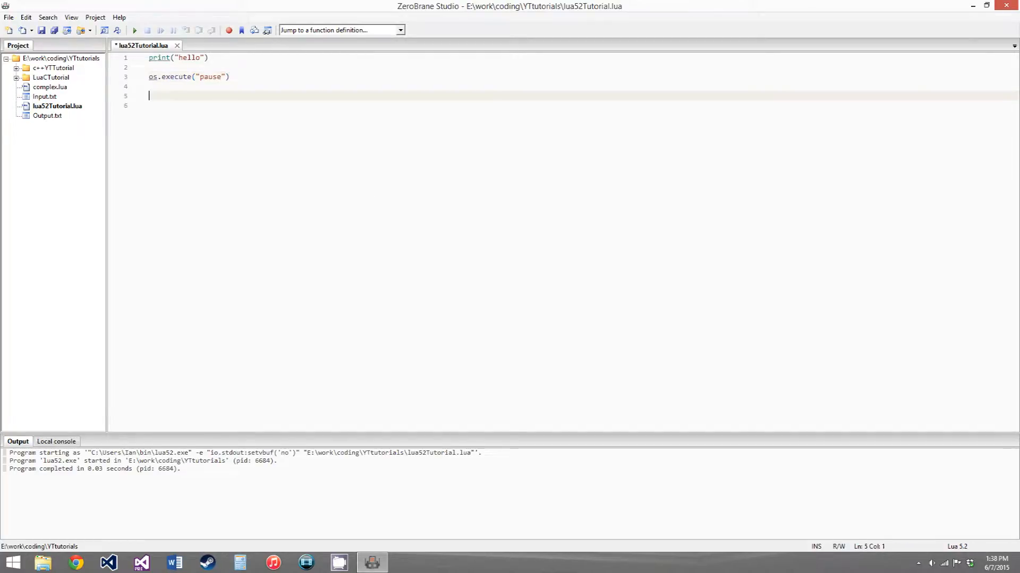
# Add print("hello again") below, run it and press a key to continue past the pause.
pyautogui.write('print(')
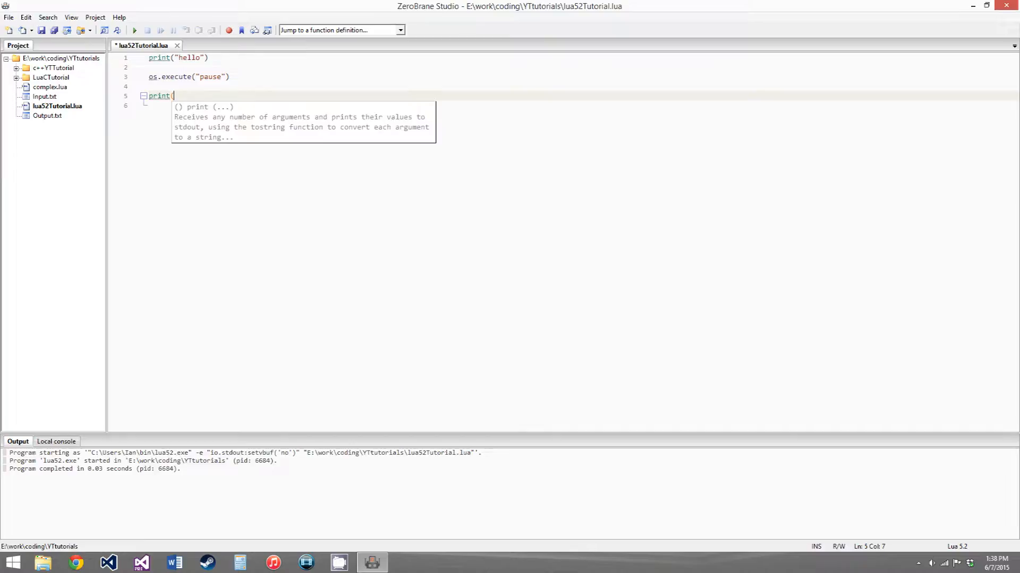
pyautogui.write('"hello')
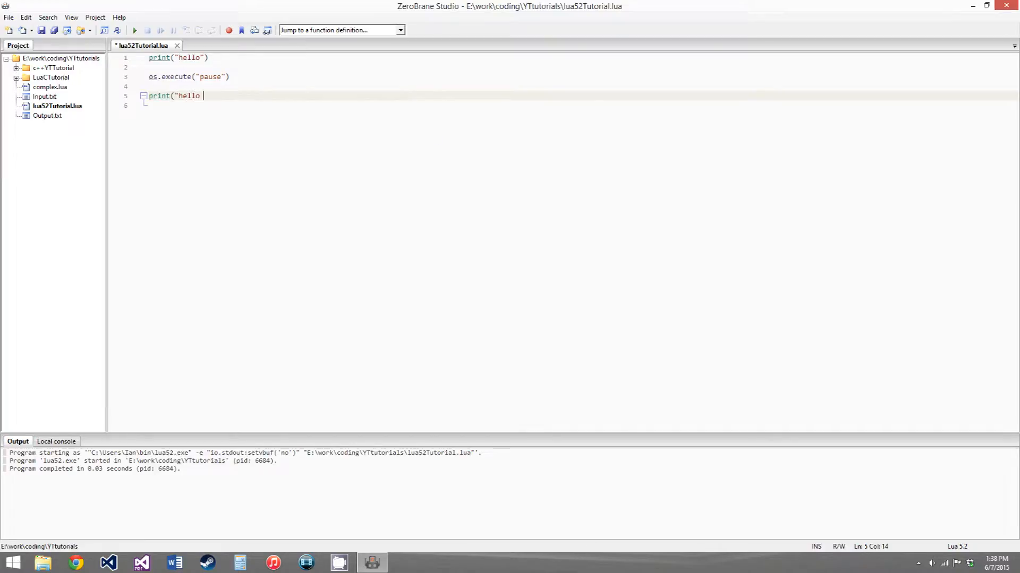
pyautogui.write('again")')
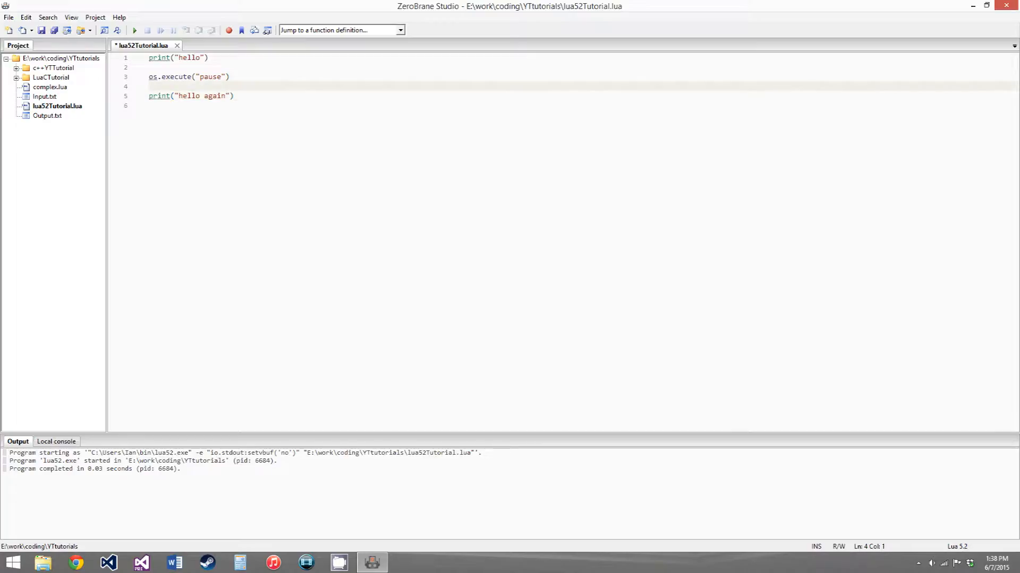
pyautogui.click(133, 29)
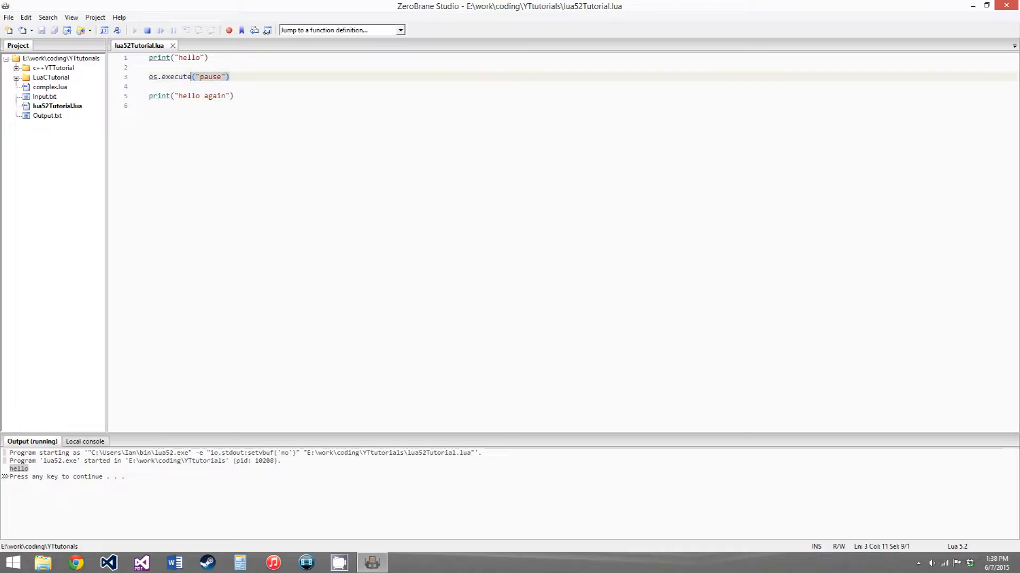
pyautogui.write('xdddd')
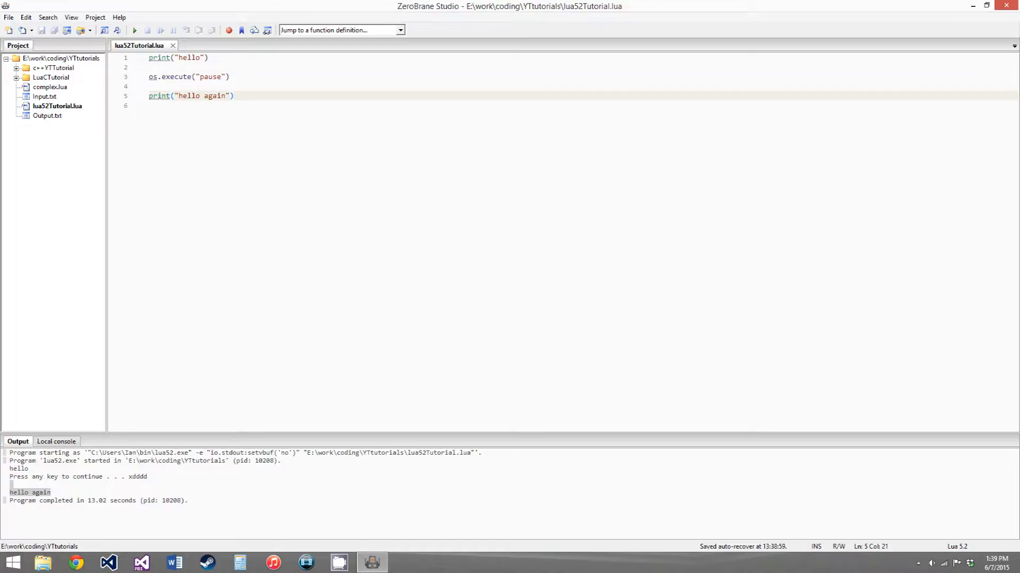
# Clear the hello/pause script and write an os.getenv("") call on line 1.
pyautogui.click(150, 105)
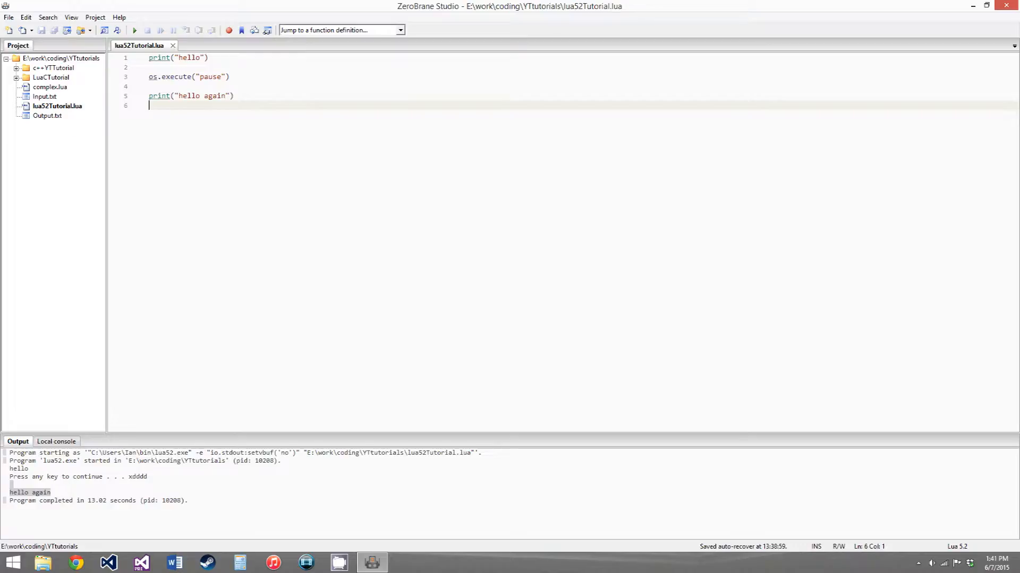
pyautogui.press('ctrl+a')
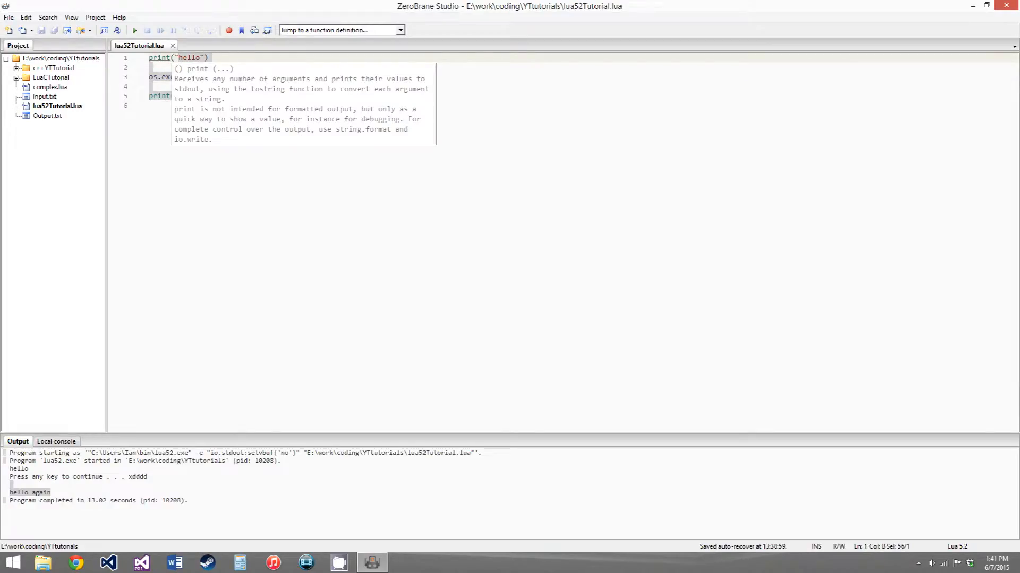
pyautogui.write('os.')
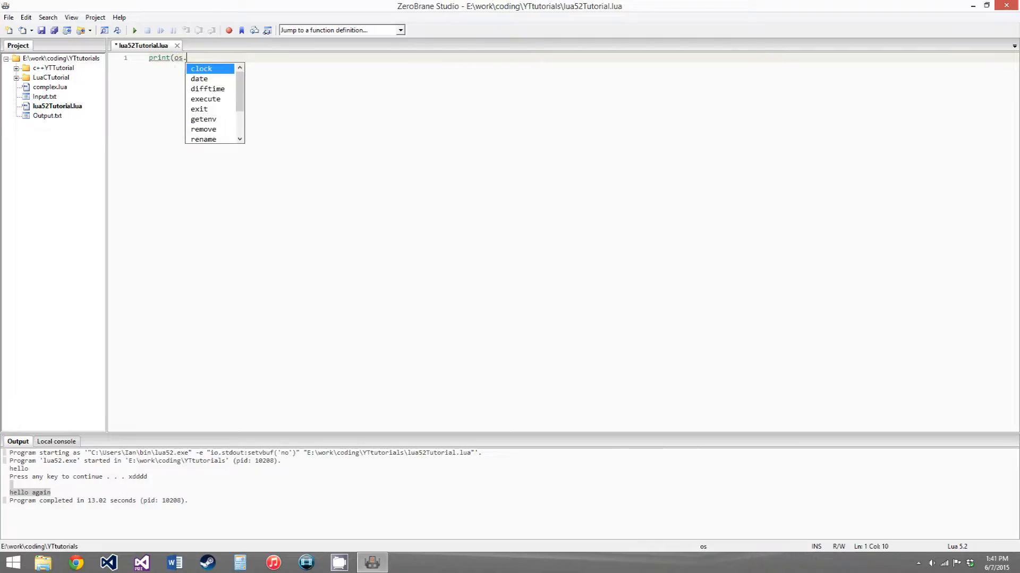
pyautogui.write('getenv')
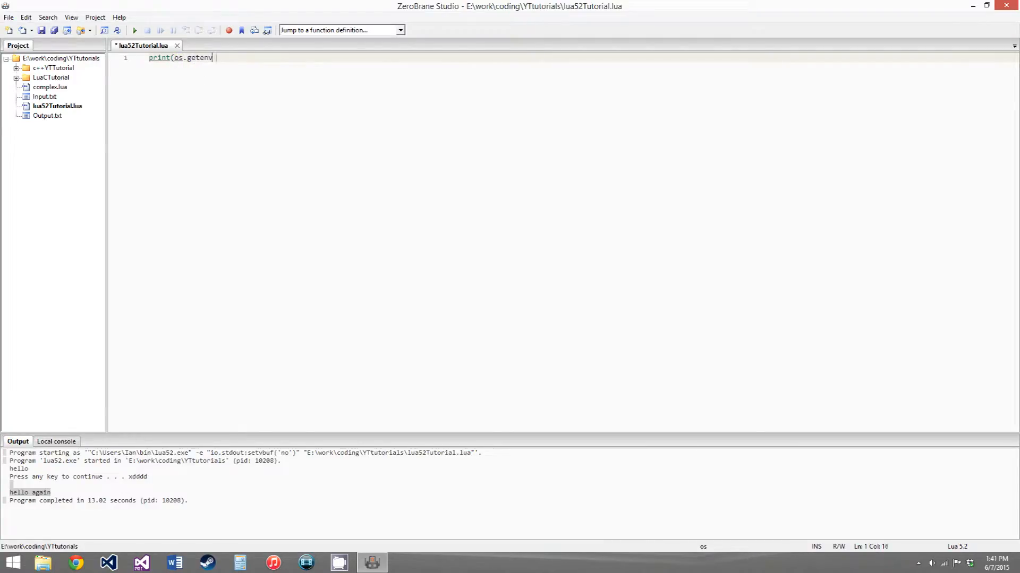
pyautogui.write('("')
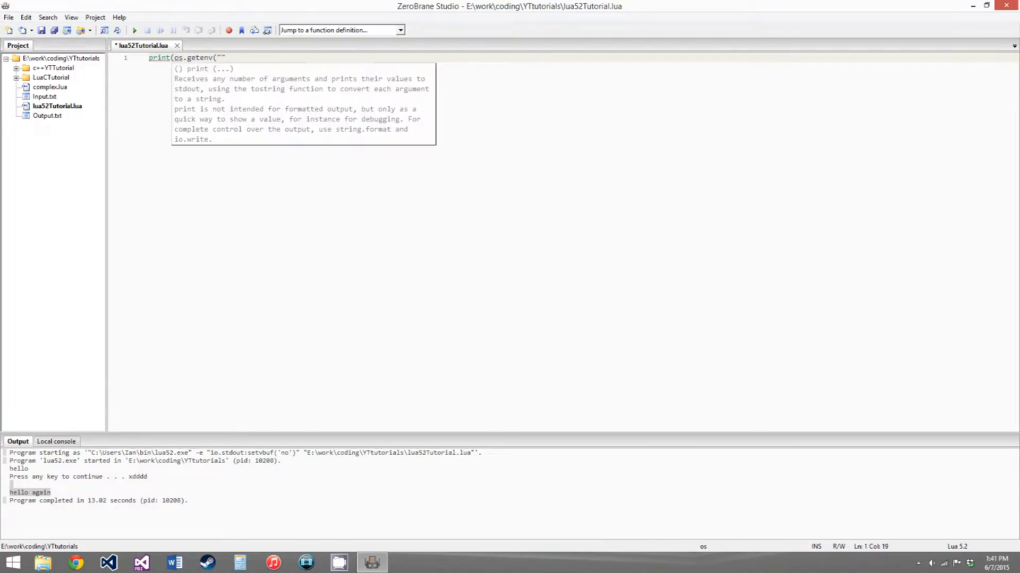
pyautogui.write(')')
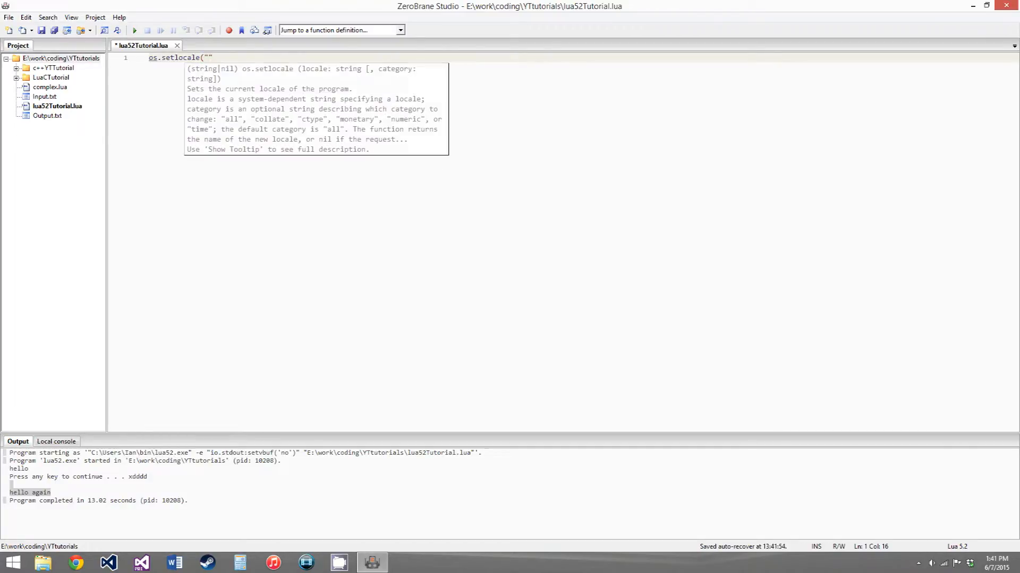
# Fill the locale string so the call reads os.setlocale("ISO-8859-1", ).
pyautogui.write('"')
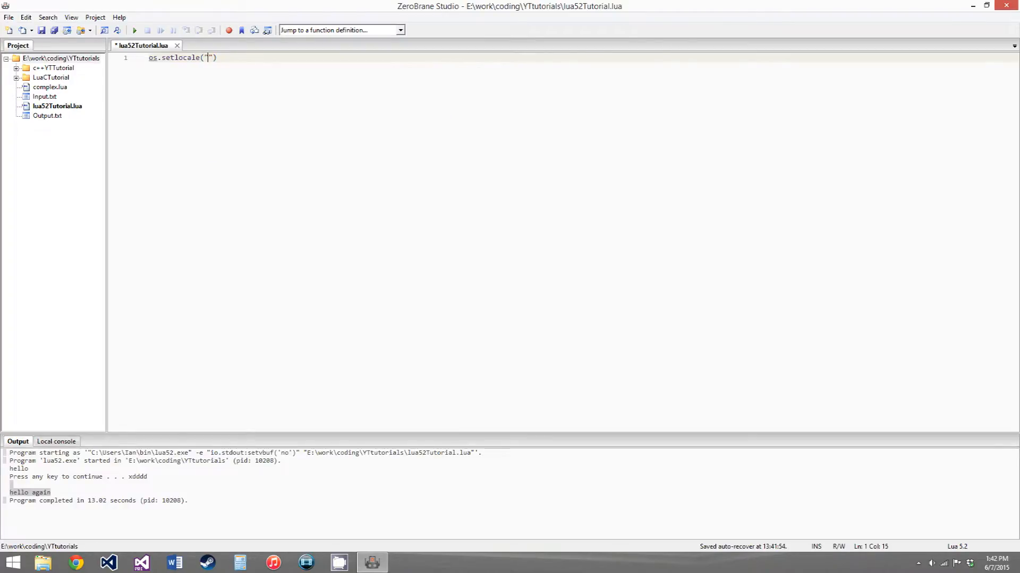
pyautogui.write('IS')
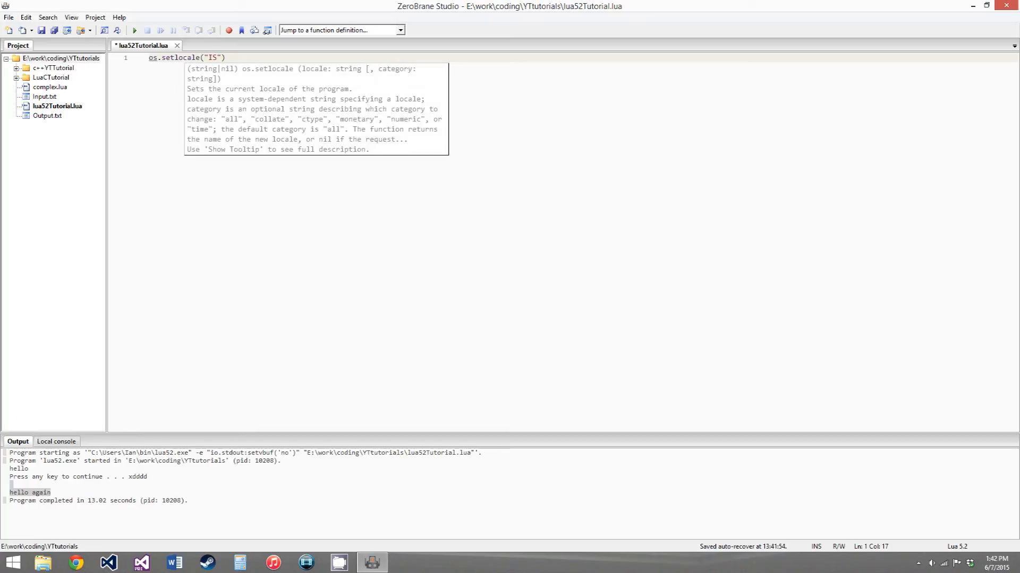
pyautogui.write('O')
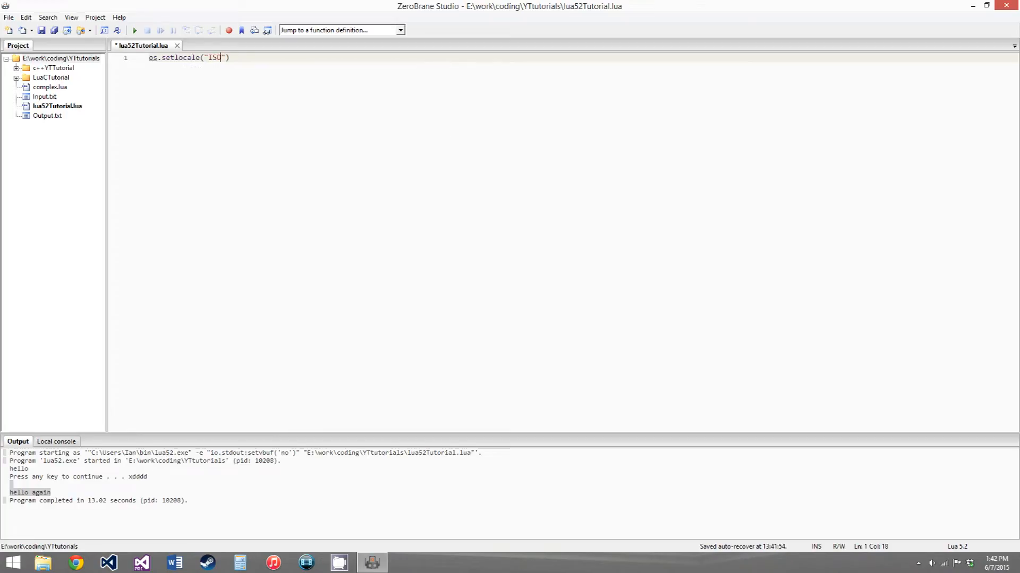
pyautogui.write('-')
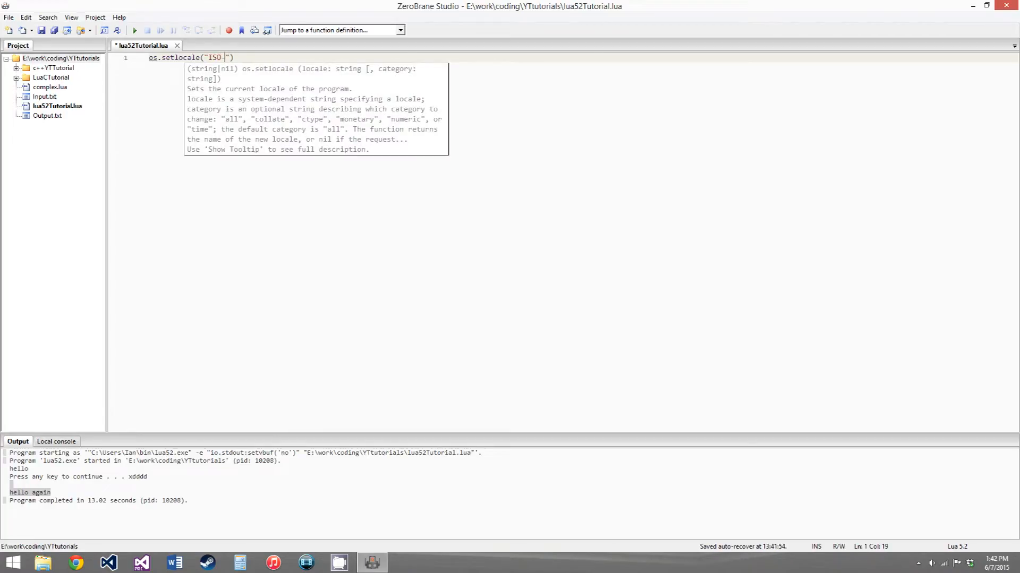
pyautogui.write('88')
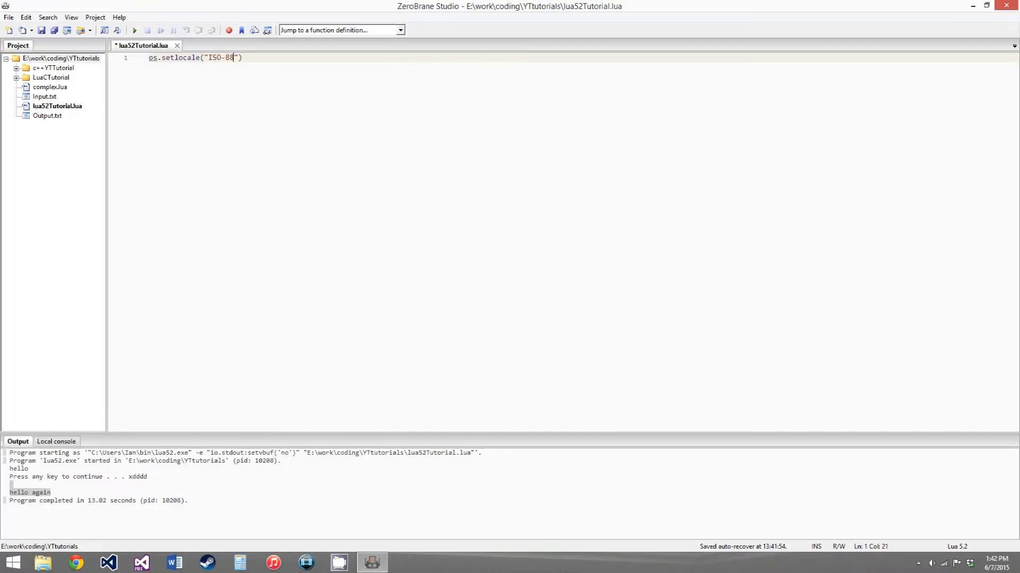
pyautogui.write('59')
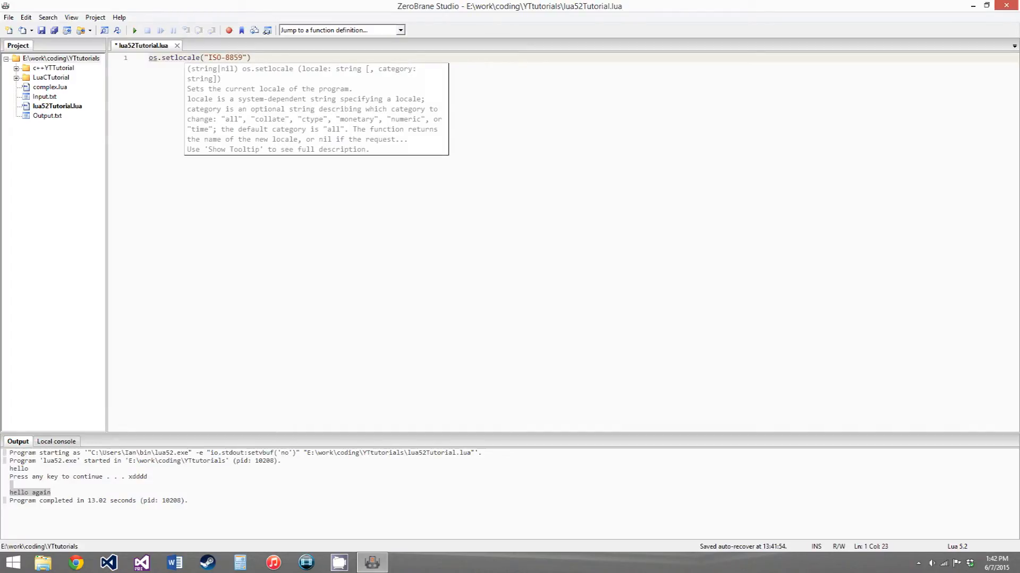
pyautogui.write('-1')
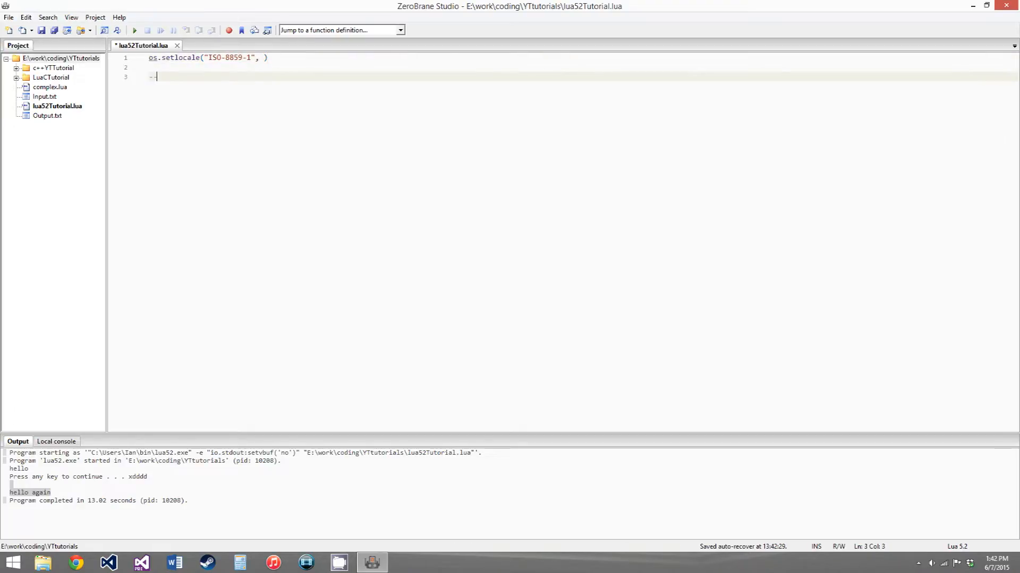
pyautogui.write('11')
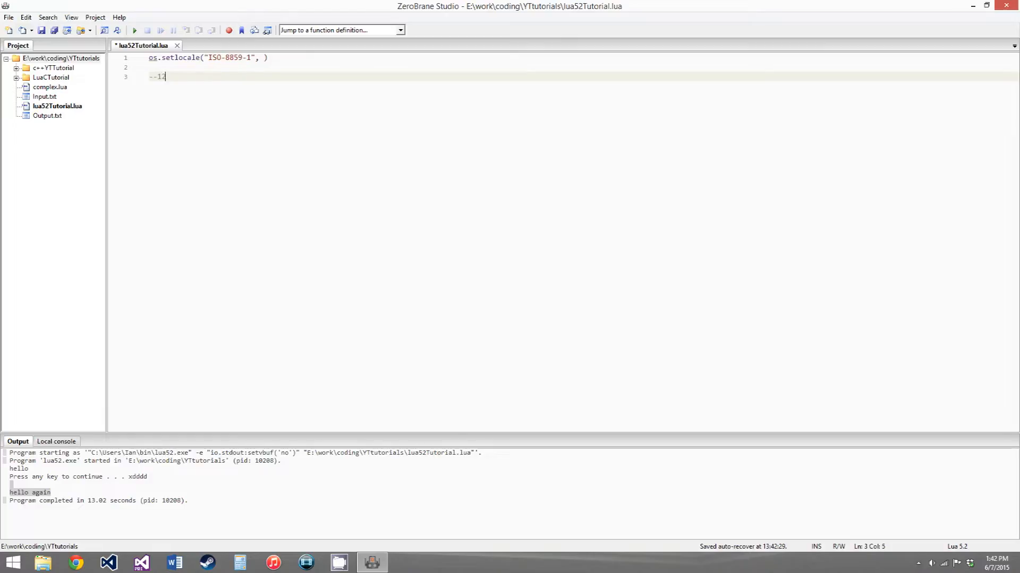
pyautogui.write('.9')
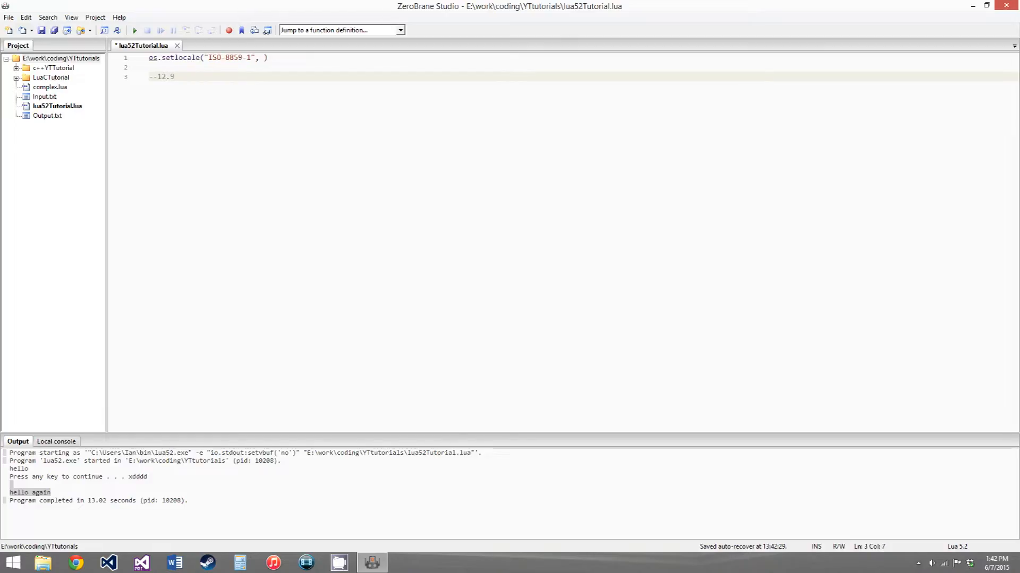
pyautogui.press('BackSpace')
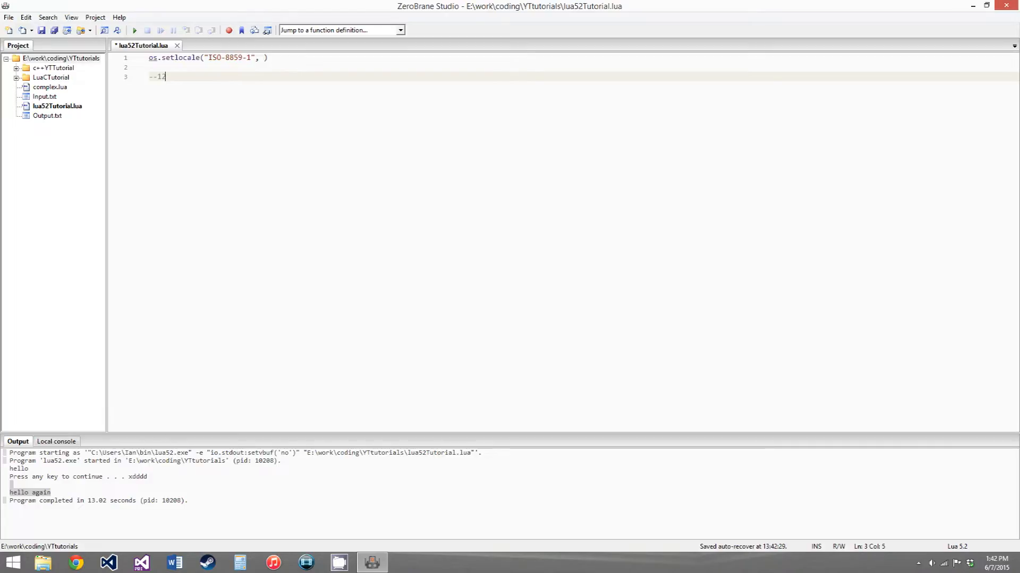
pyautogui.write(',')
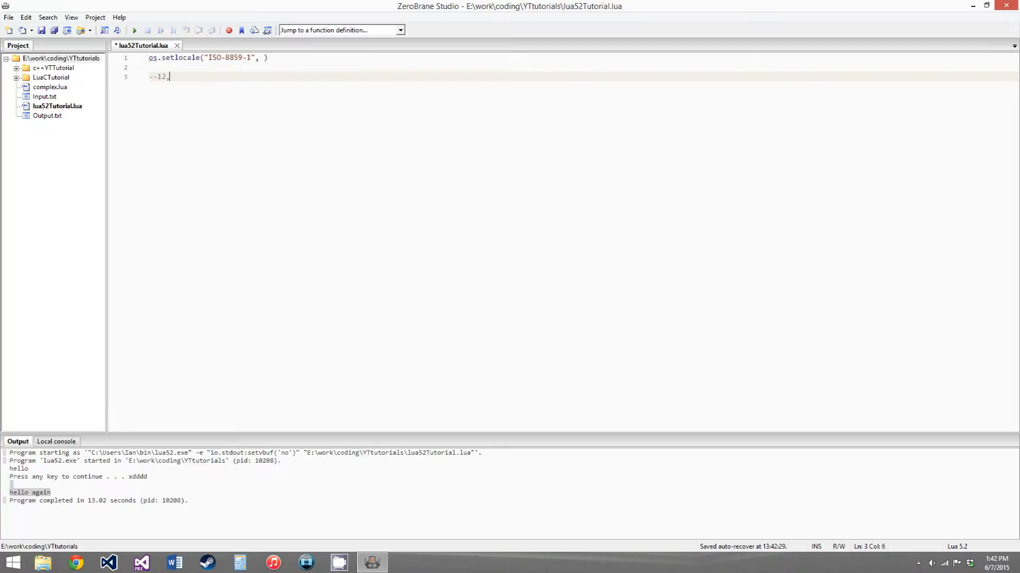
pyautogui.write('9')
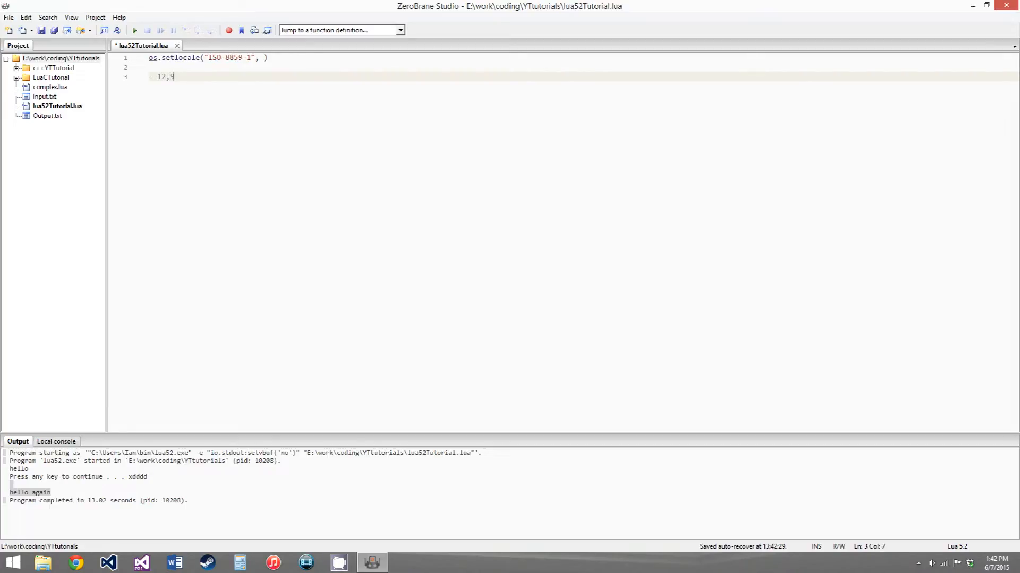
pyautogui.press('BackSpace')
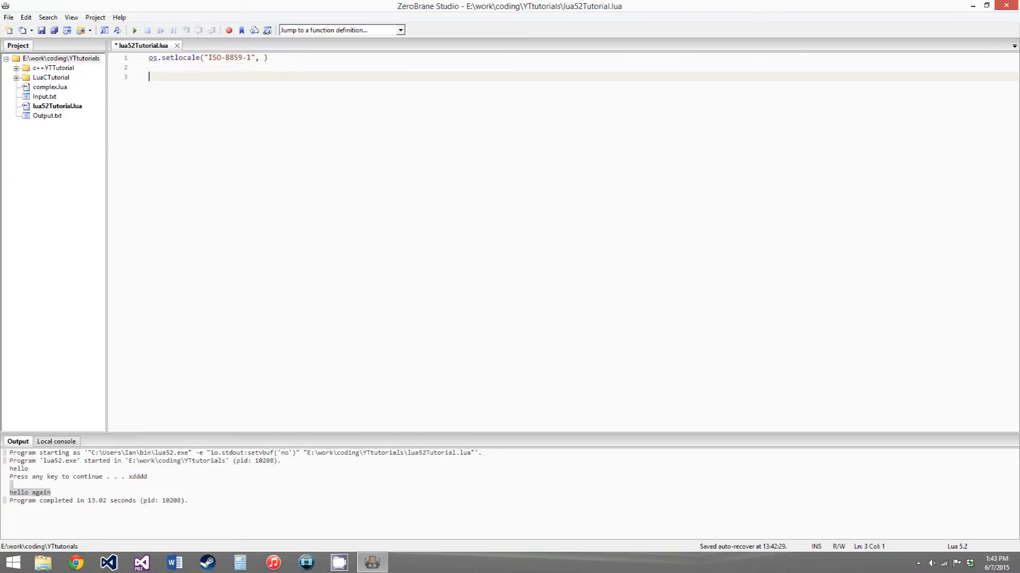
pyautogui.write('6')
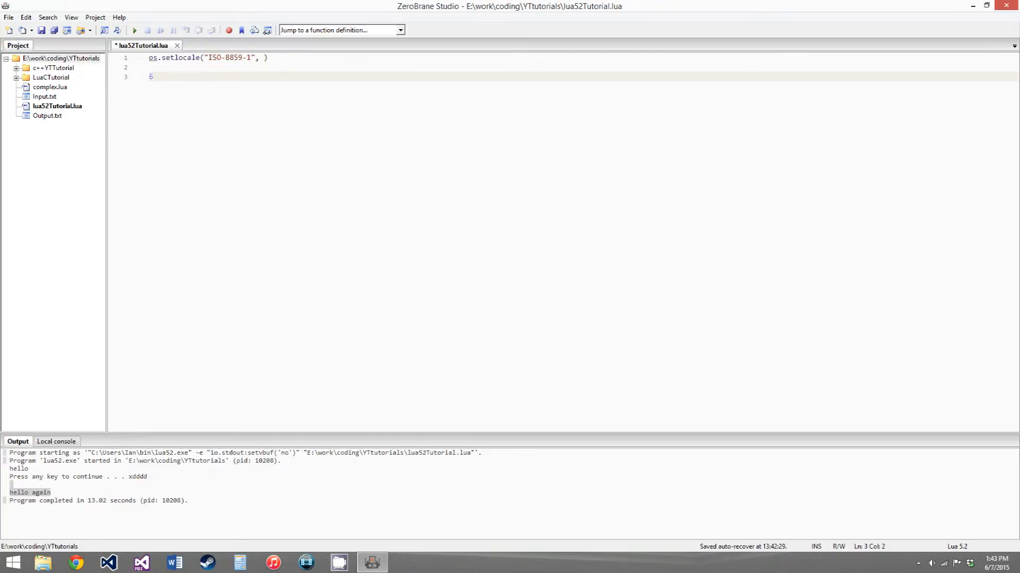
pyautogui.write('/7/')
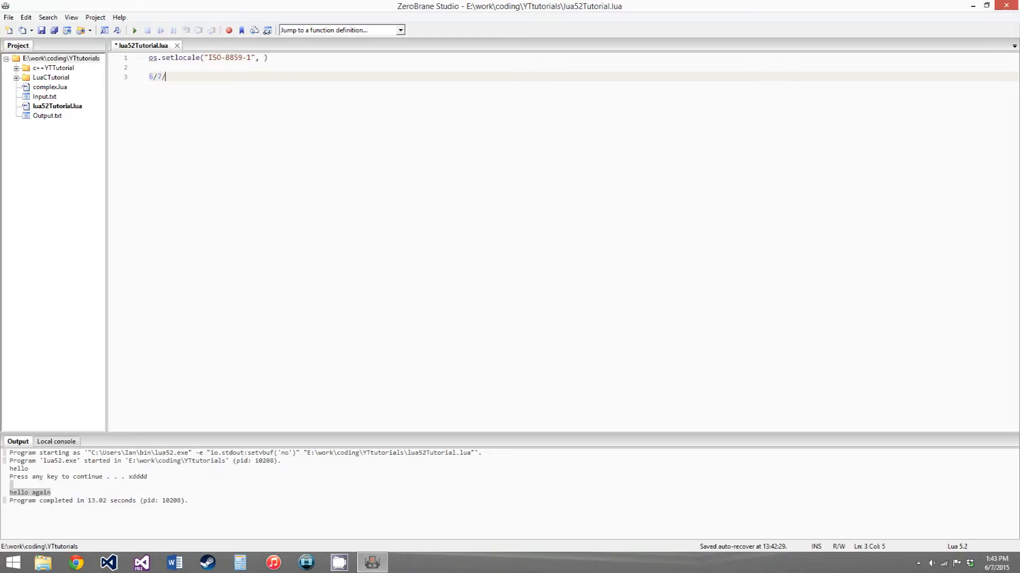
pyautogui.write('15')
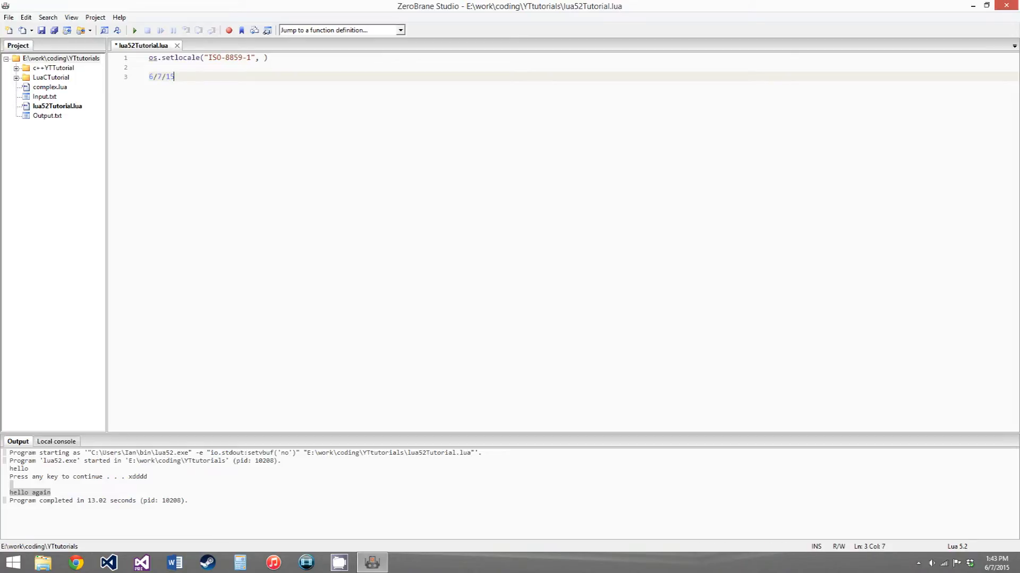
pyautogui.press('BackSpace')
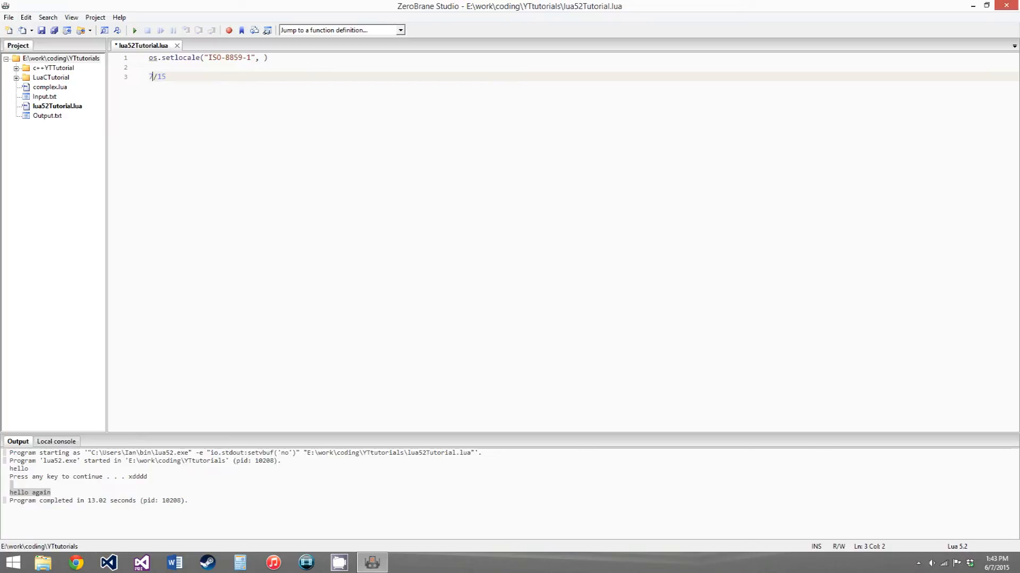
pyautogui.write('8/')
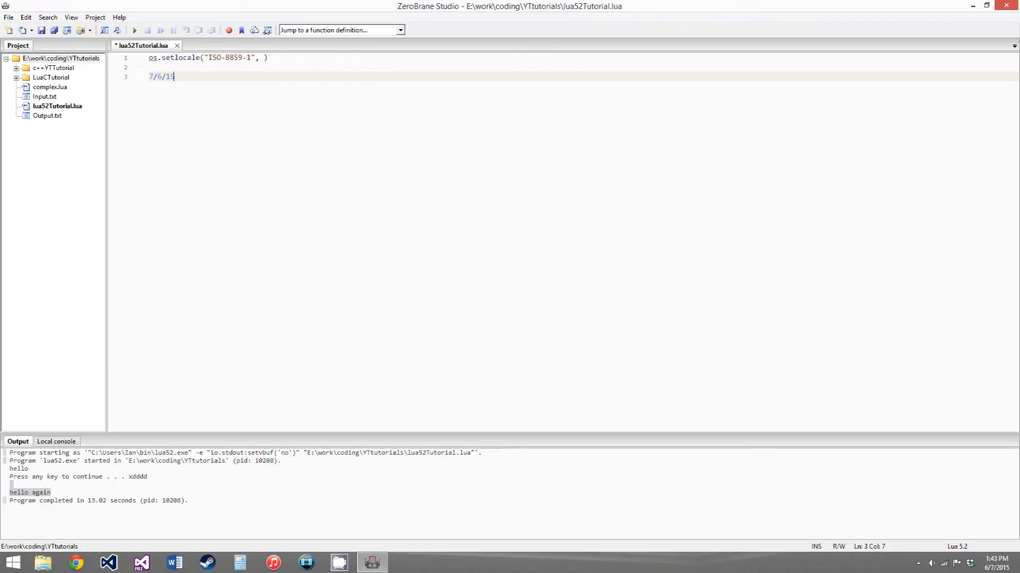
pyautogui.press('Backspace')
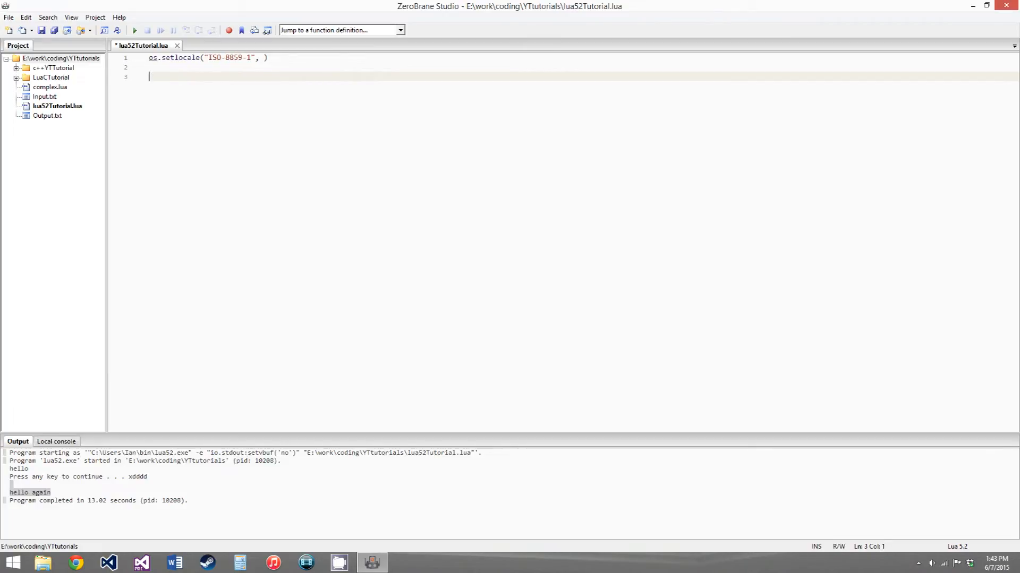
# Complete the call as os.setlocale("ISO-8859-1", "numeric") and select the statement.
pyautogui.press('Backspace')
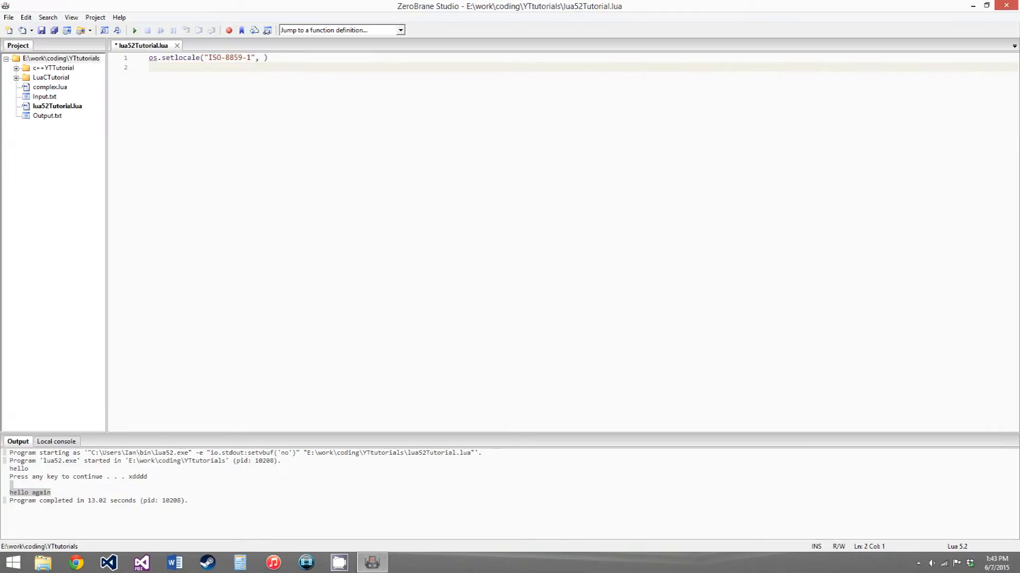
pyautogui.write(')')
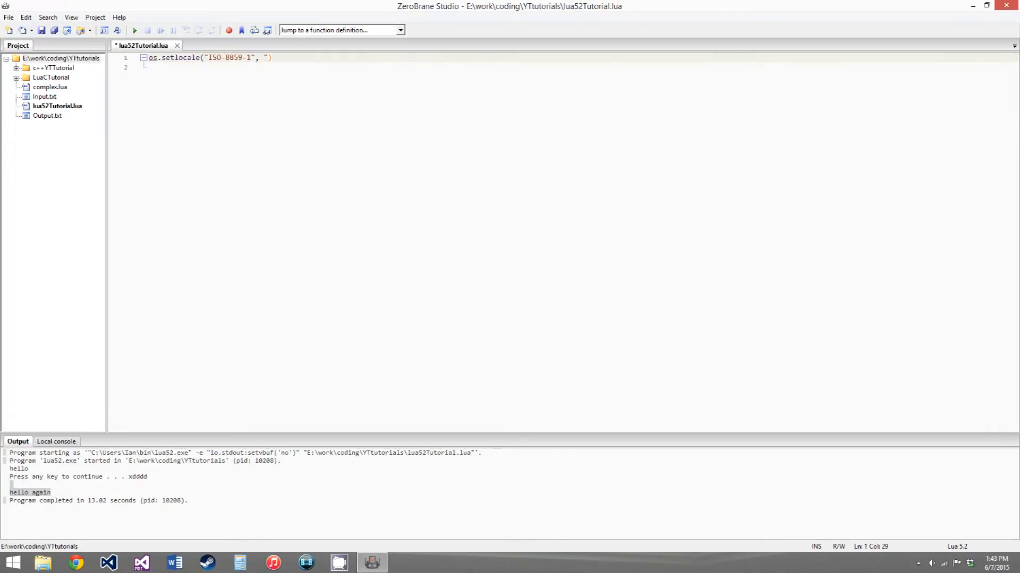
pyautogui.write('numer')
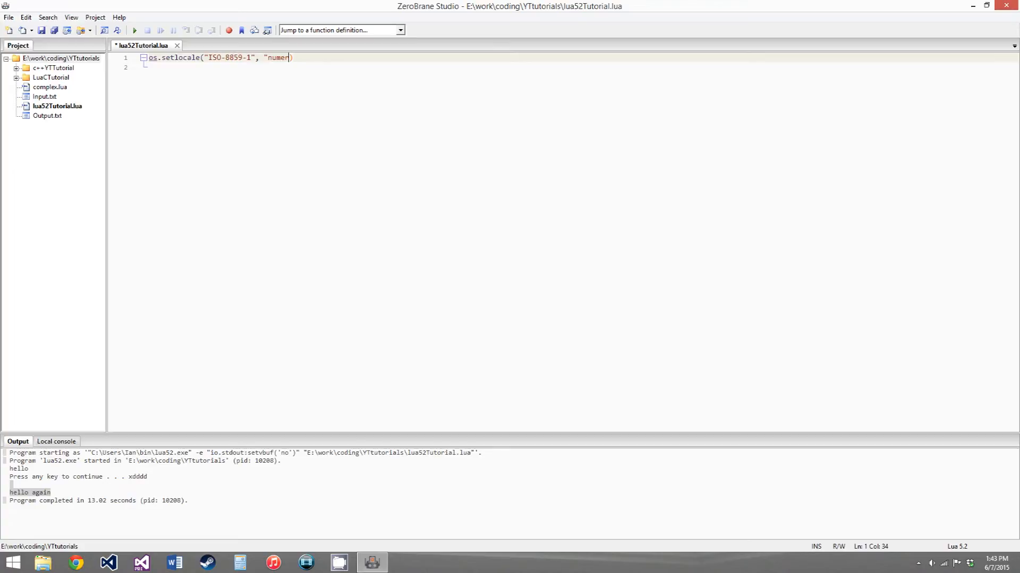
pyautogui.write('ic)')
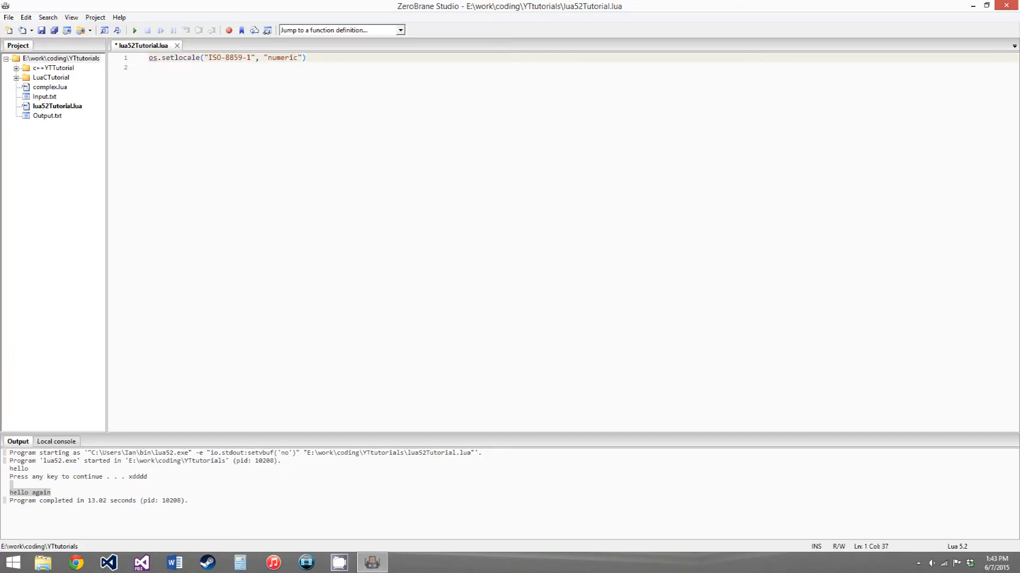
pyautogui.click(300, 58)
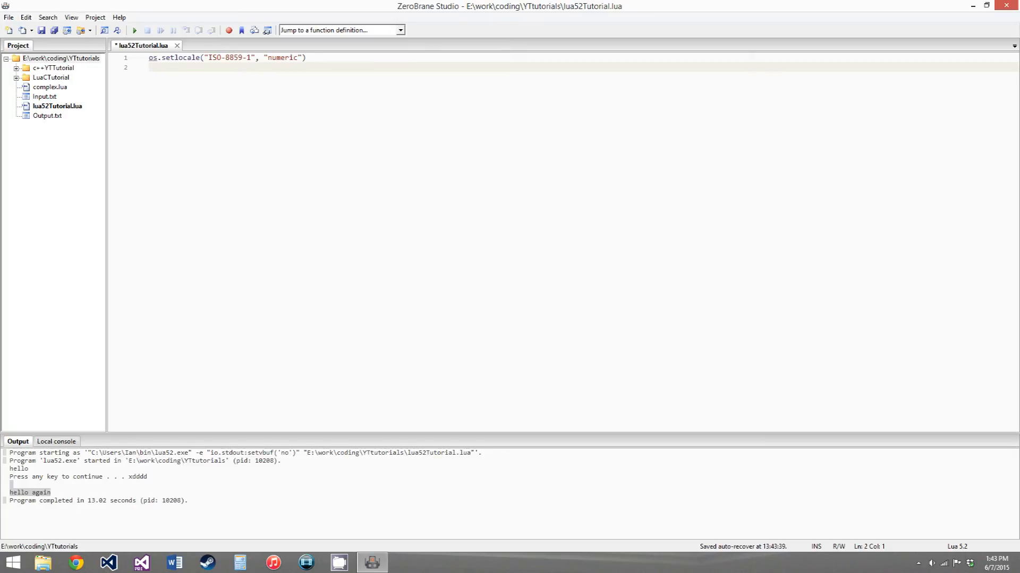
pyautogui.moveTo(150, 57); pyautogui.dragTo(306, 57)
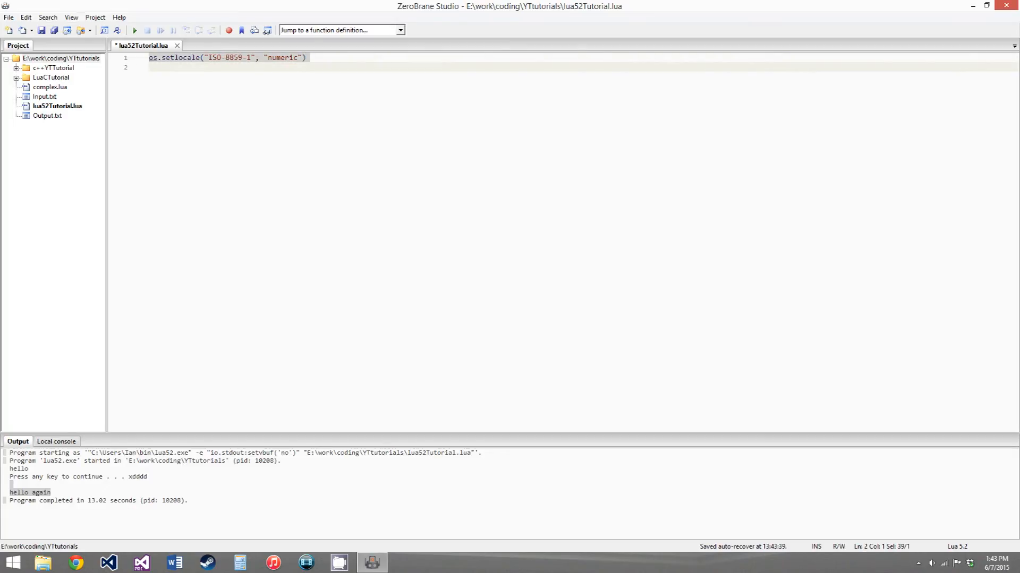